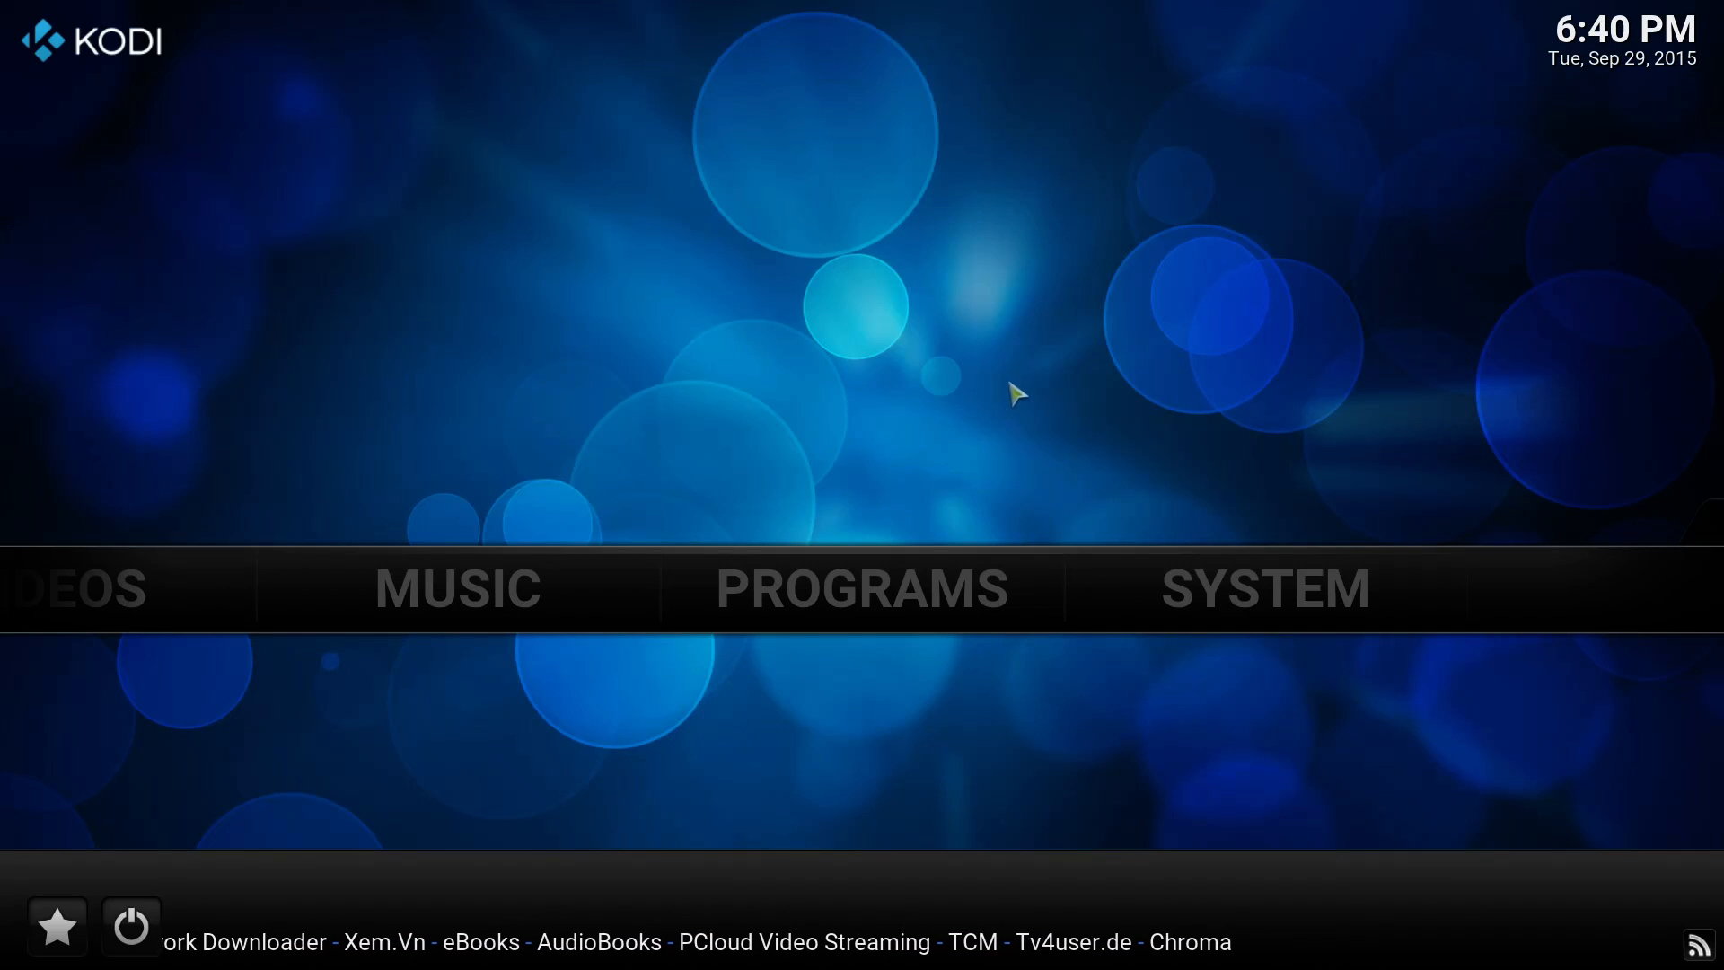
mouse_move(1180, 503)
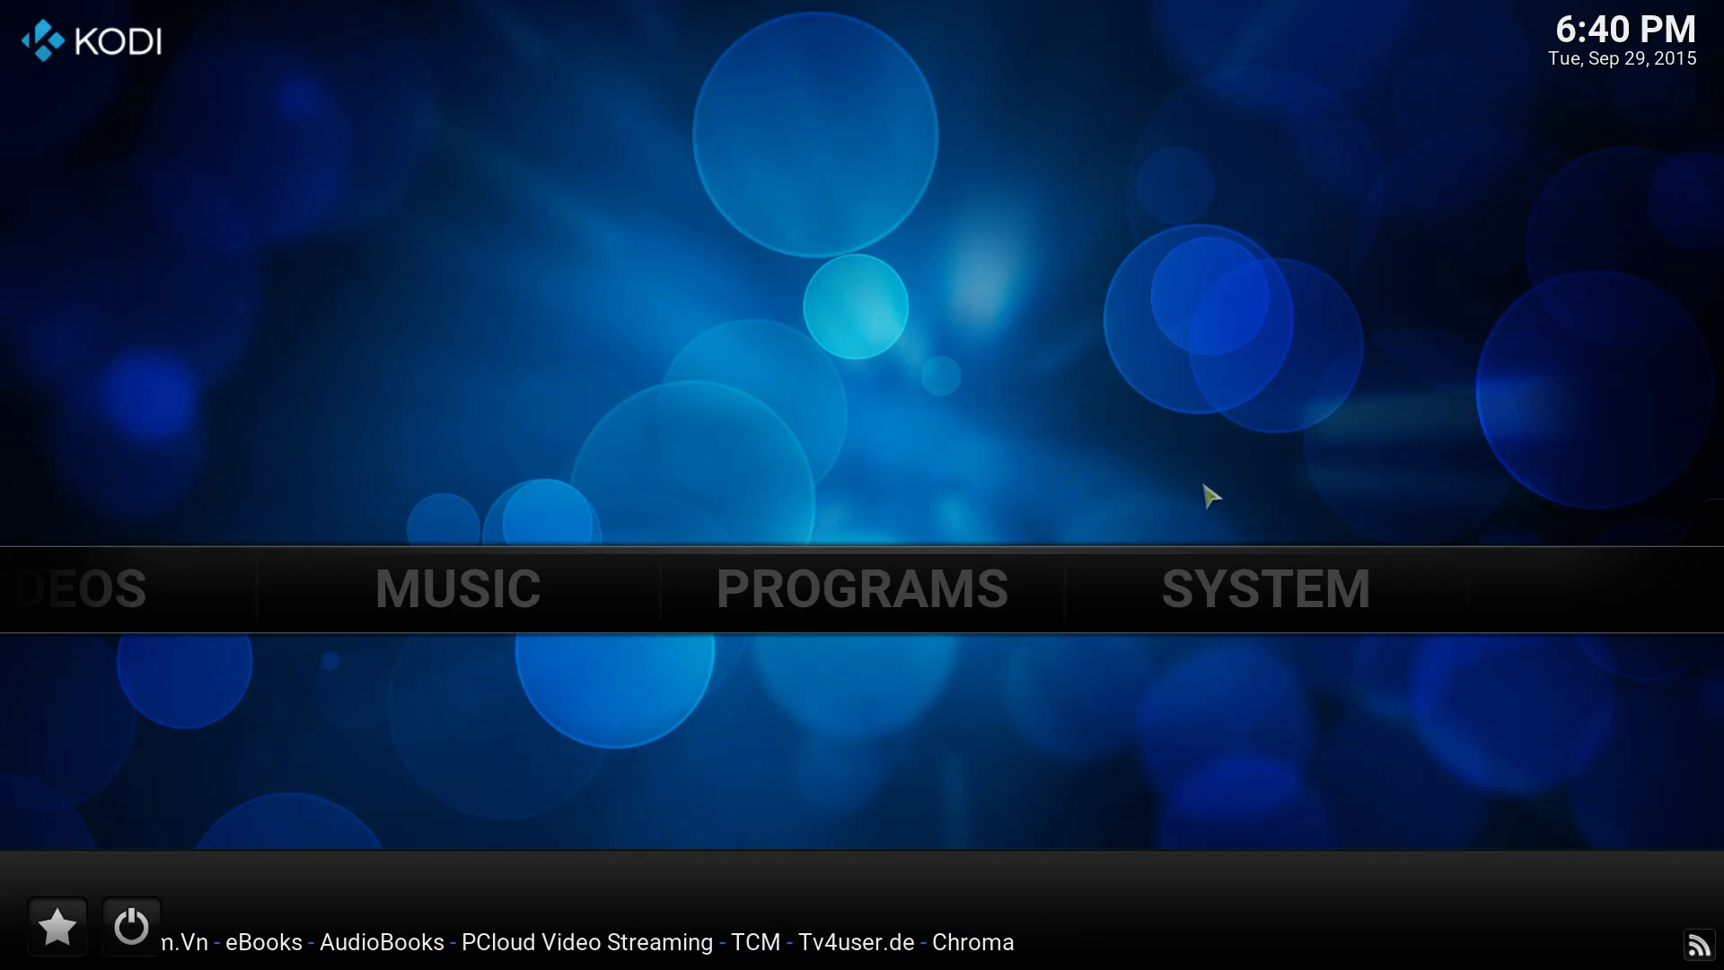
Step: Select SYSTEM on the Kodi home screen to show Settings, File manager, Profiles and System info
left_click(1265, 588)
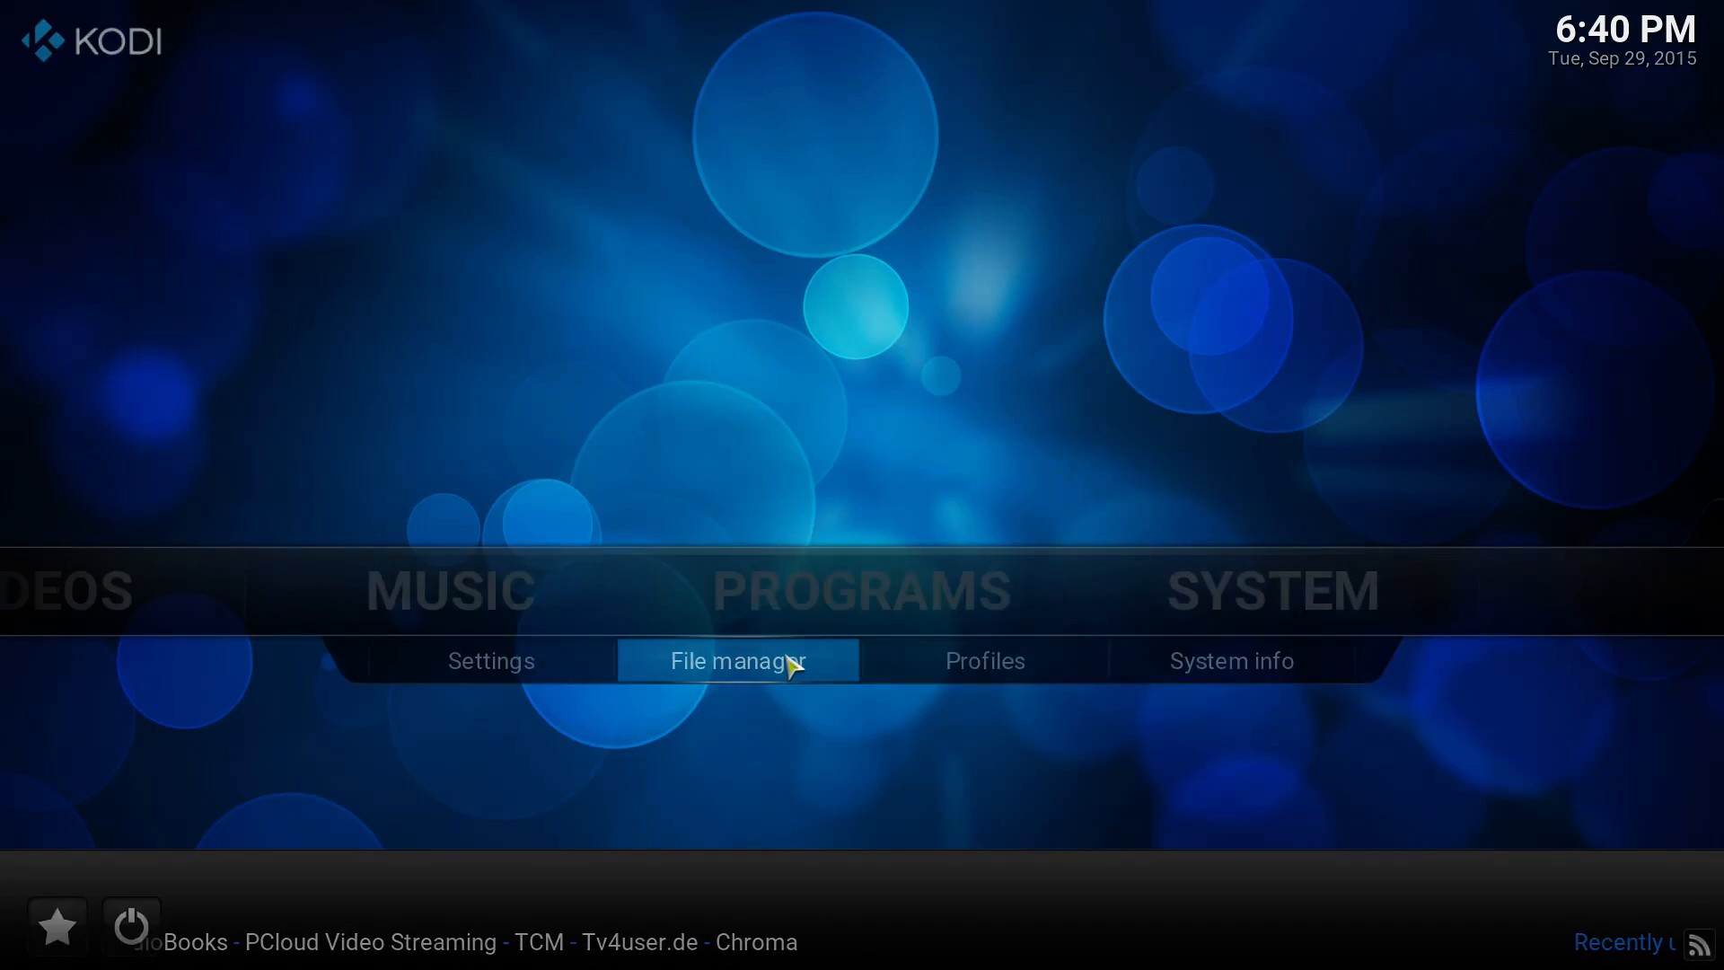
left_click(737, 660)
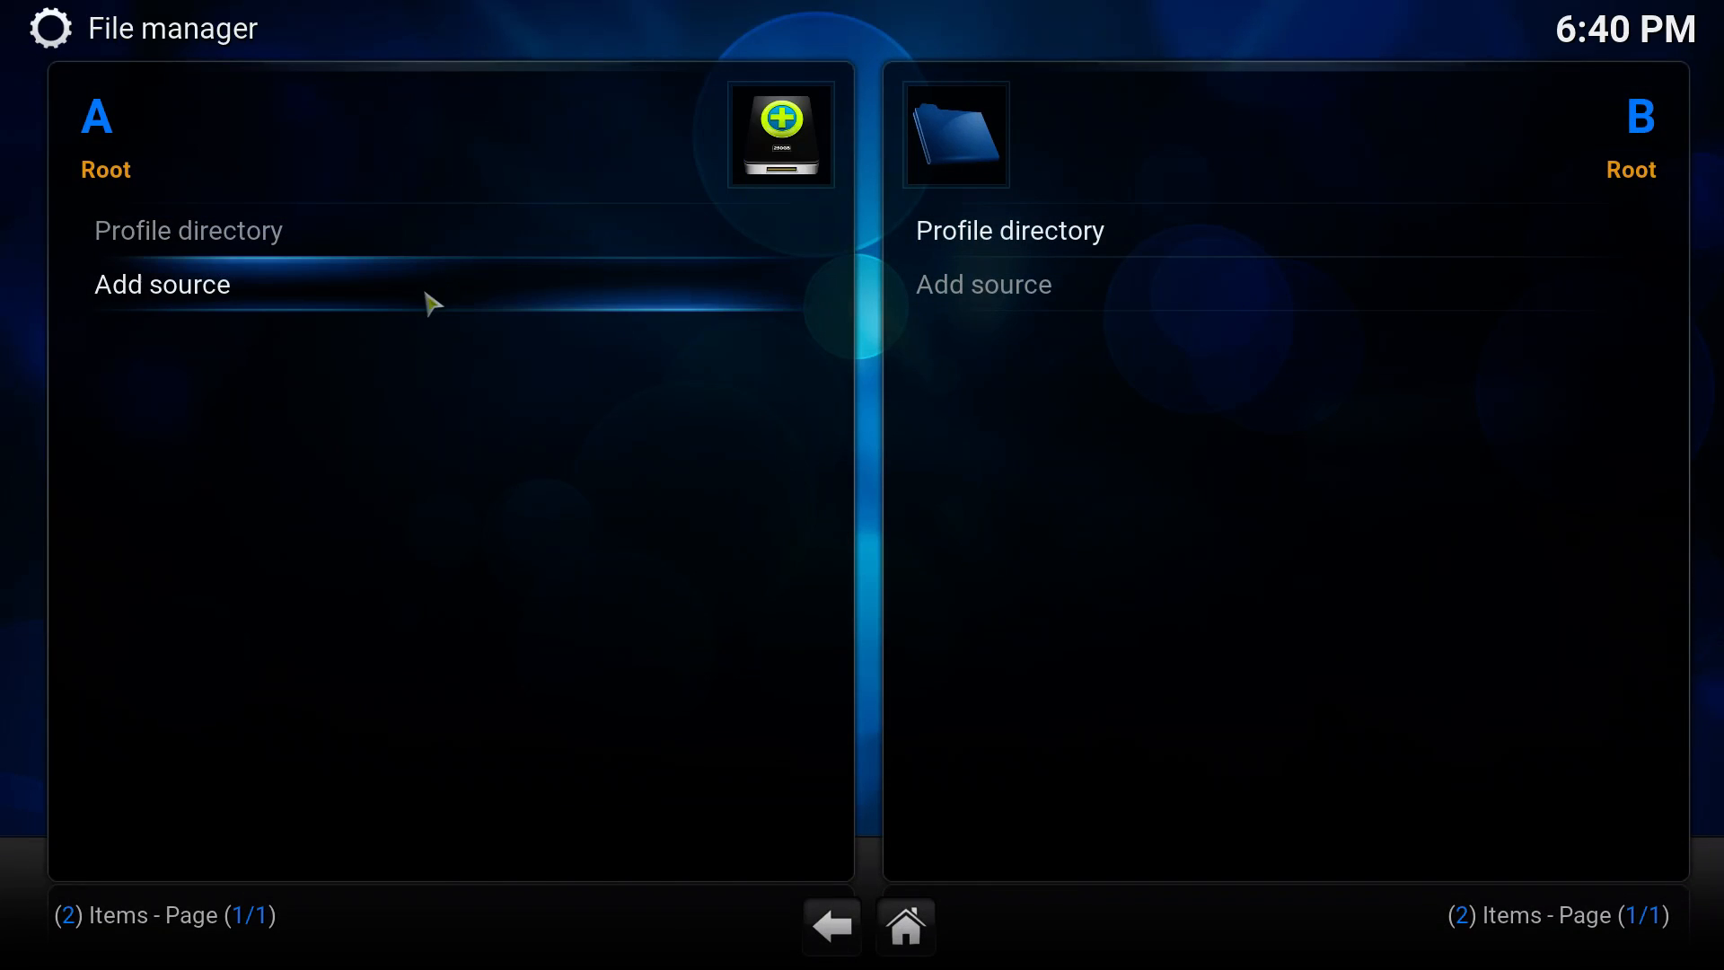
left_click(161, 284)
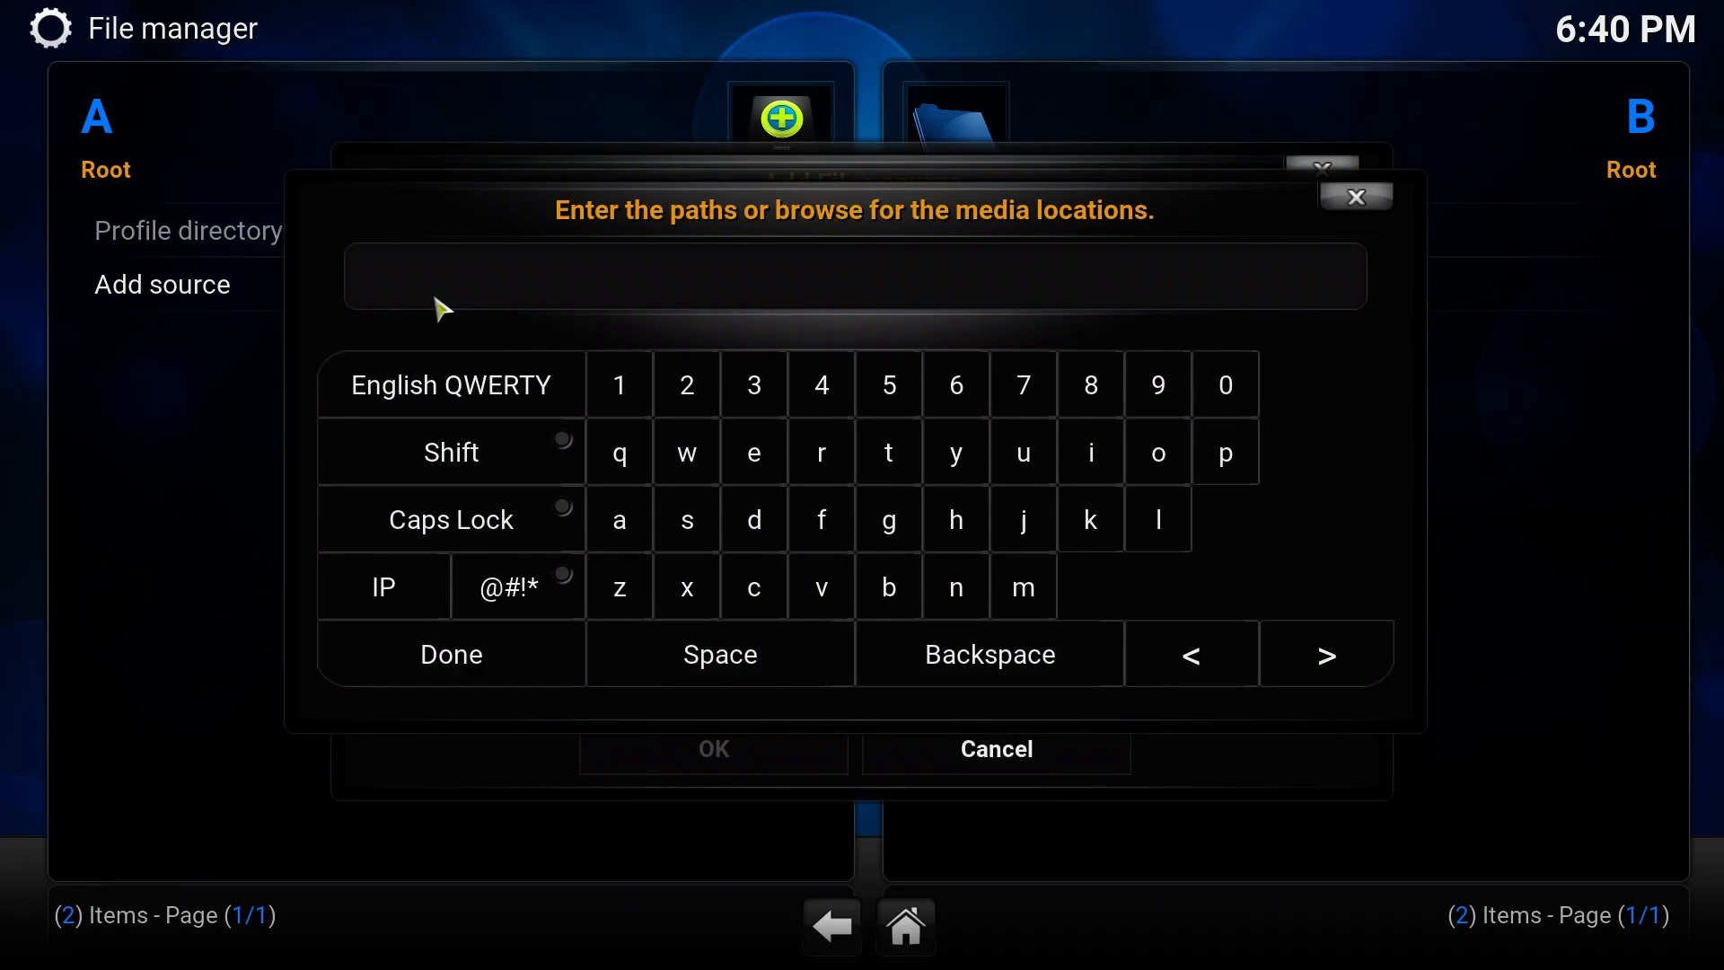
left_click(450, 653)
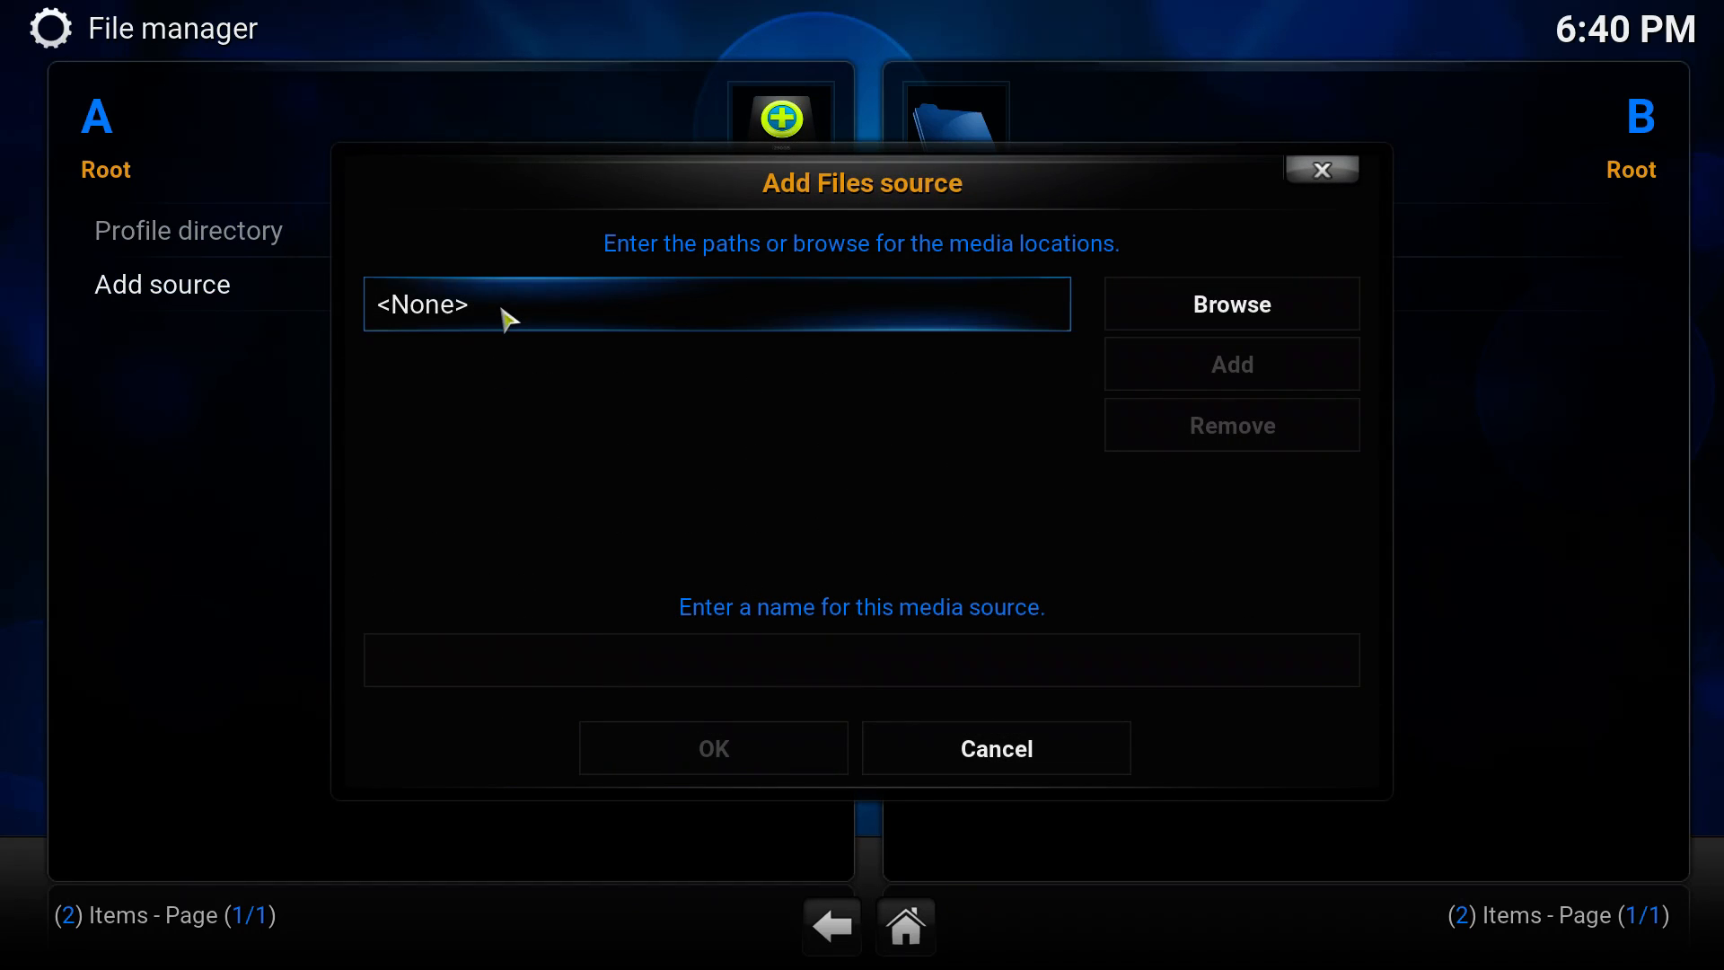
left_click(716, 305)
type("http://srp.nu")
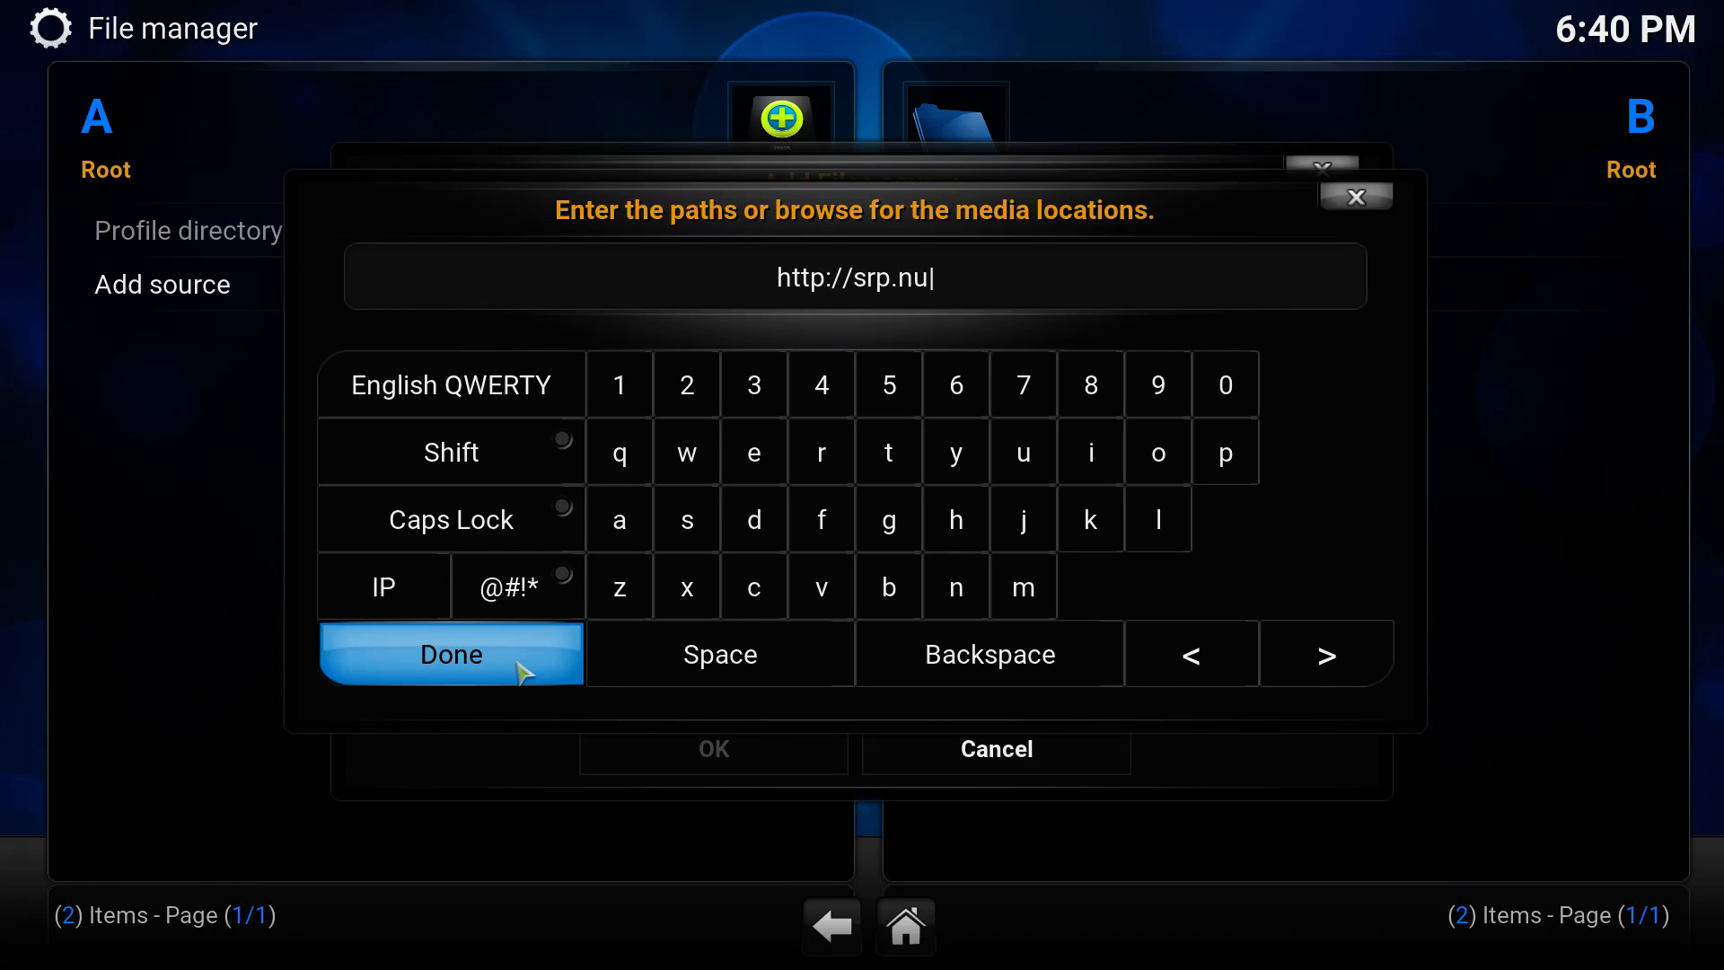
left_click(449, 653)
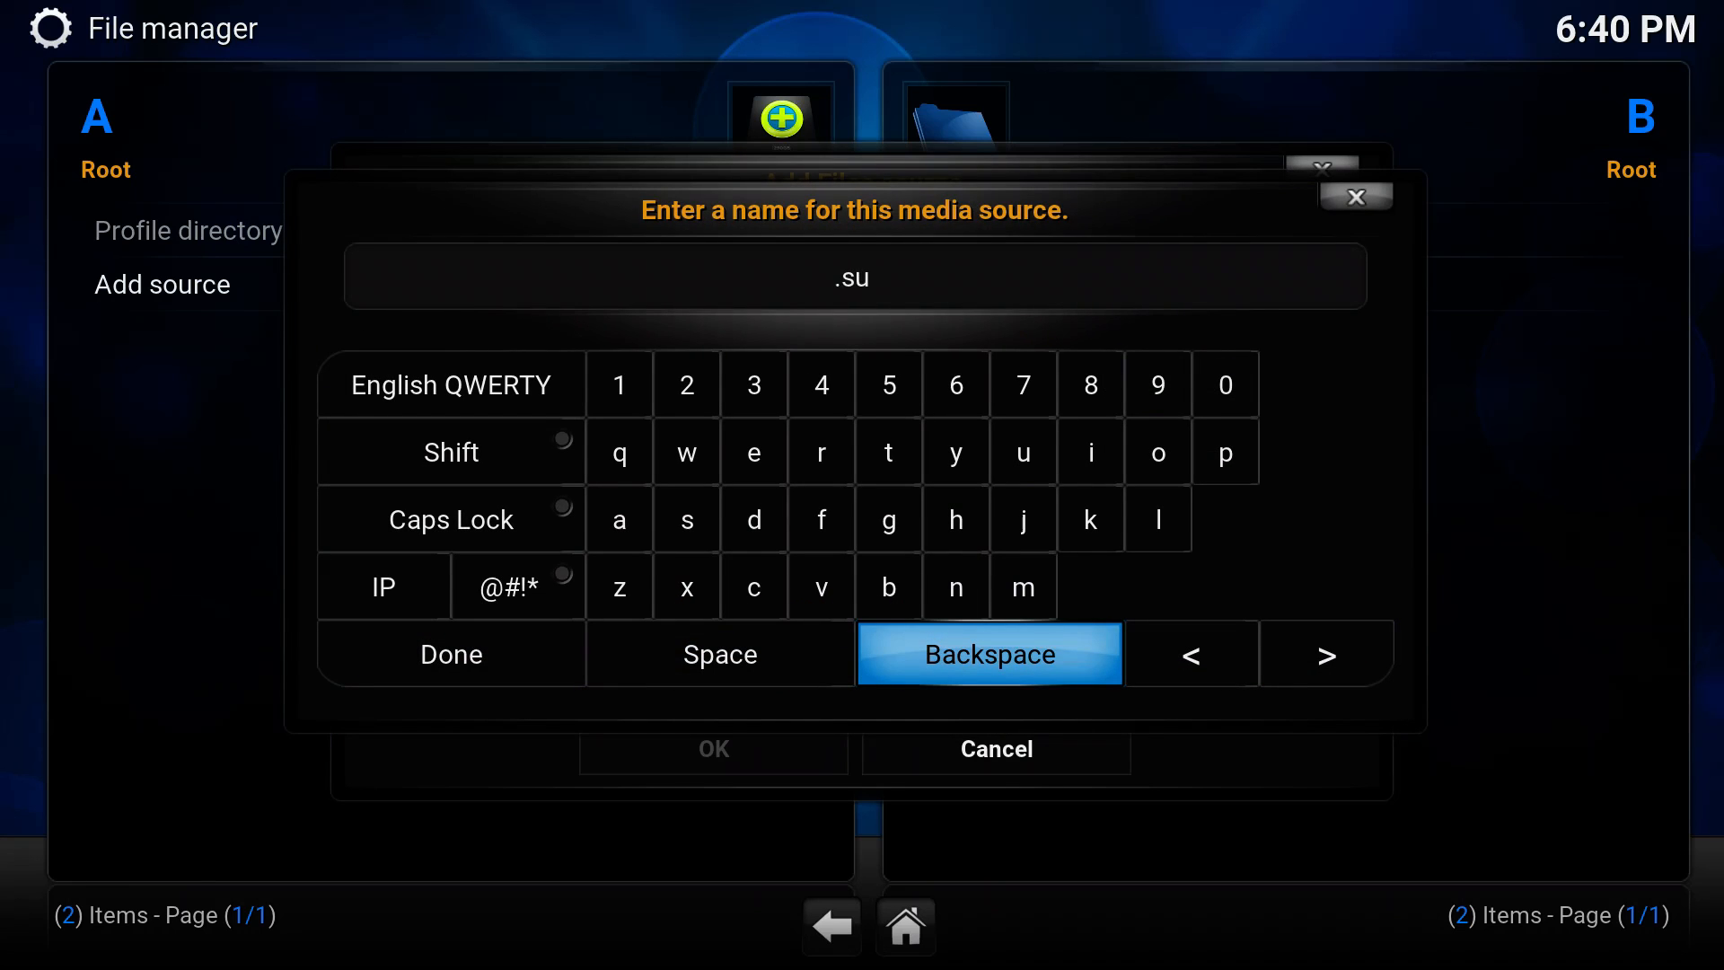
left_click(820, 586)
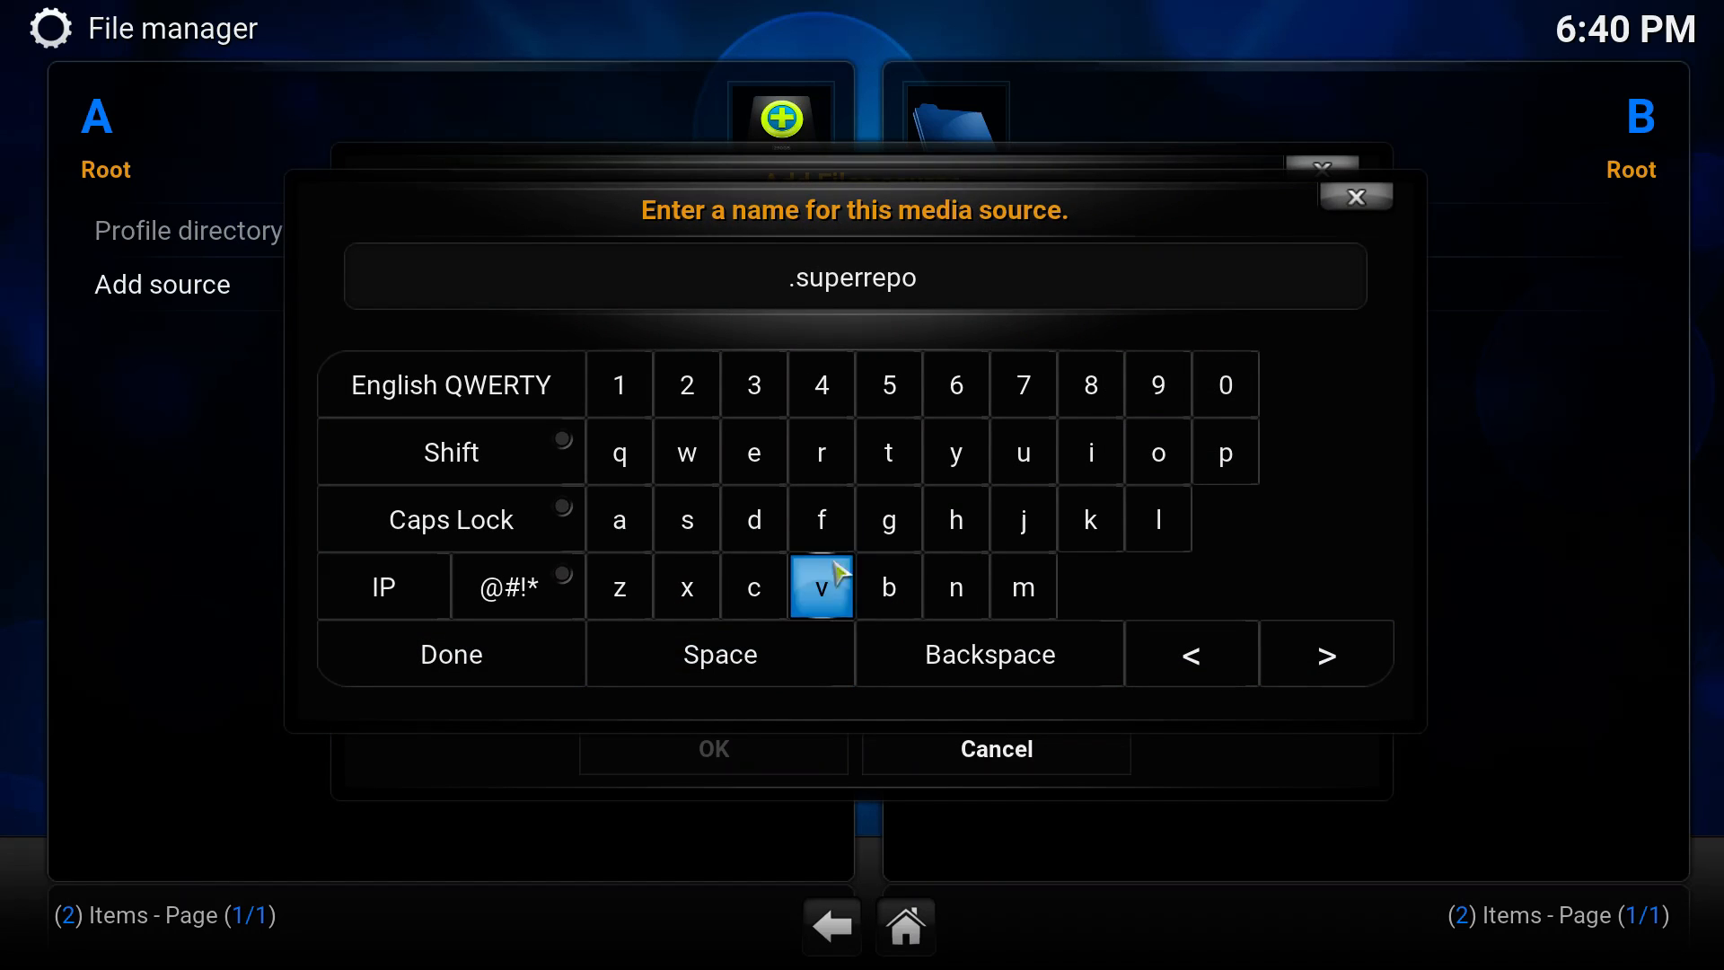
left_click(451, 653)
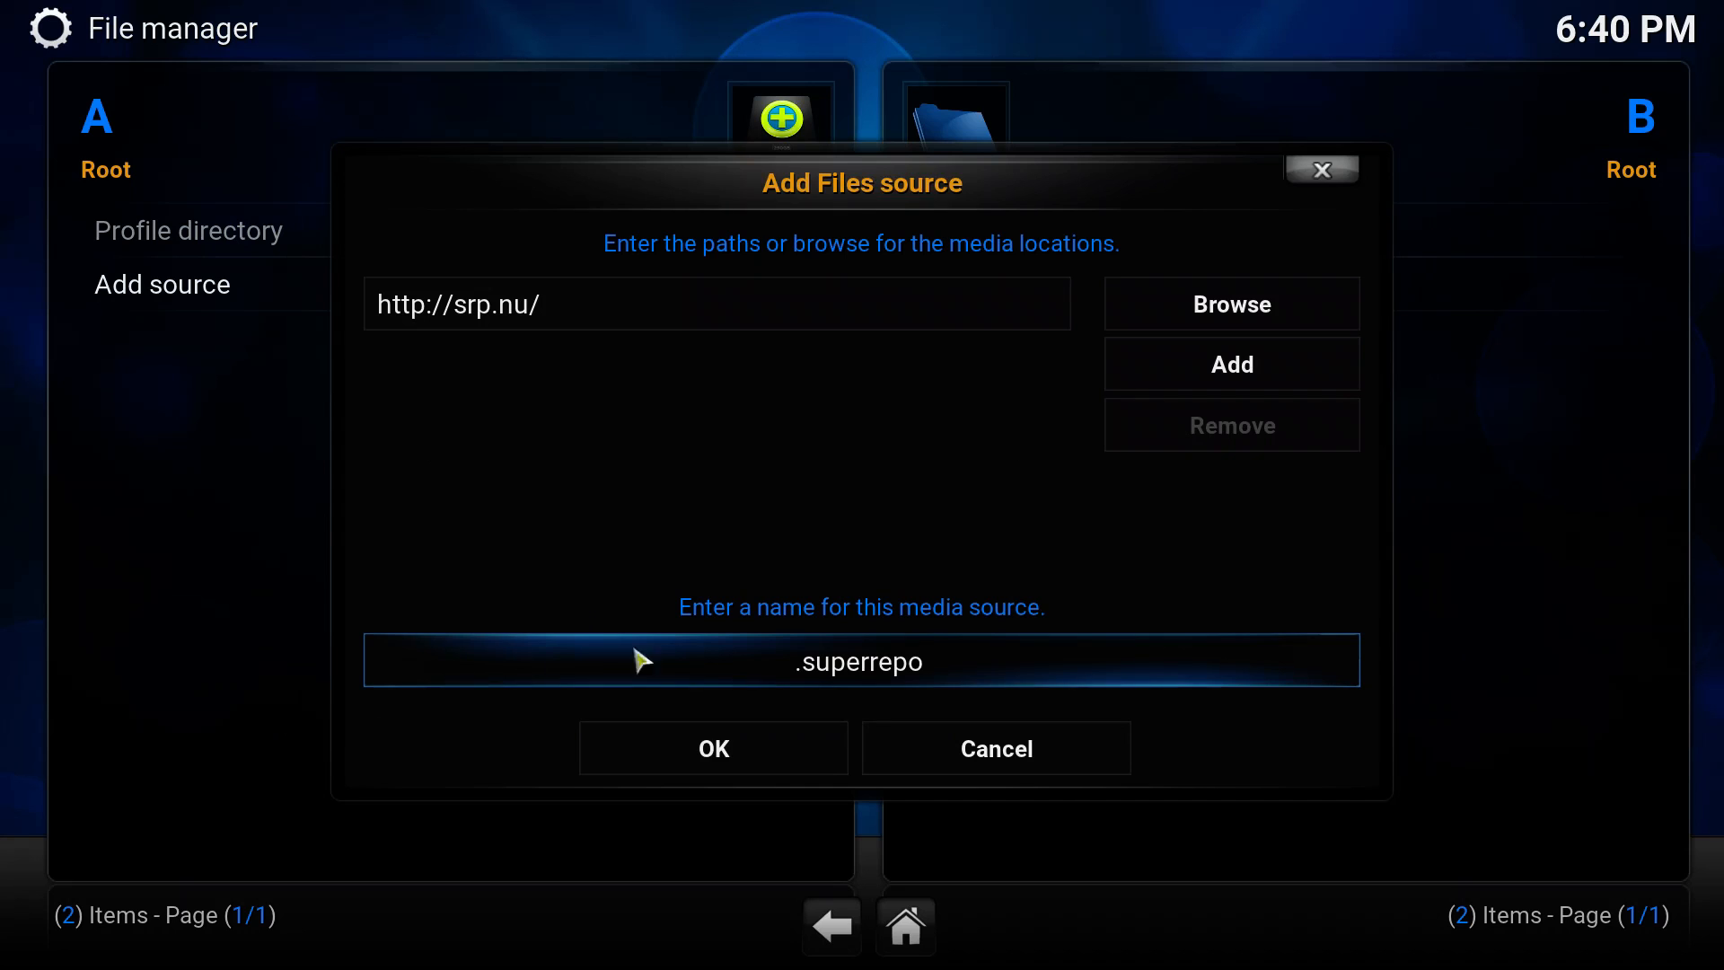
left_click(713, 748)
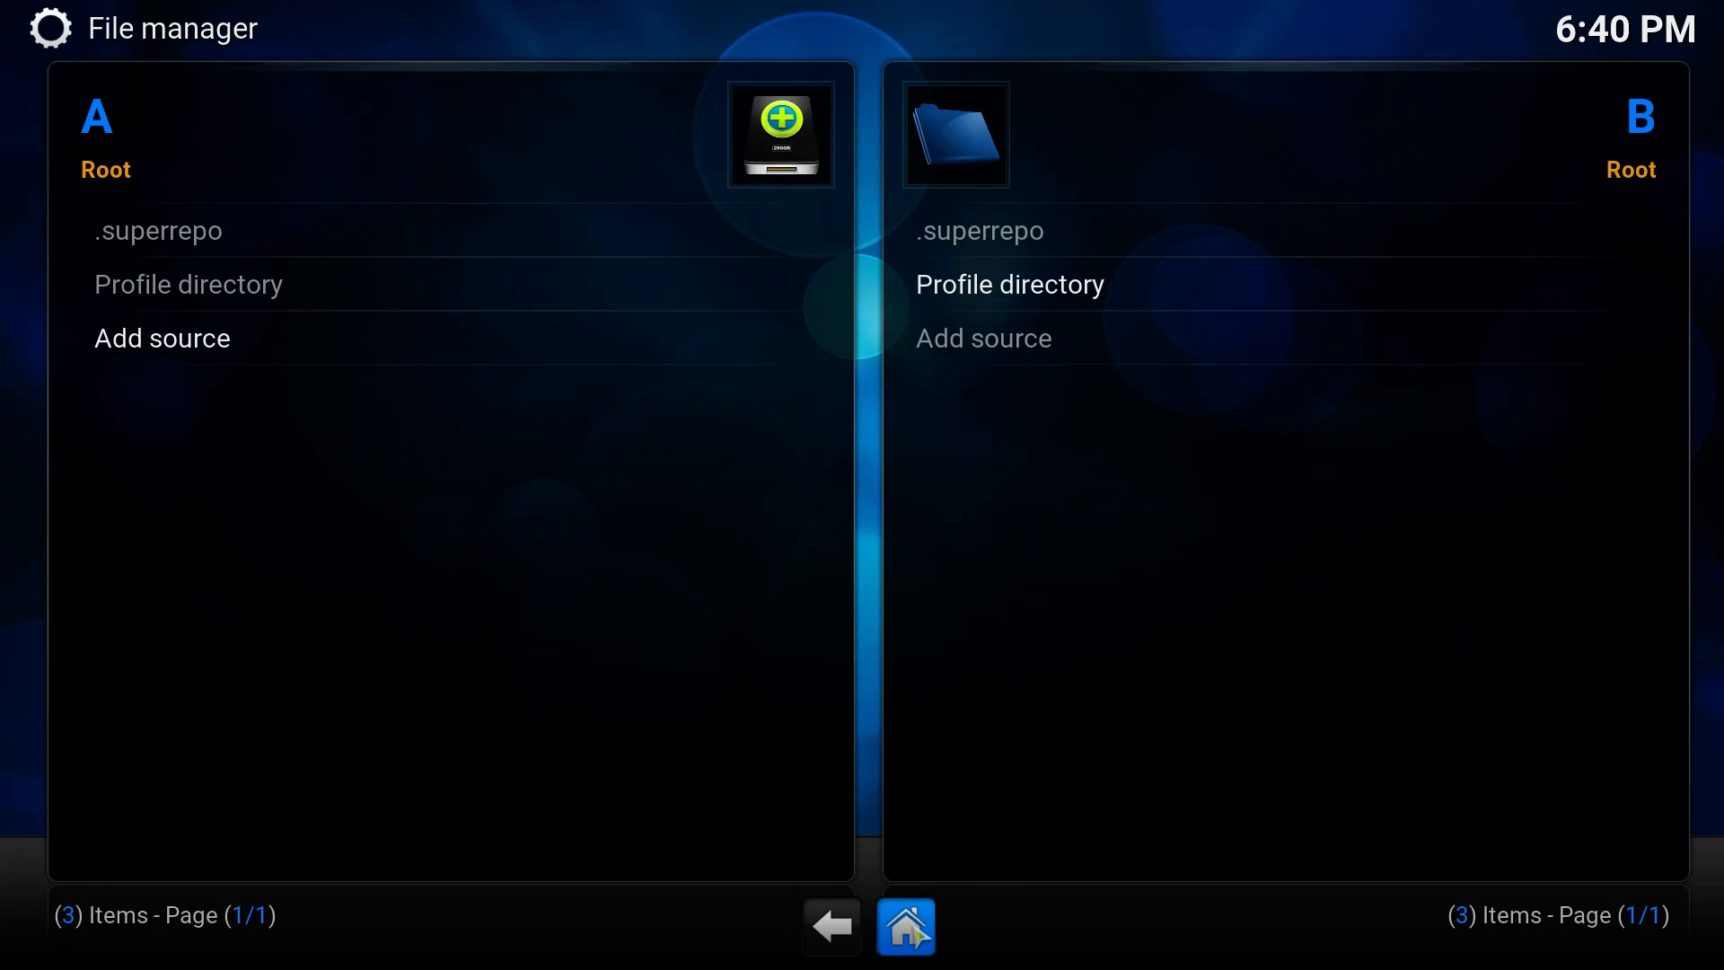
Step: Go Home and open System > Settings > Add-ons
left_click(906, 925)
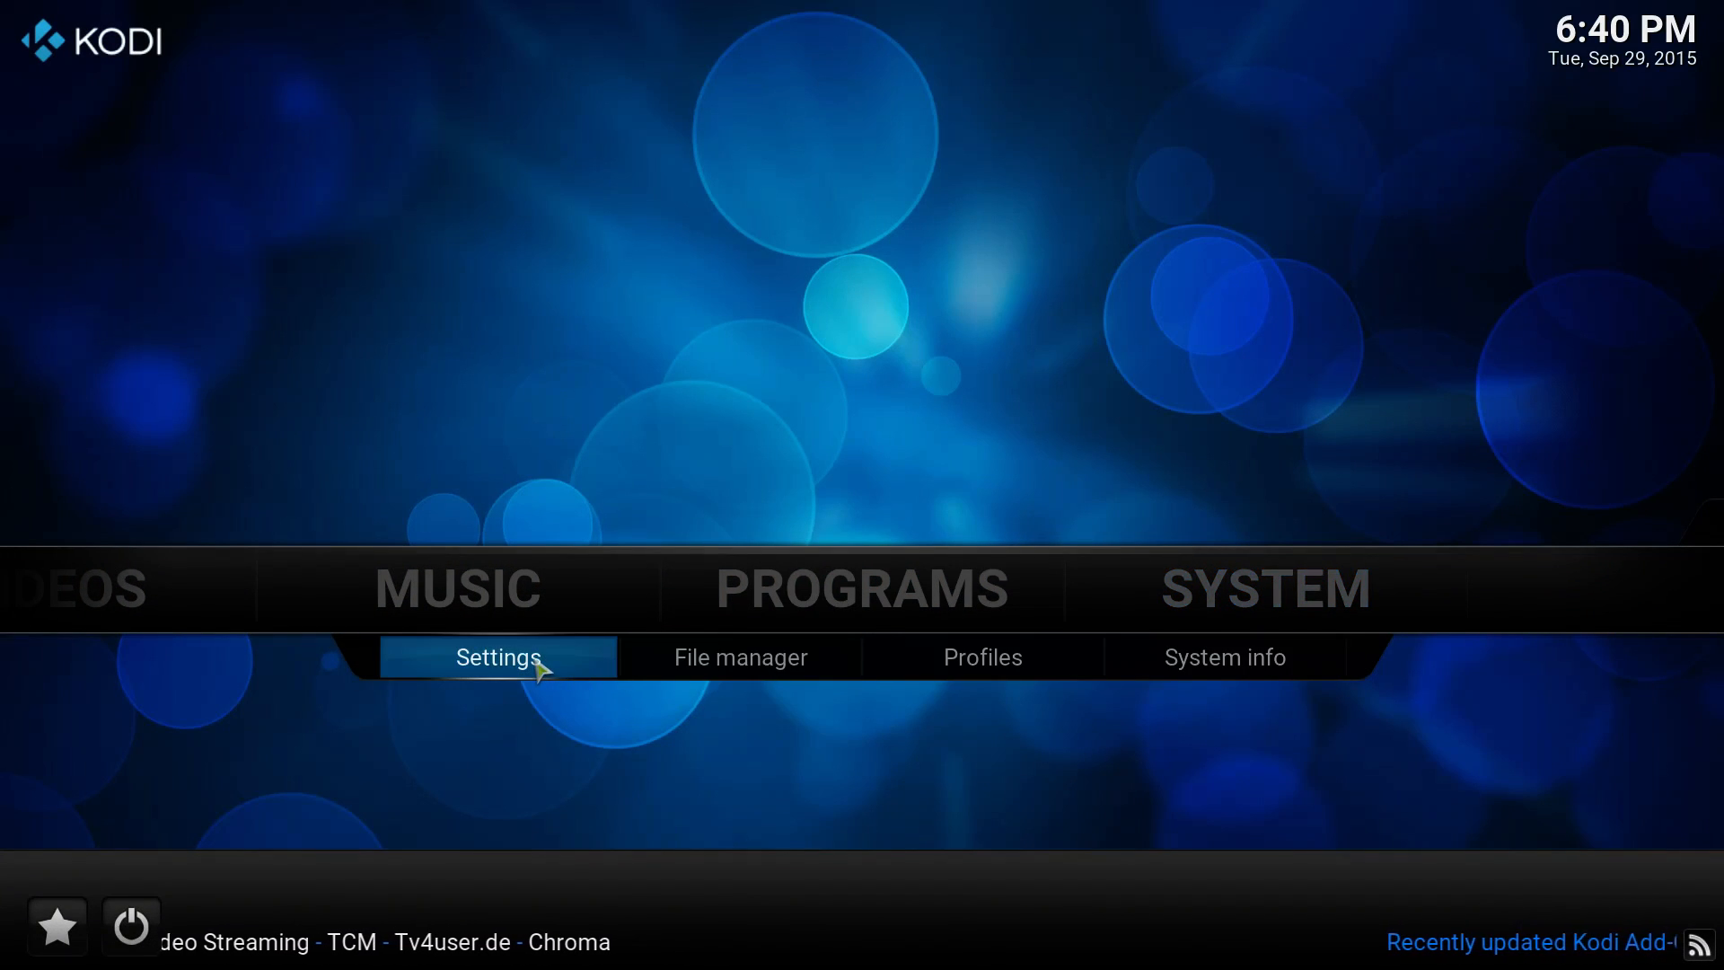
left_click(497, 658)
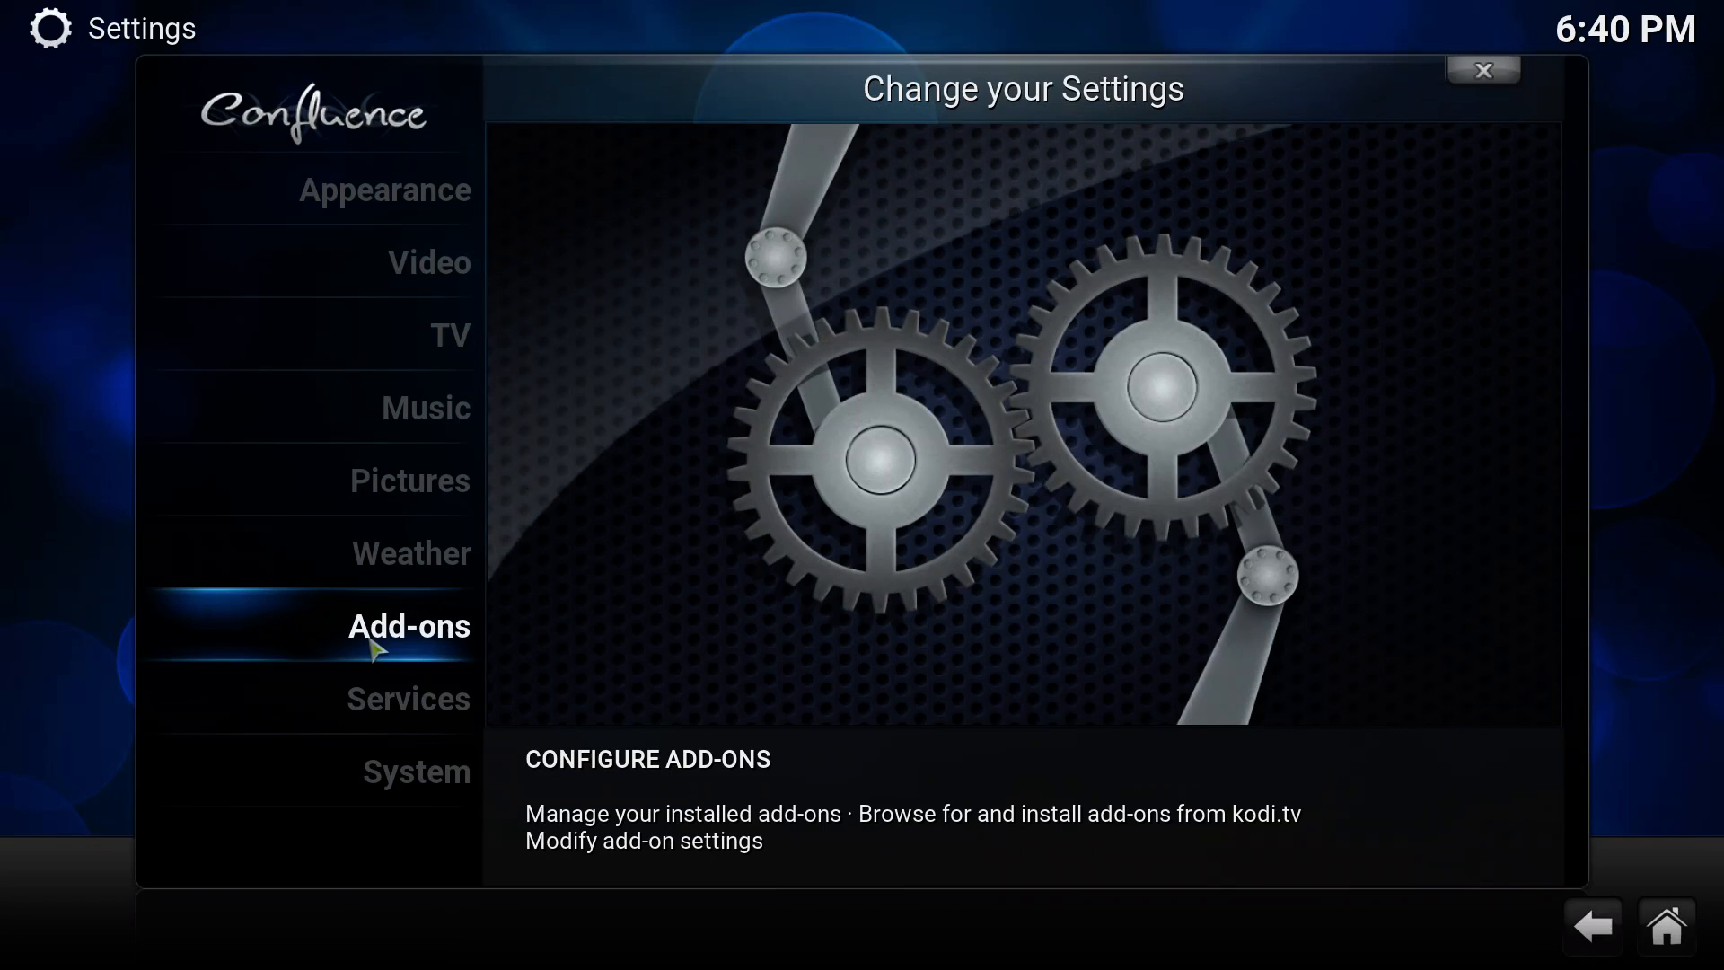
left_click(407, 626)
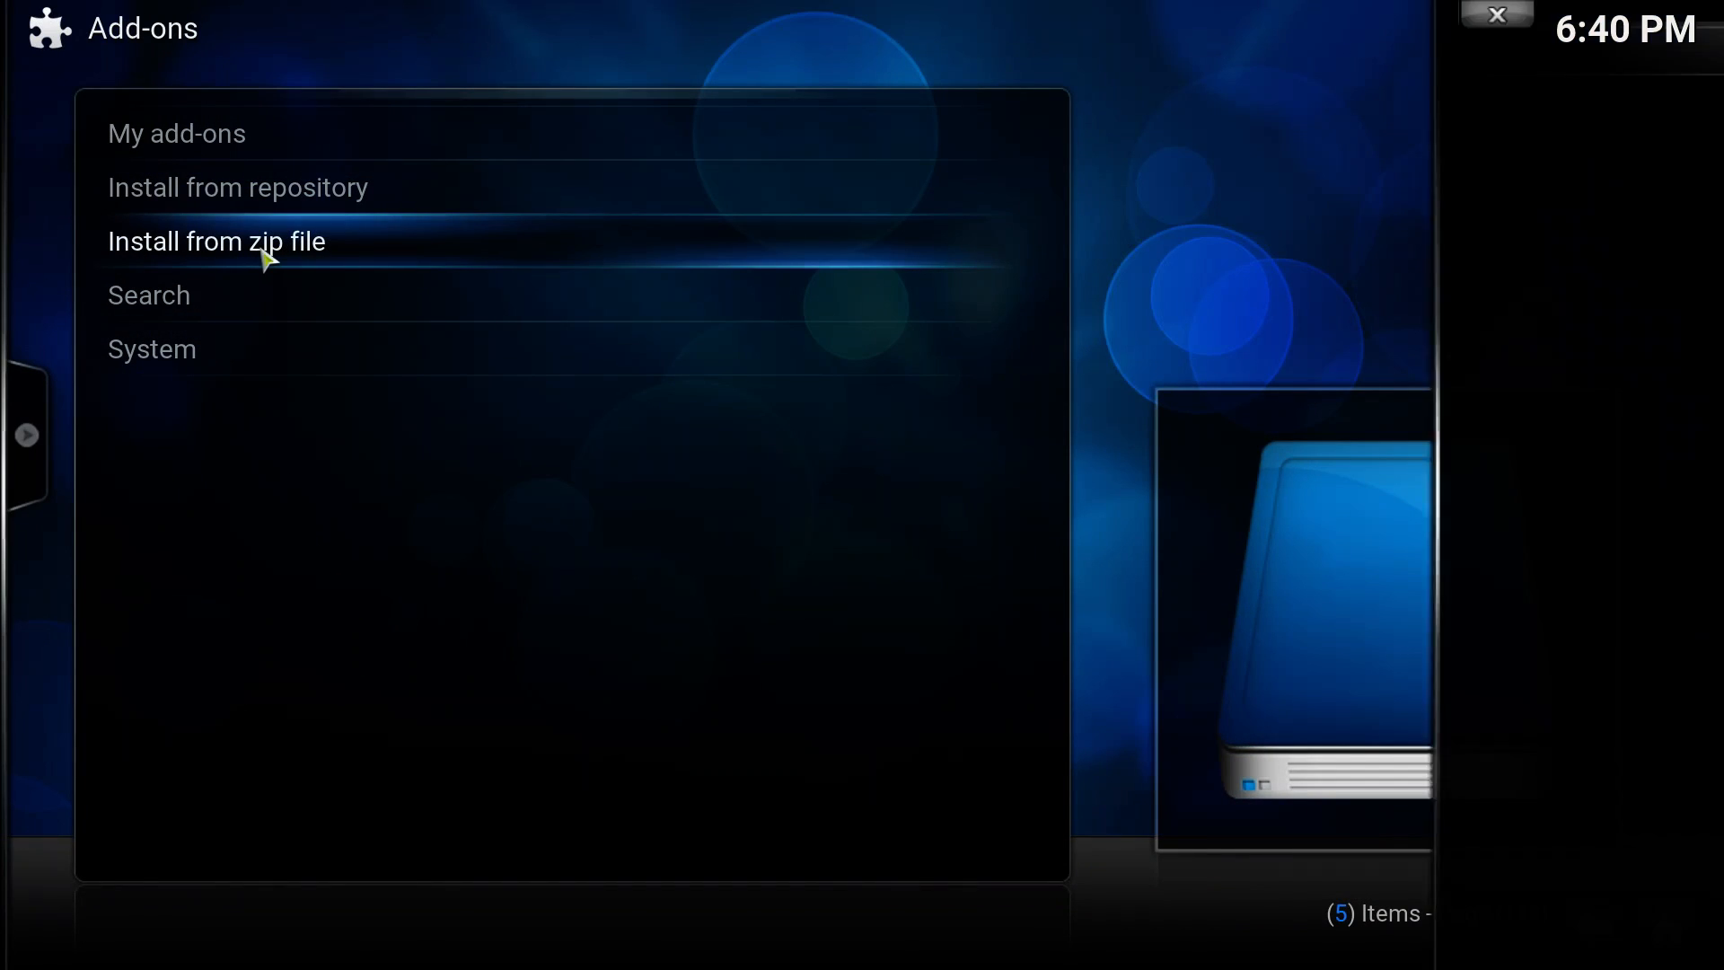
Step: Install the SuperRepo All [Isengard][v7] repository zip from .superrepo > isengard
left_click(216, 241)
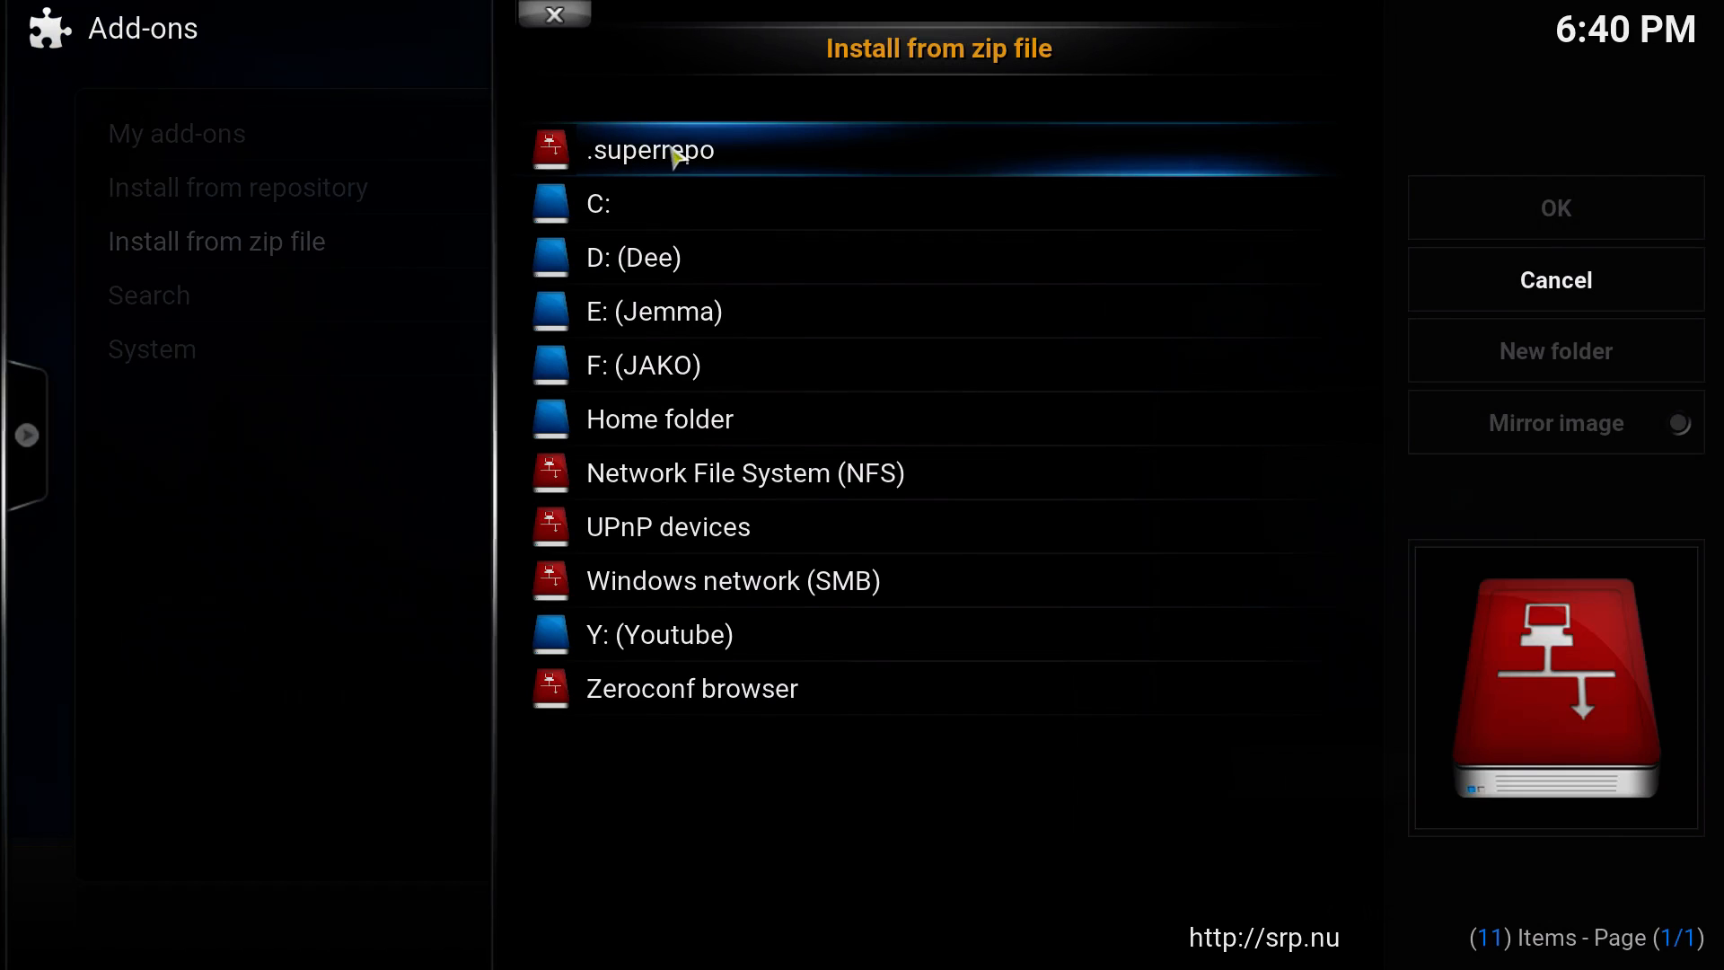
left_click(652, 150)
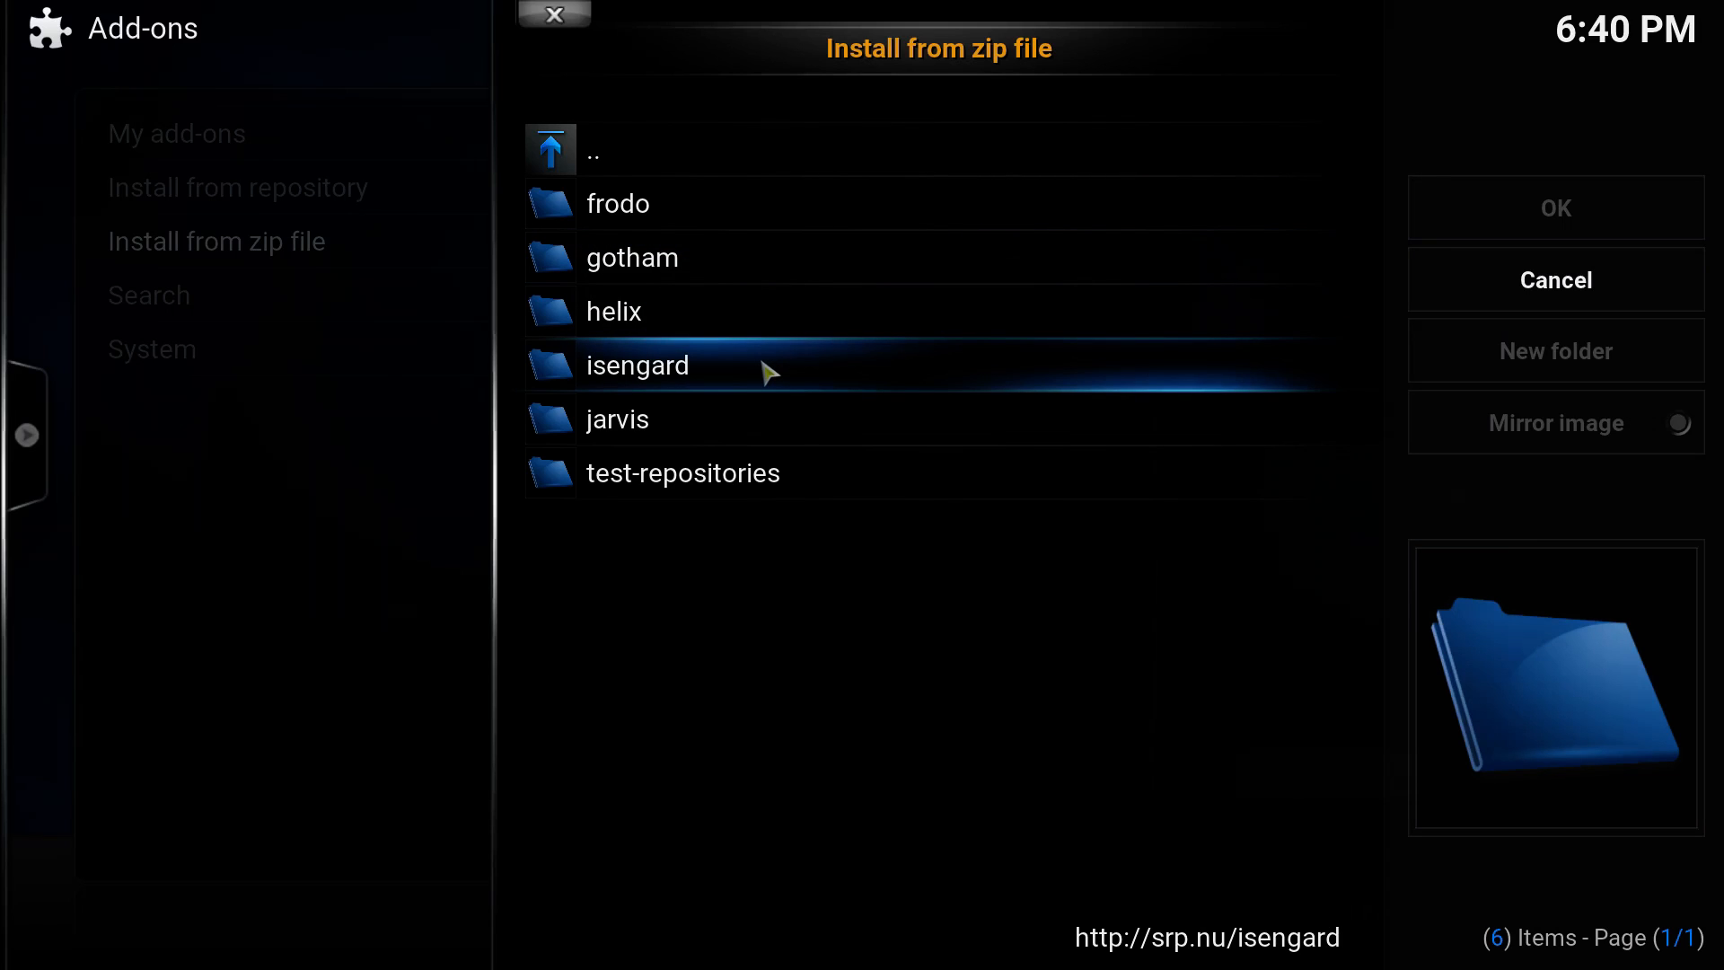
mouse_move(668, 376)
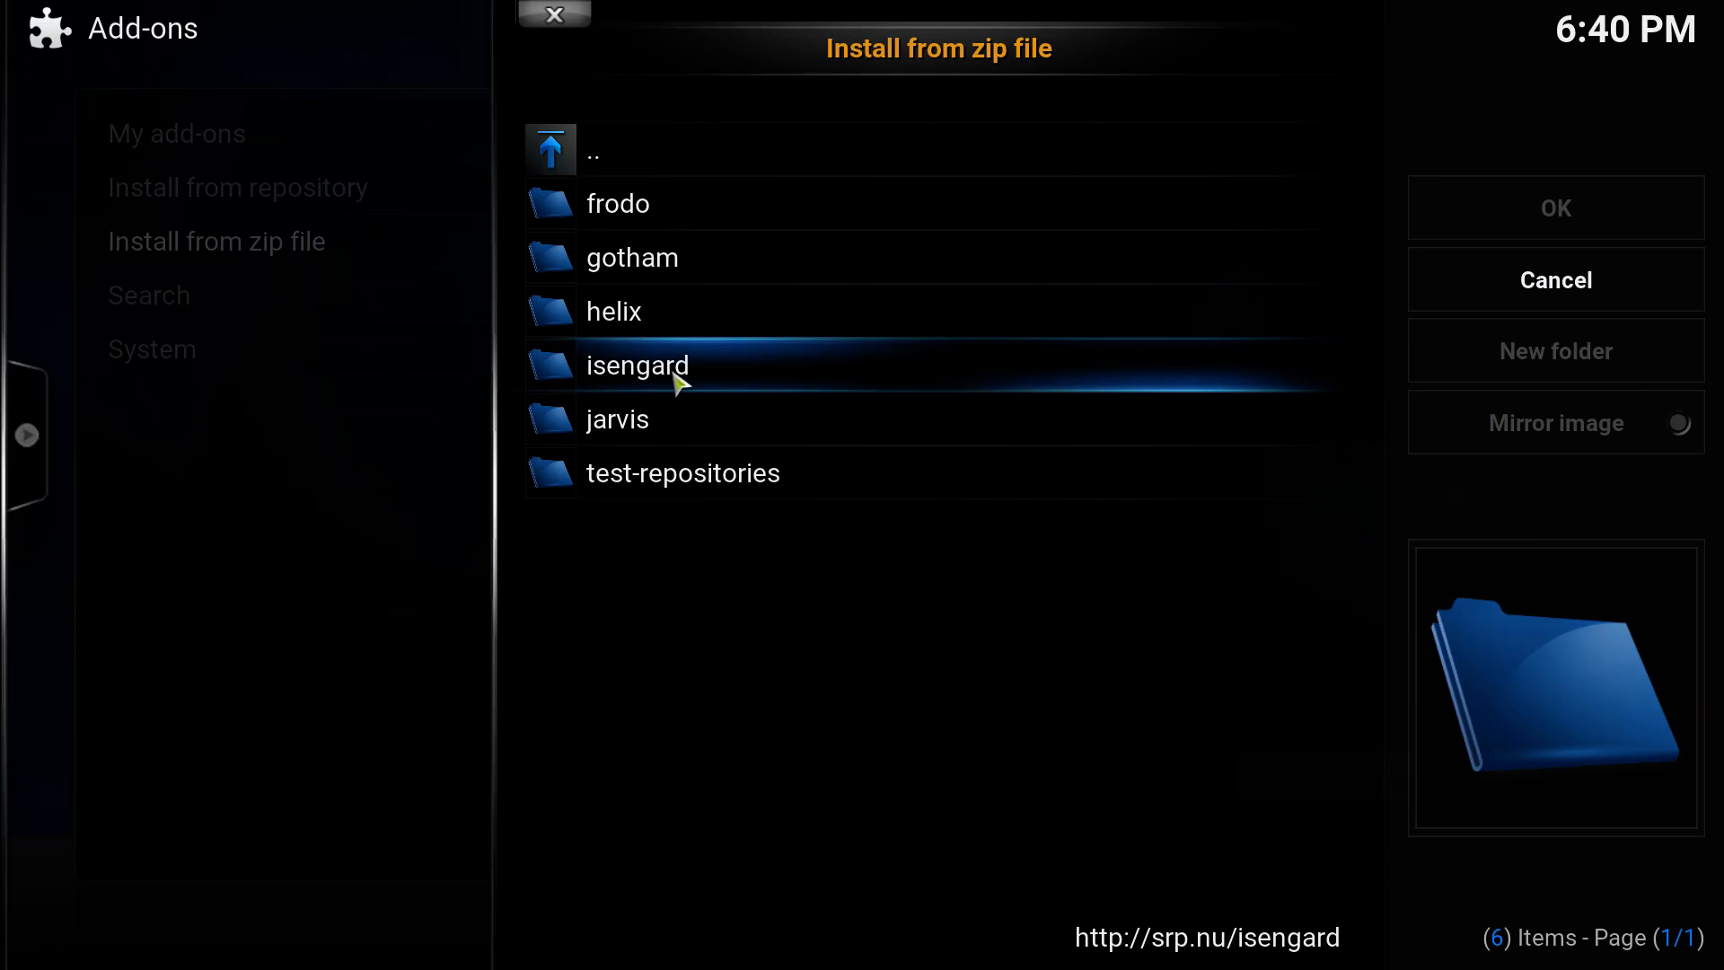
mouse_move(717, 383)
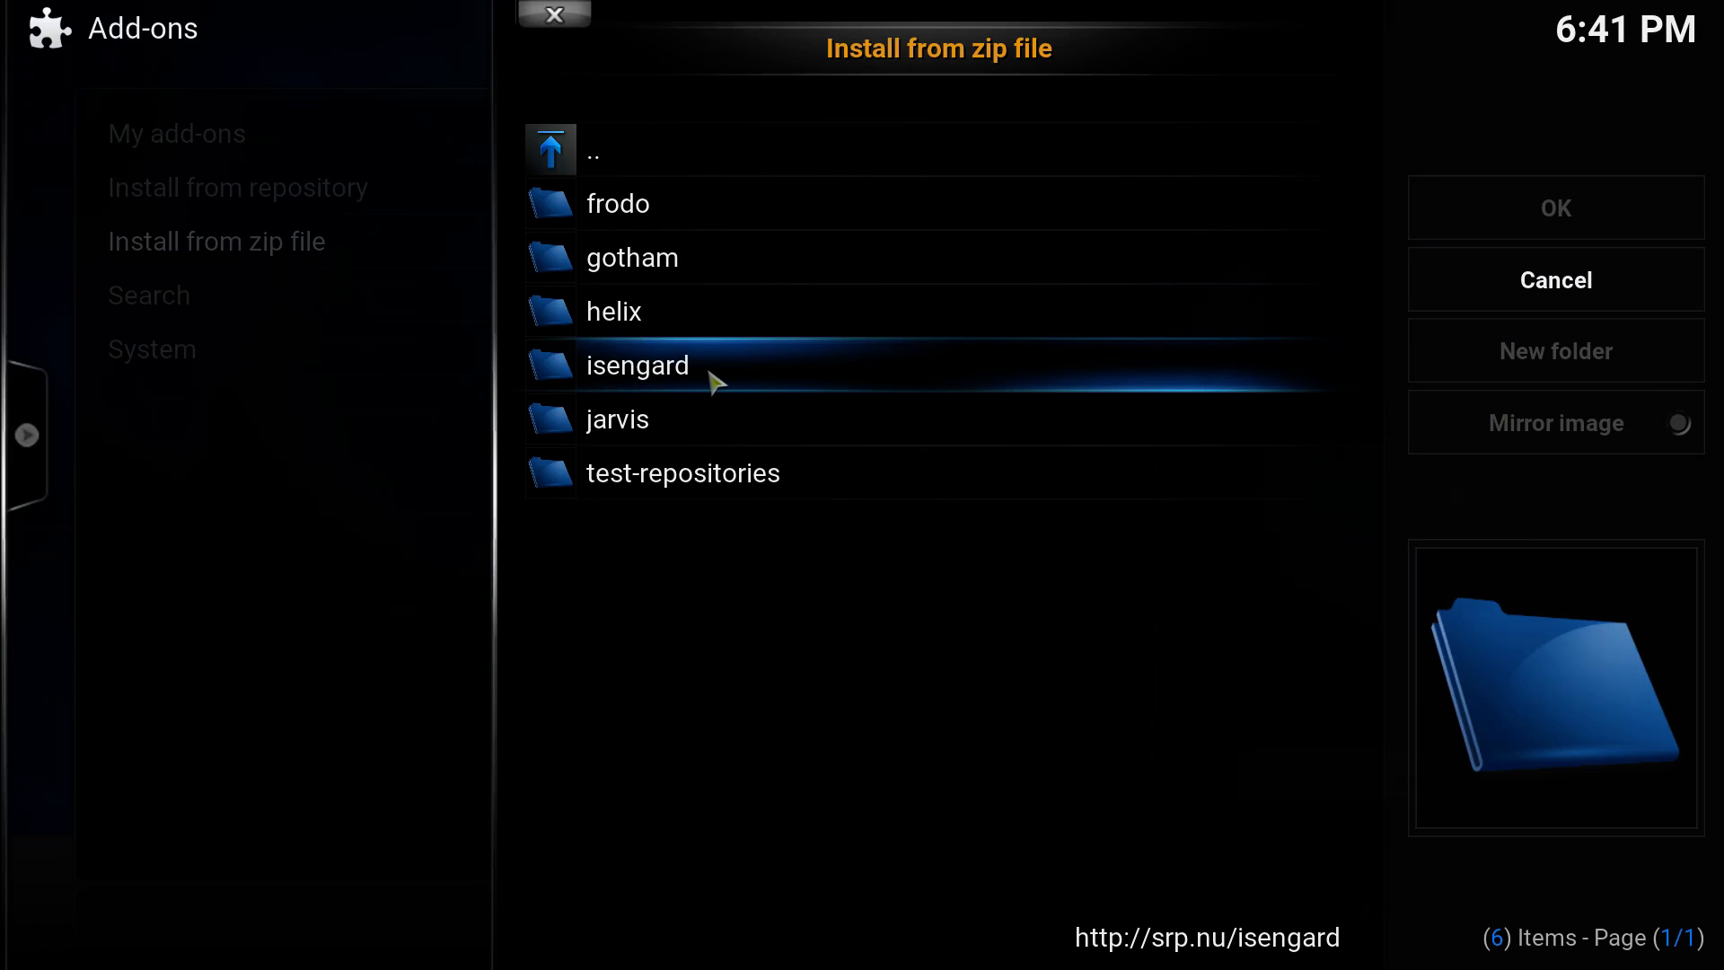
double_click(636, 365)
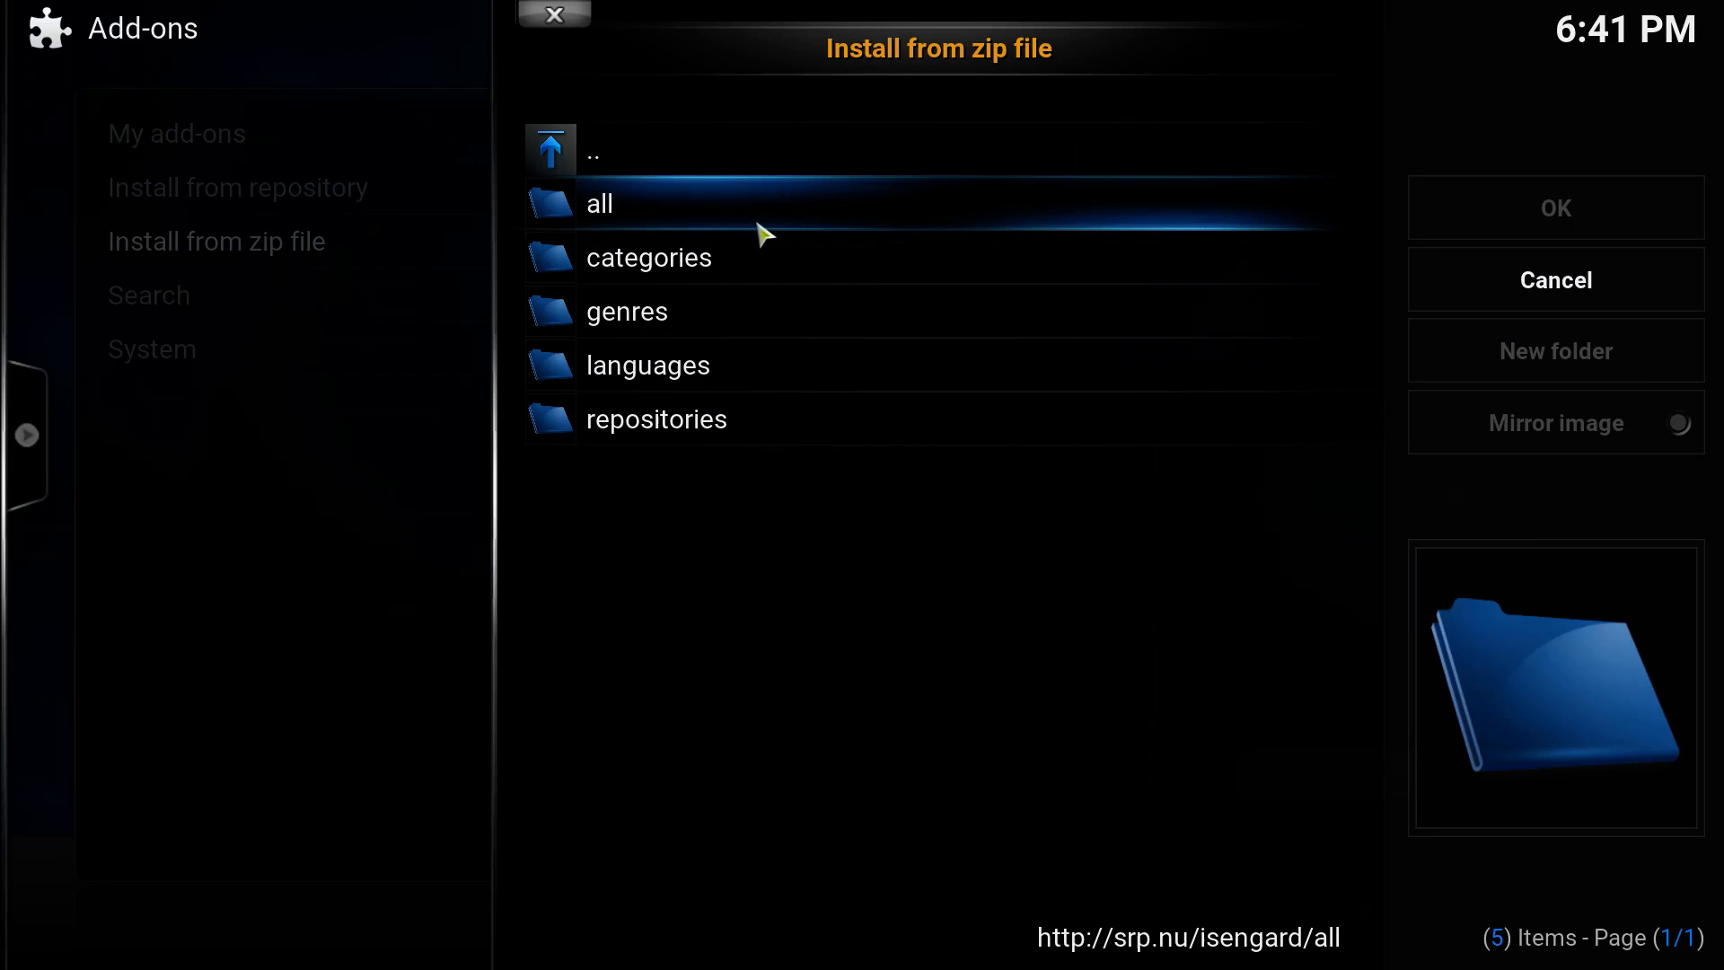
mouse_move(725, 216)
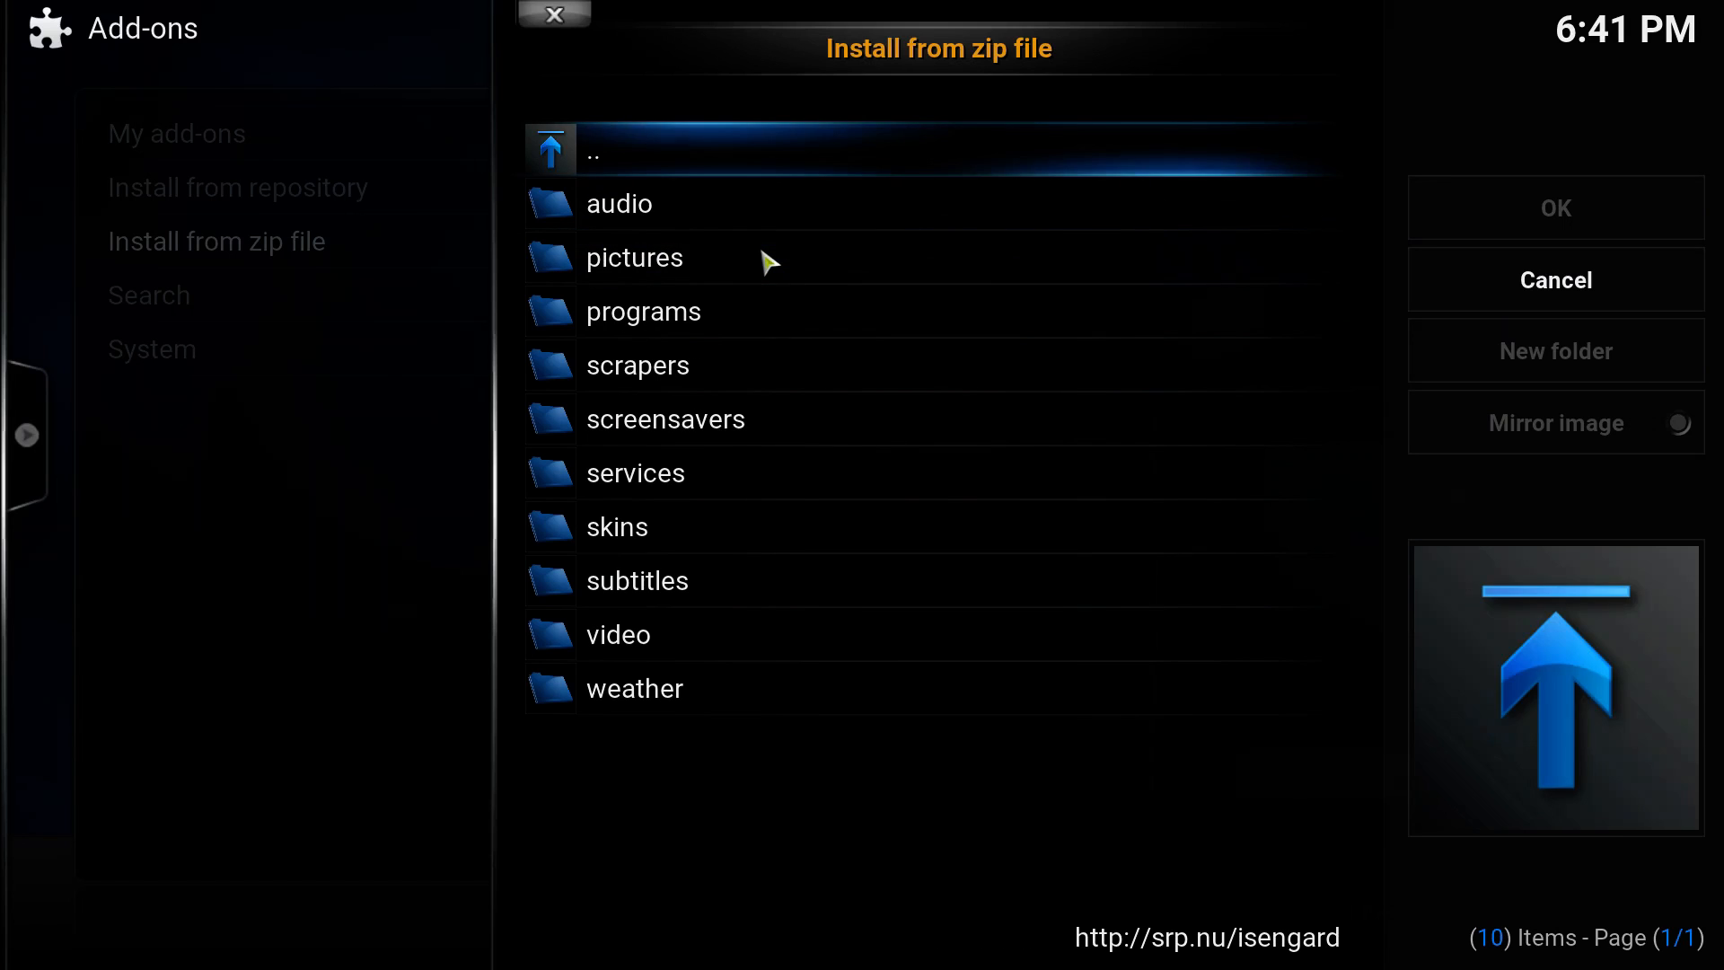
left_click(617, 204)
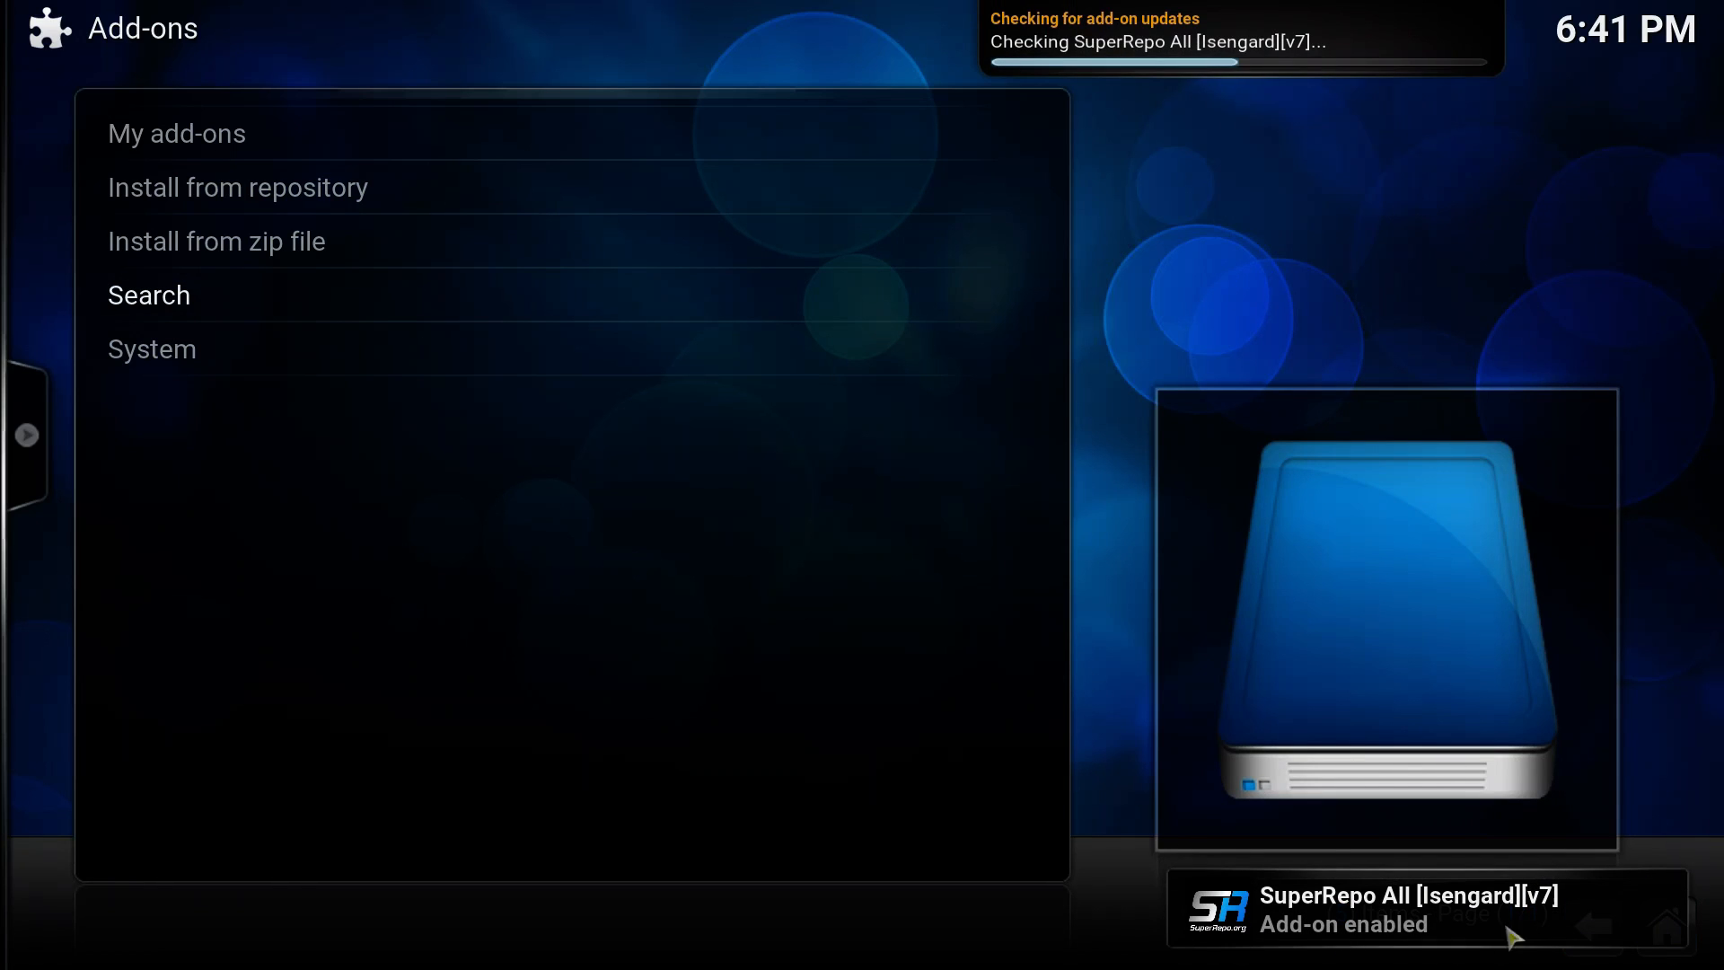
mouse_move(735, 816)
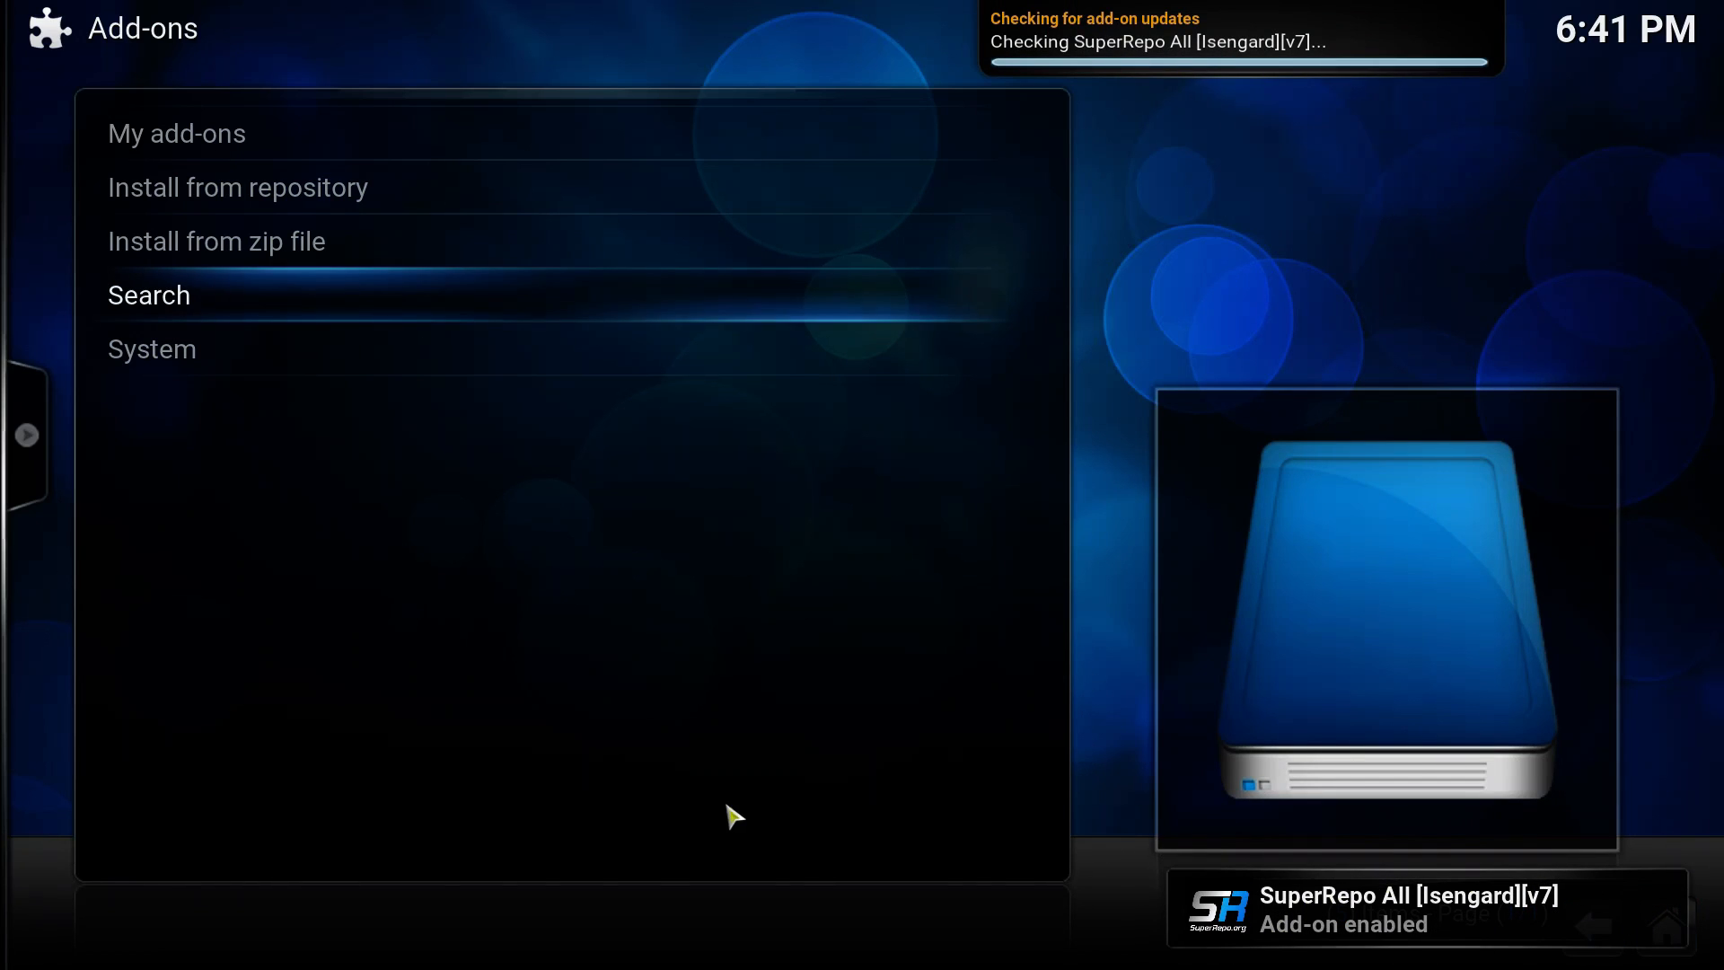
mouse_move(241, 403)
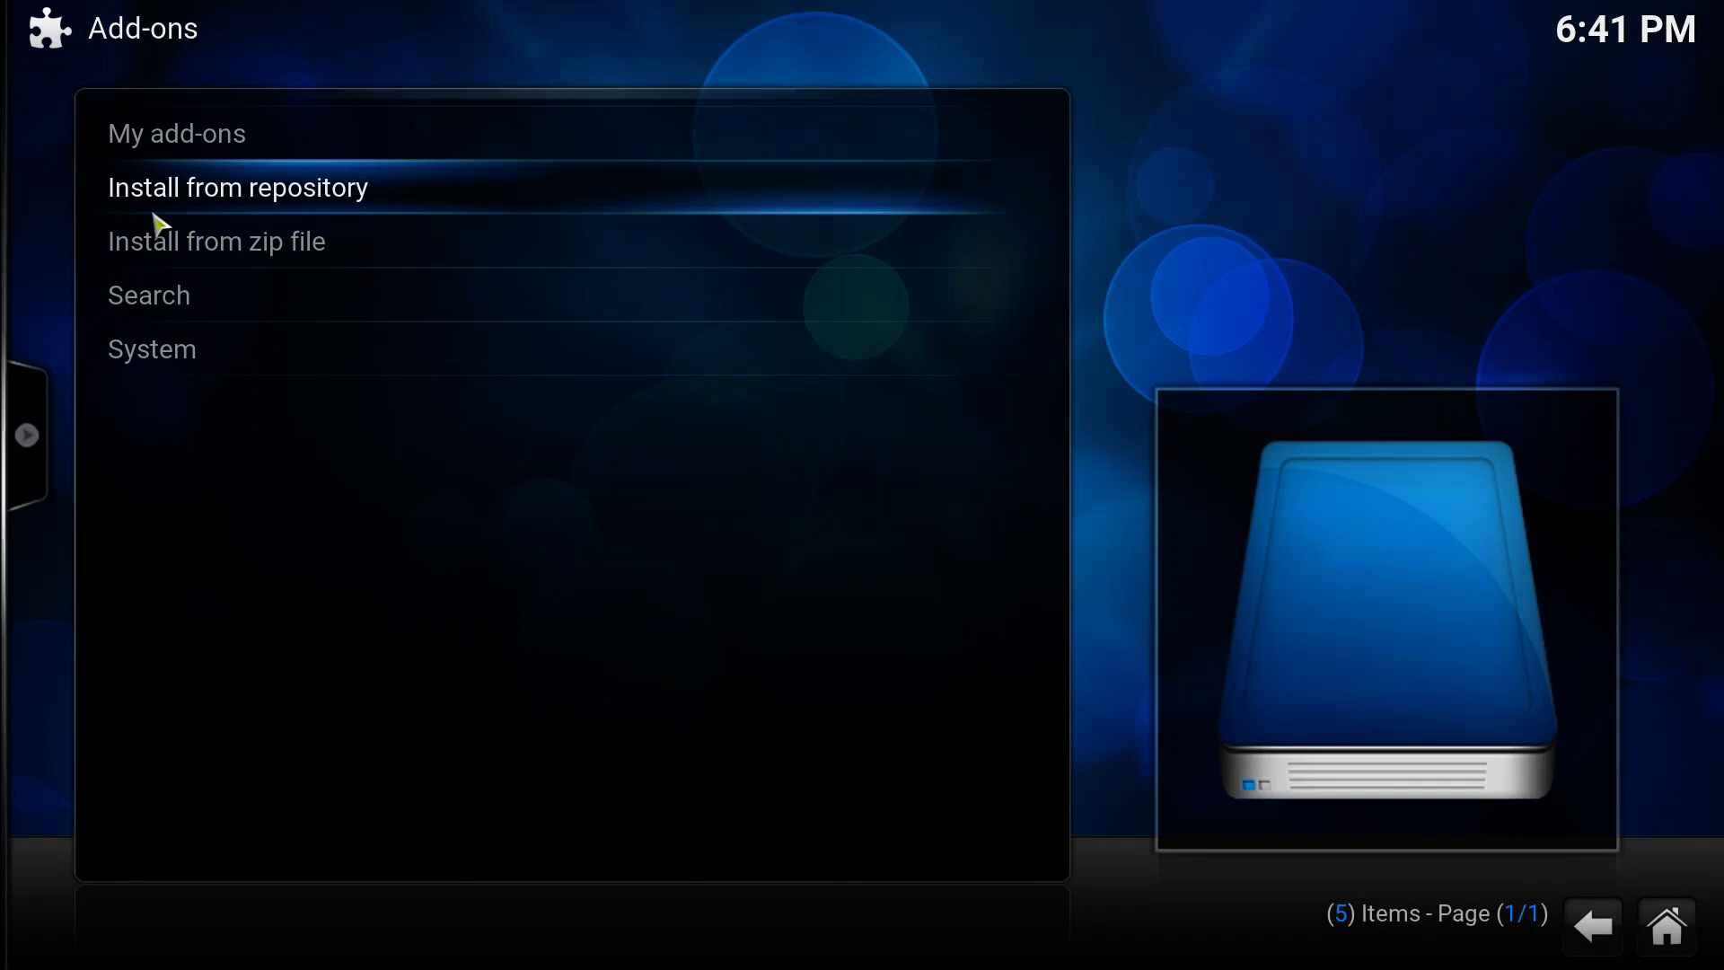
Step: Browse SuperRepo All's Video add-ons and scroll down to Stream All The Sources
left_click(236, 187)
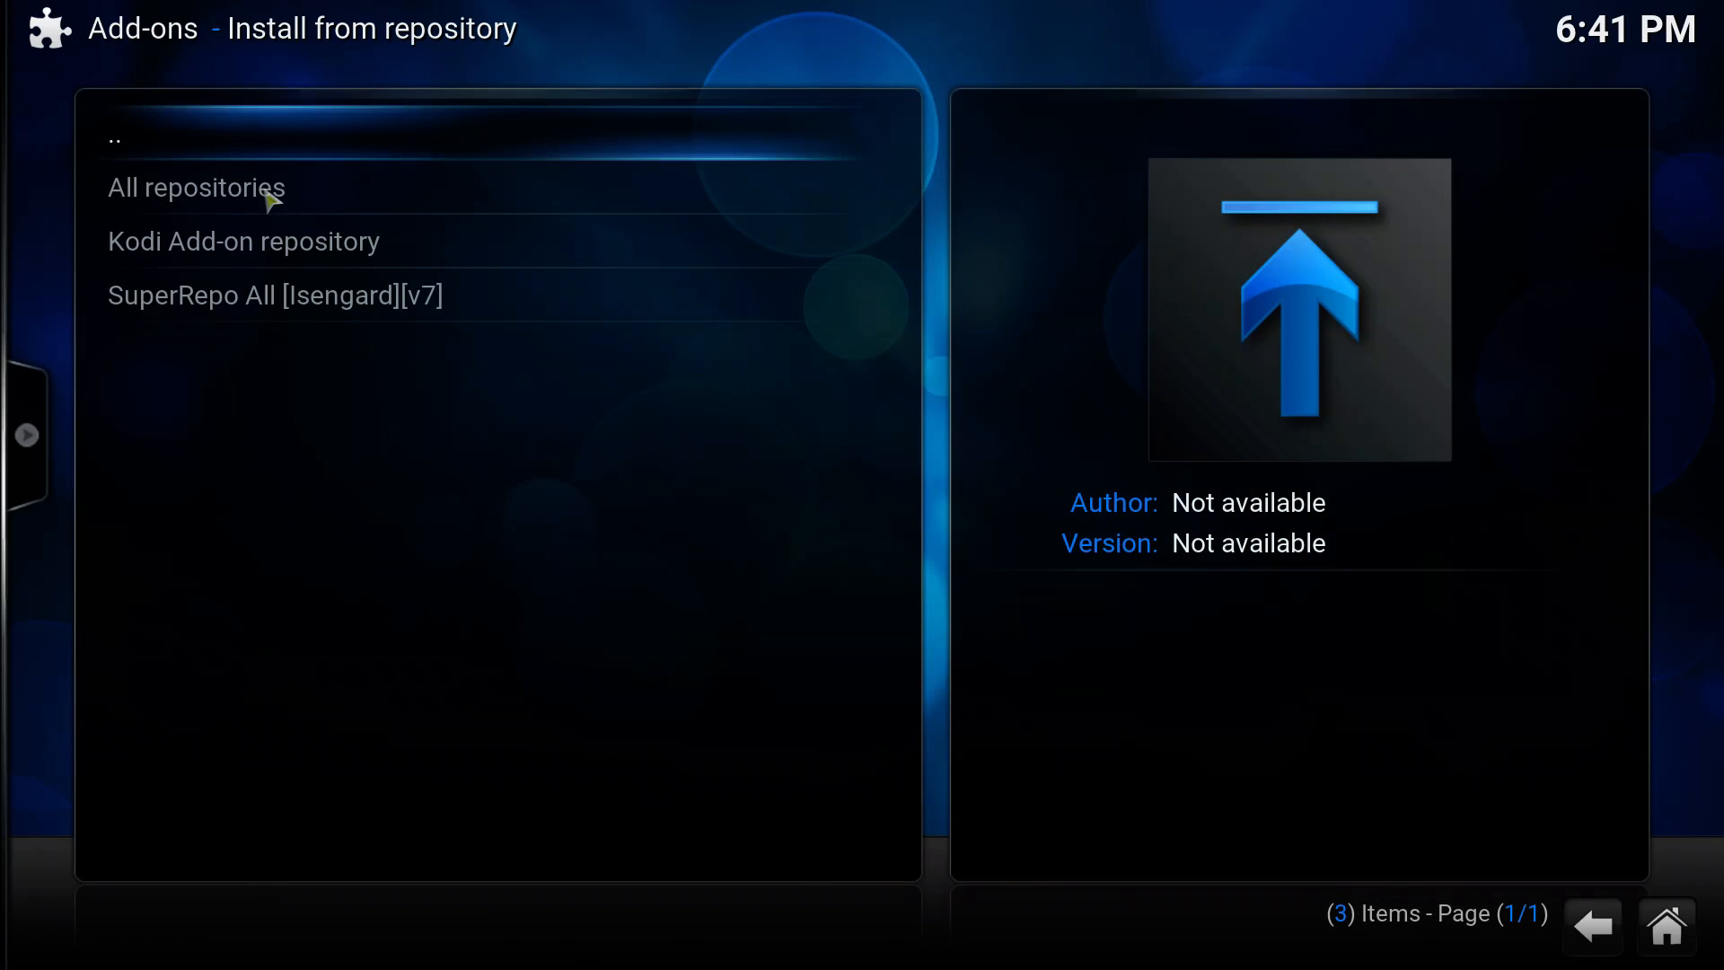
left_click(274, 294)
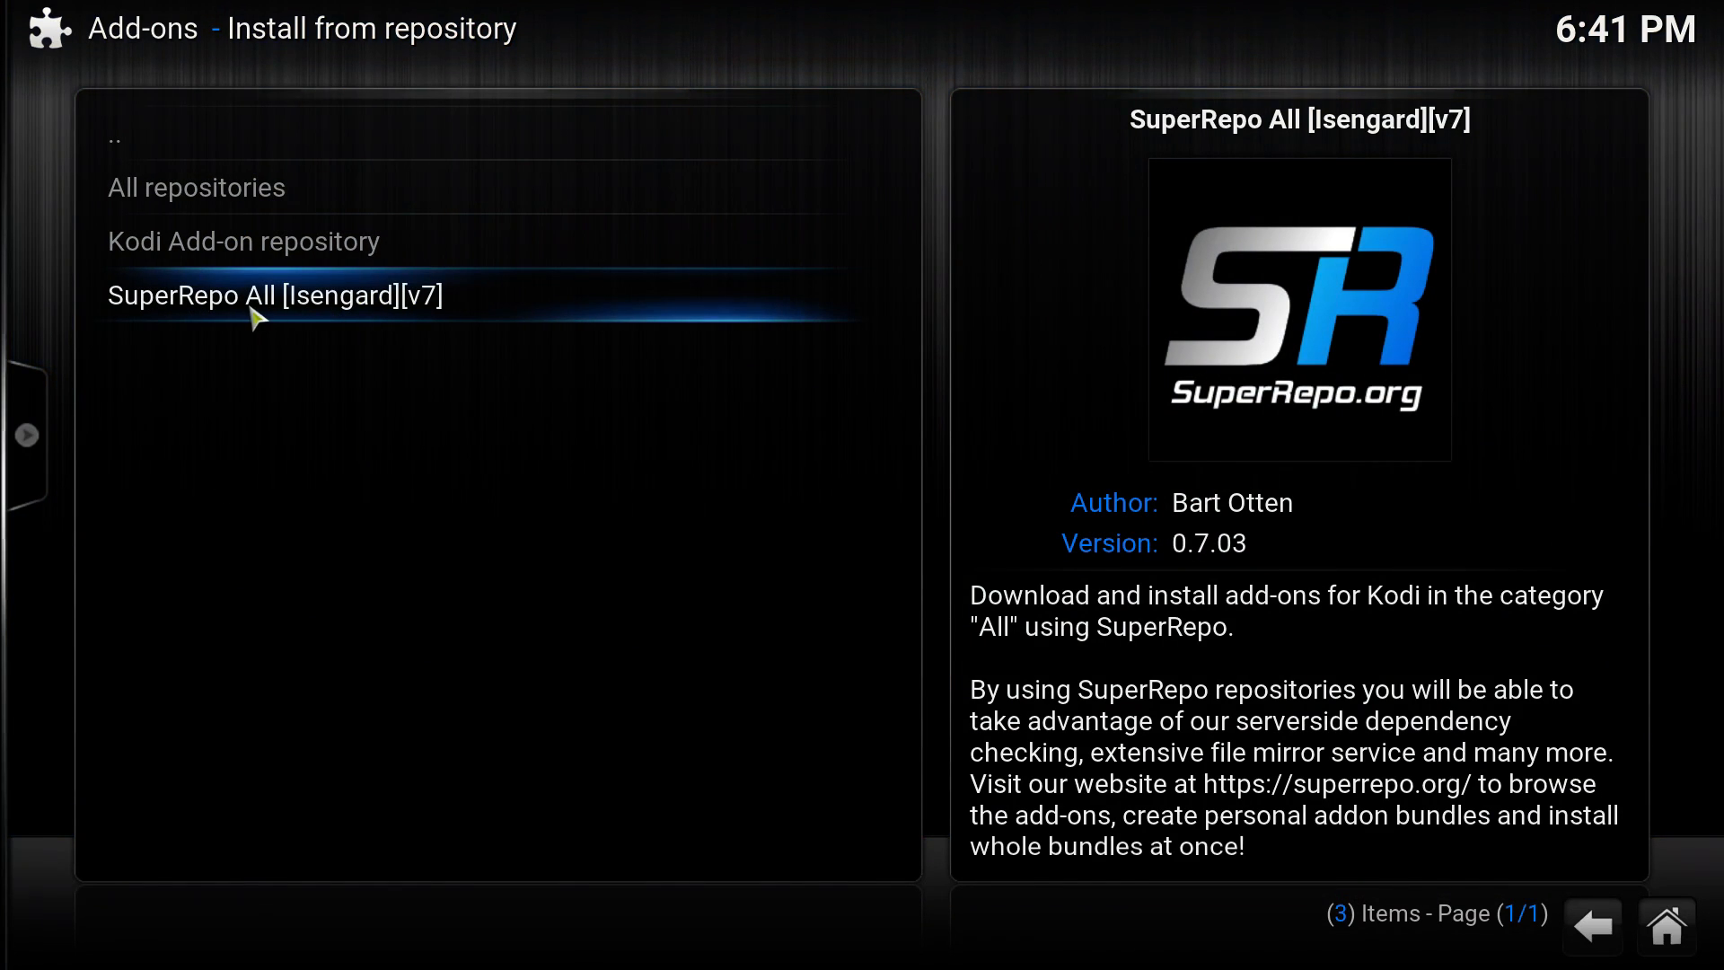
left_click(273, 295)
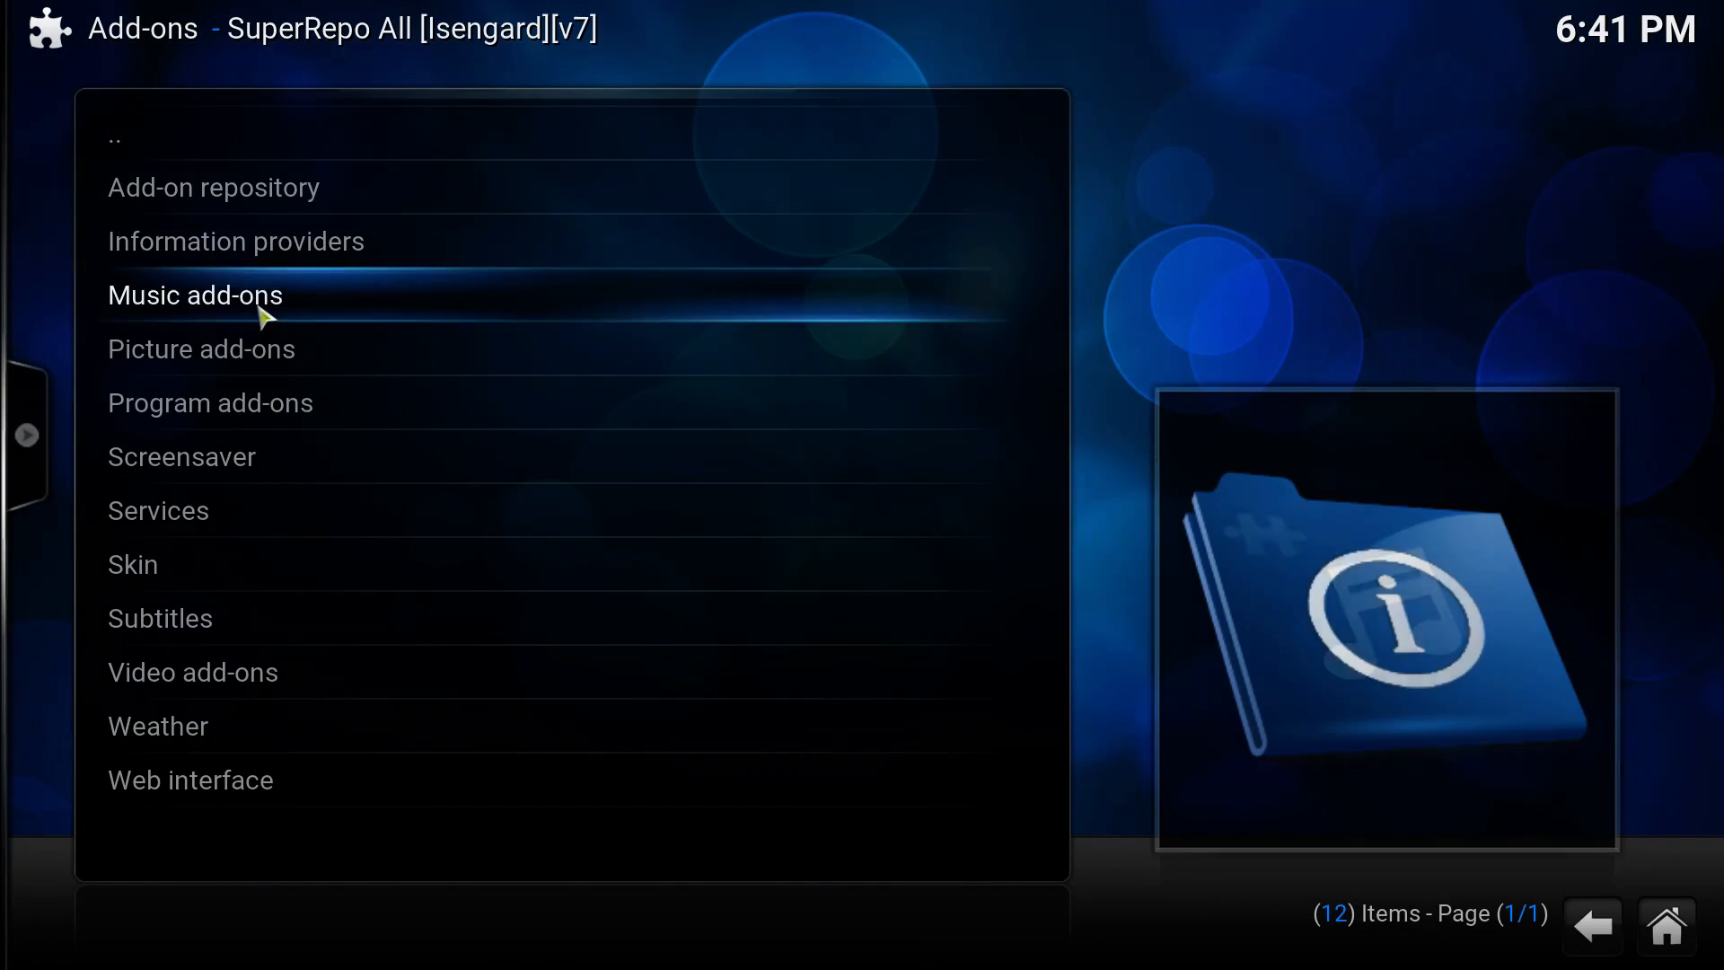
left_click(193, 672)
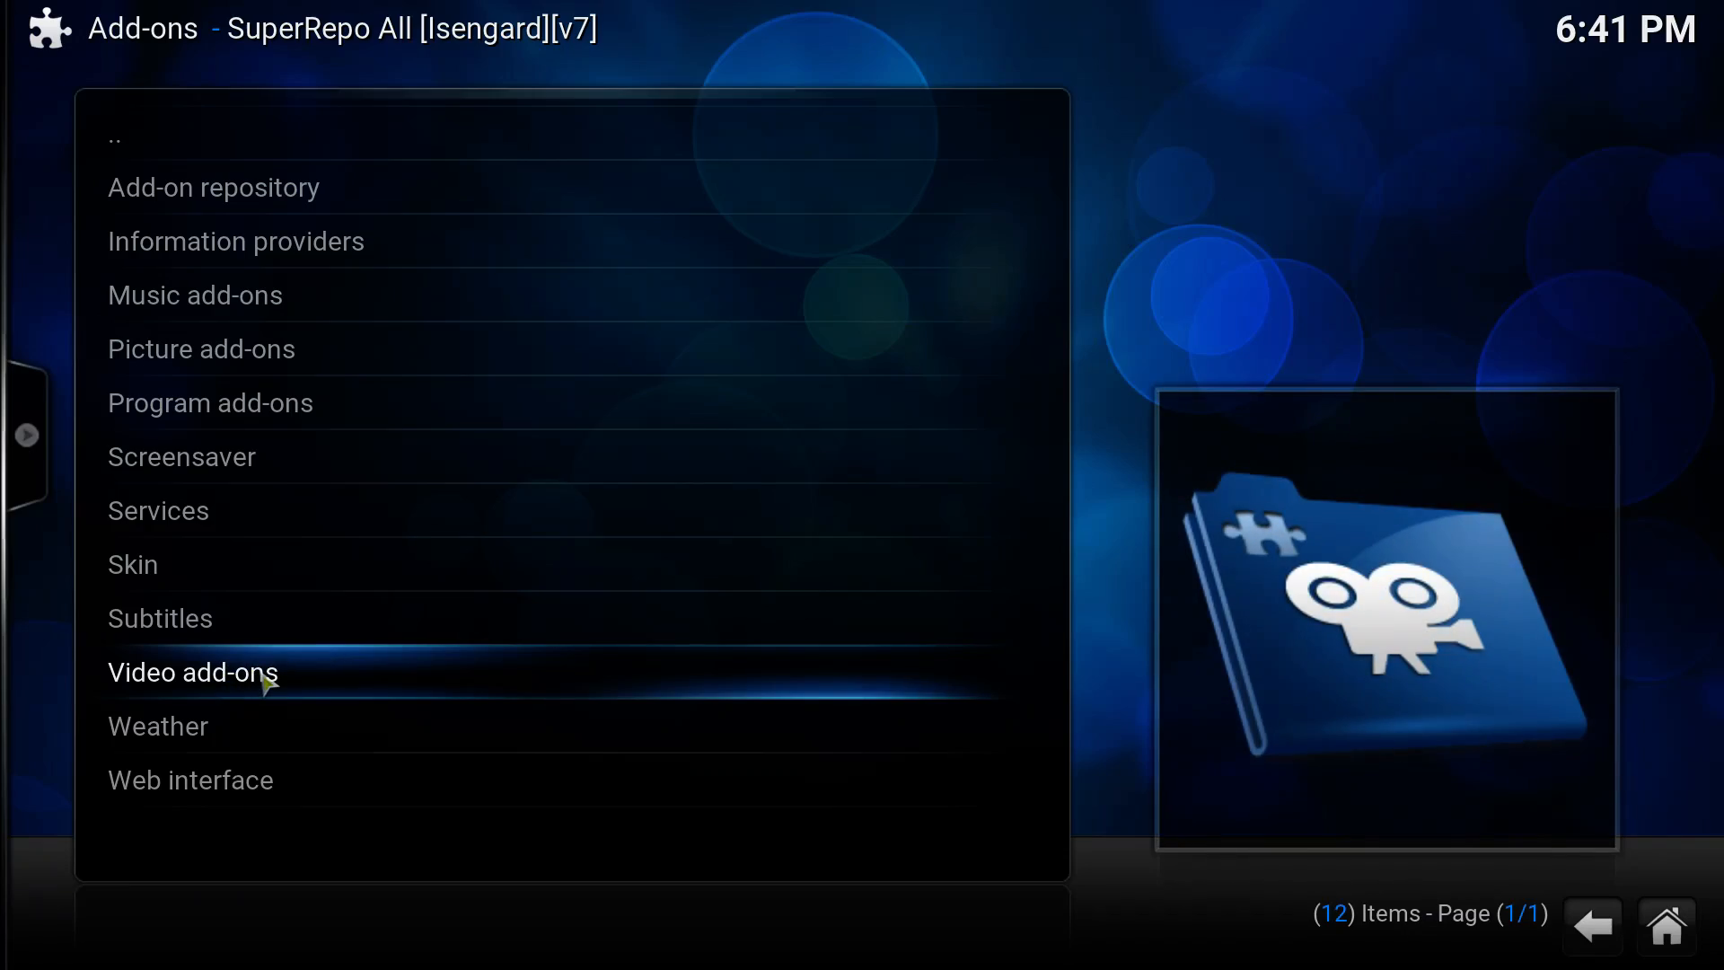
left_click(192, 672)
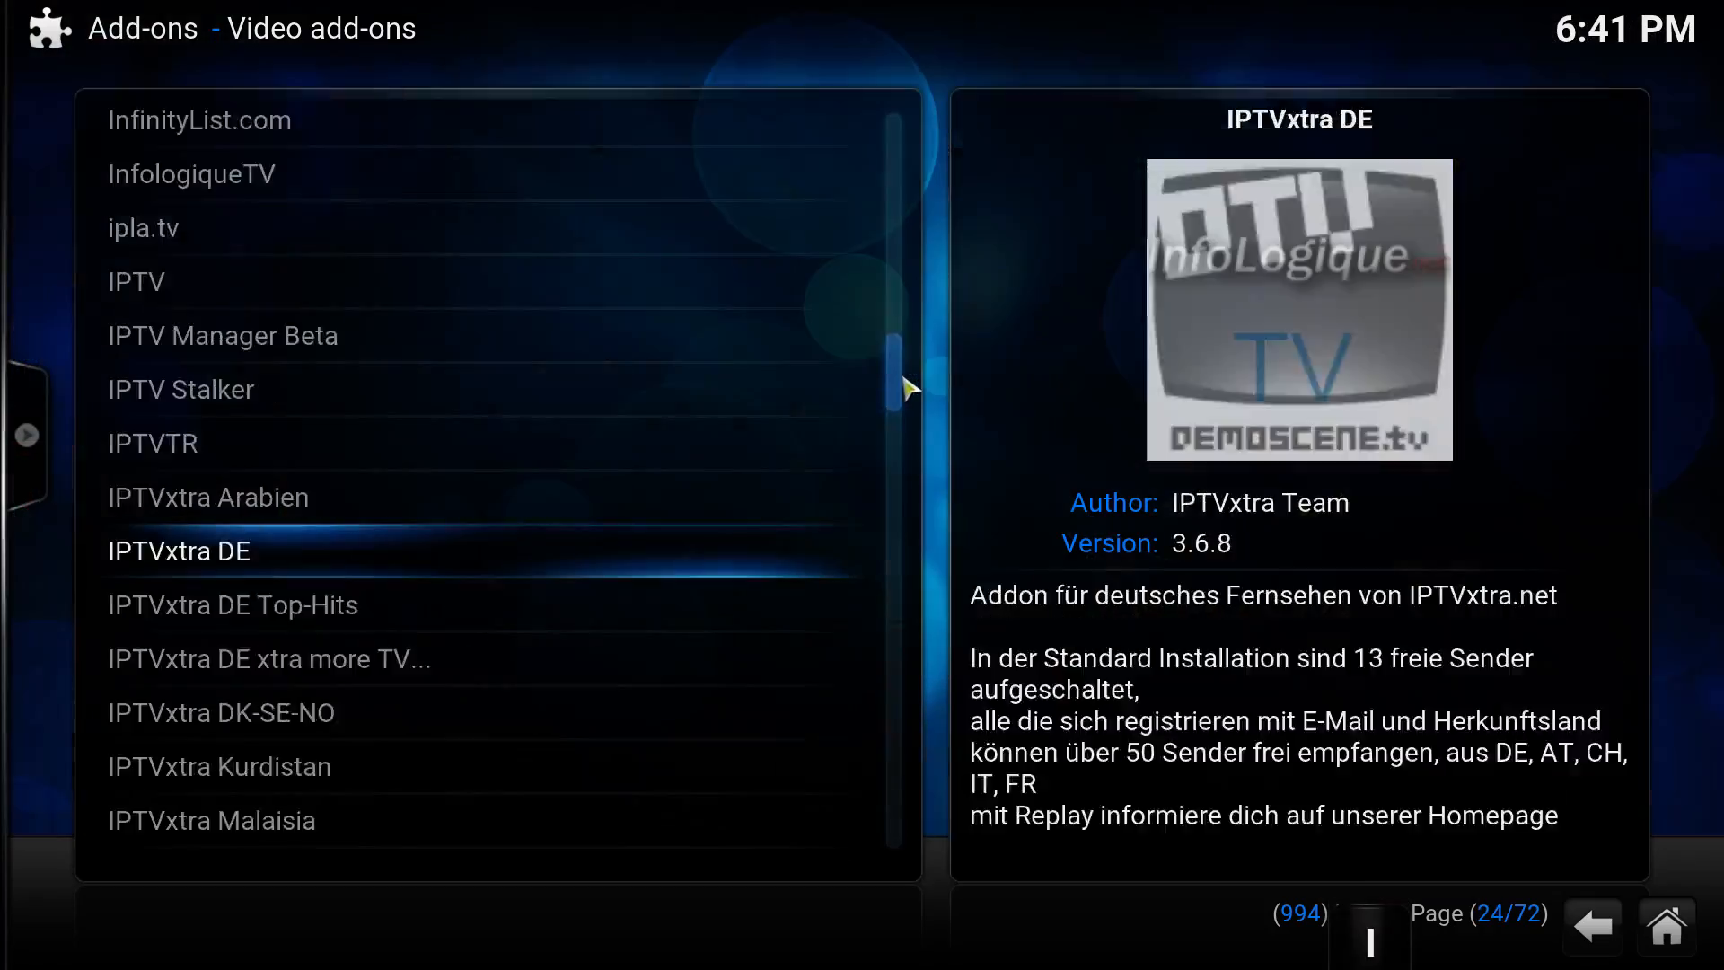
scroll("down", 3)
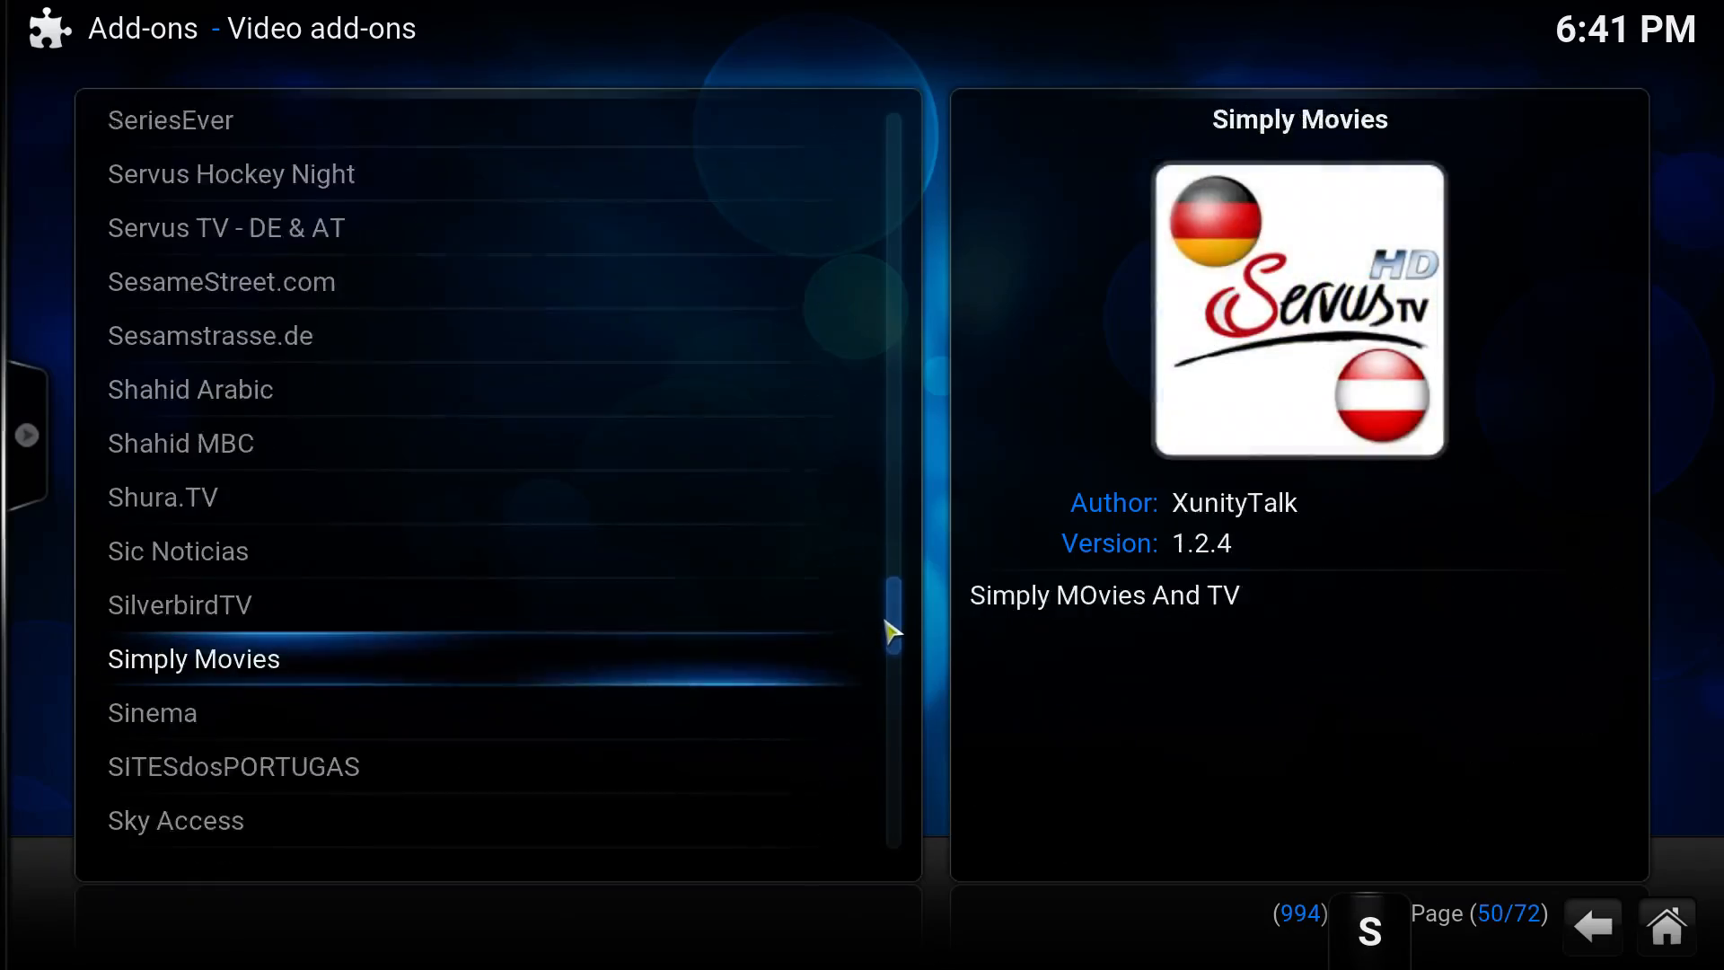
scroll("down", 3)
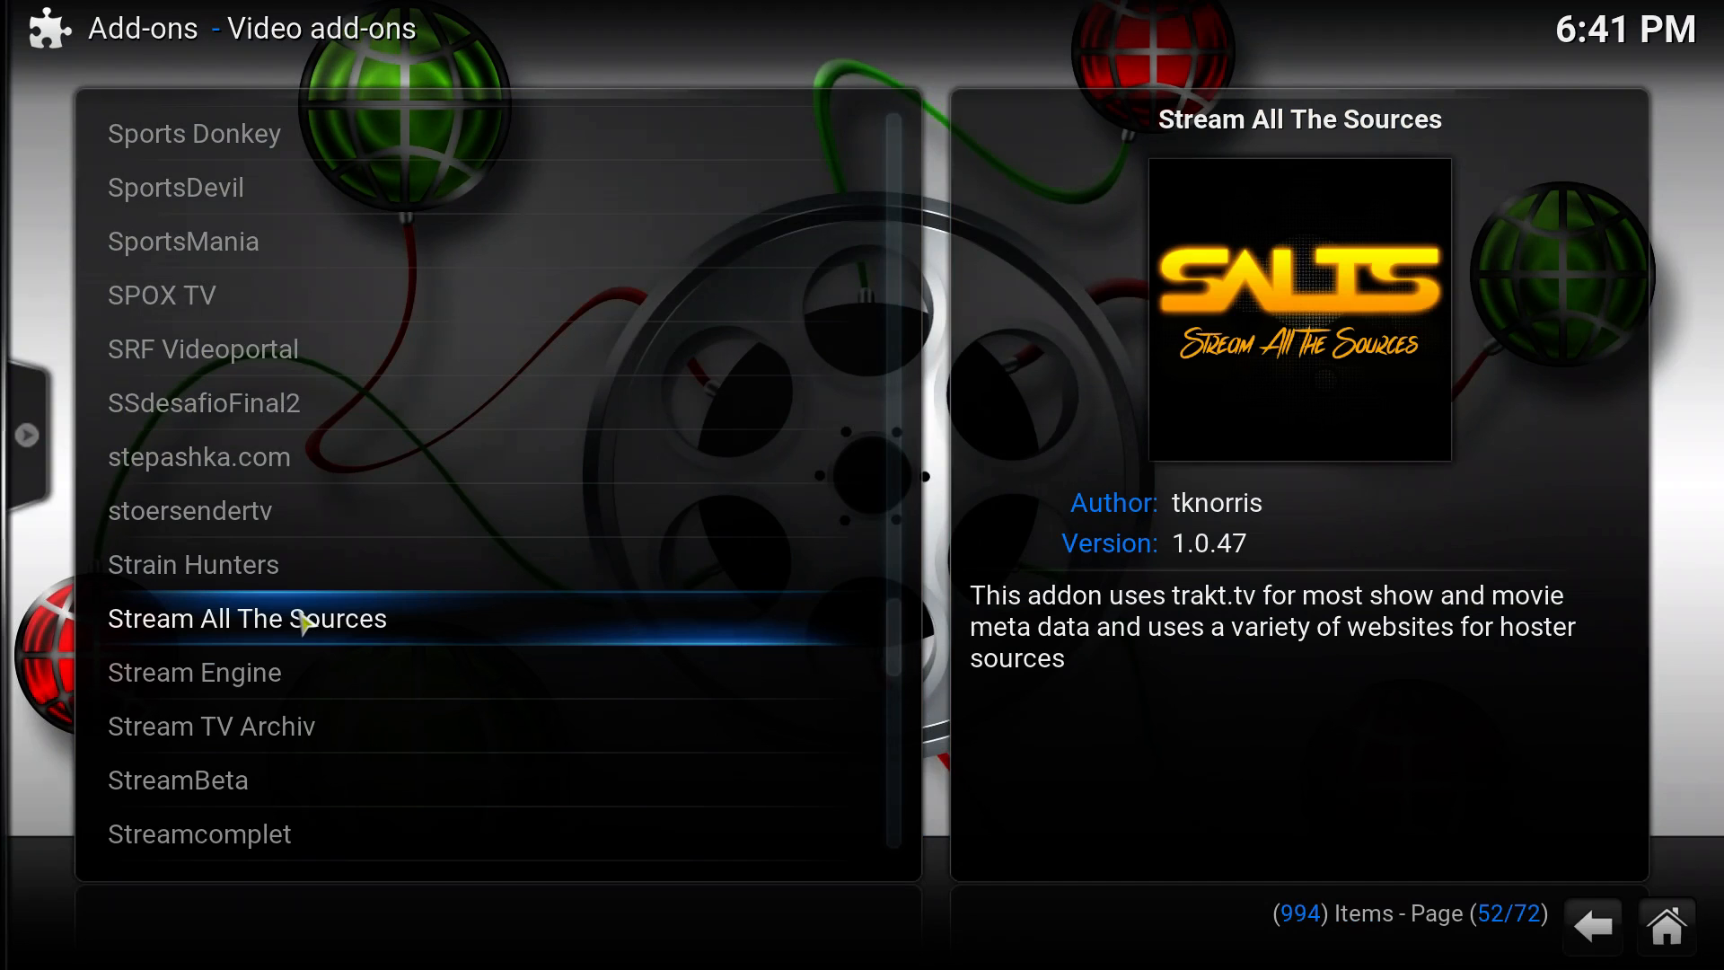
Step: Install Stream All The Sources 1.0.47 from its Add-on information dialog
left_click(248, 618)
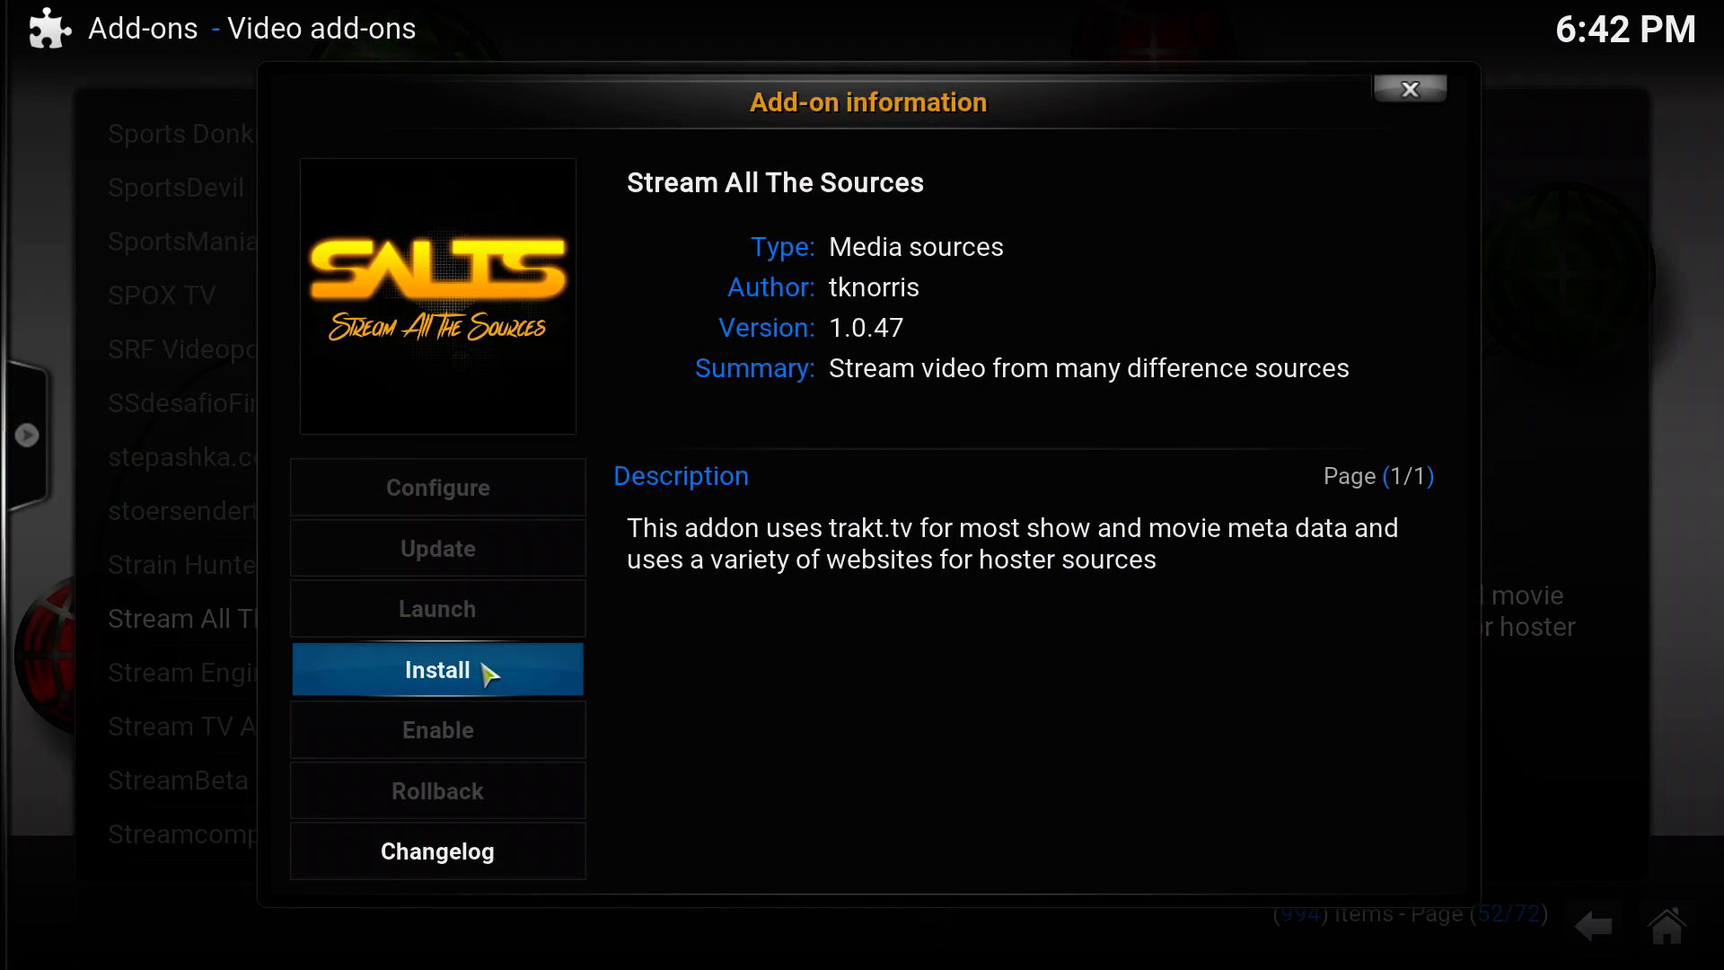
left_click(437, 670)
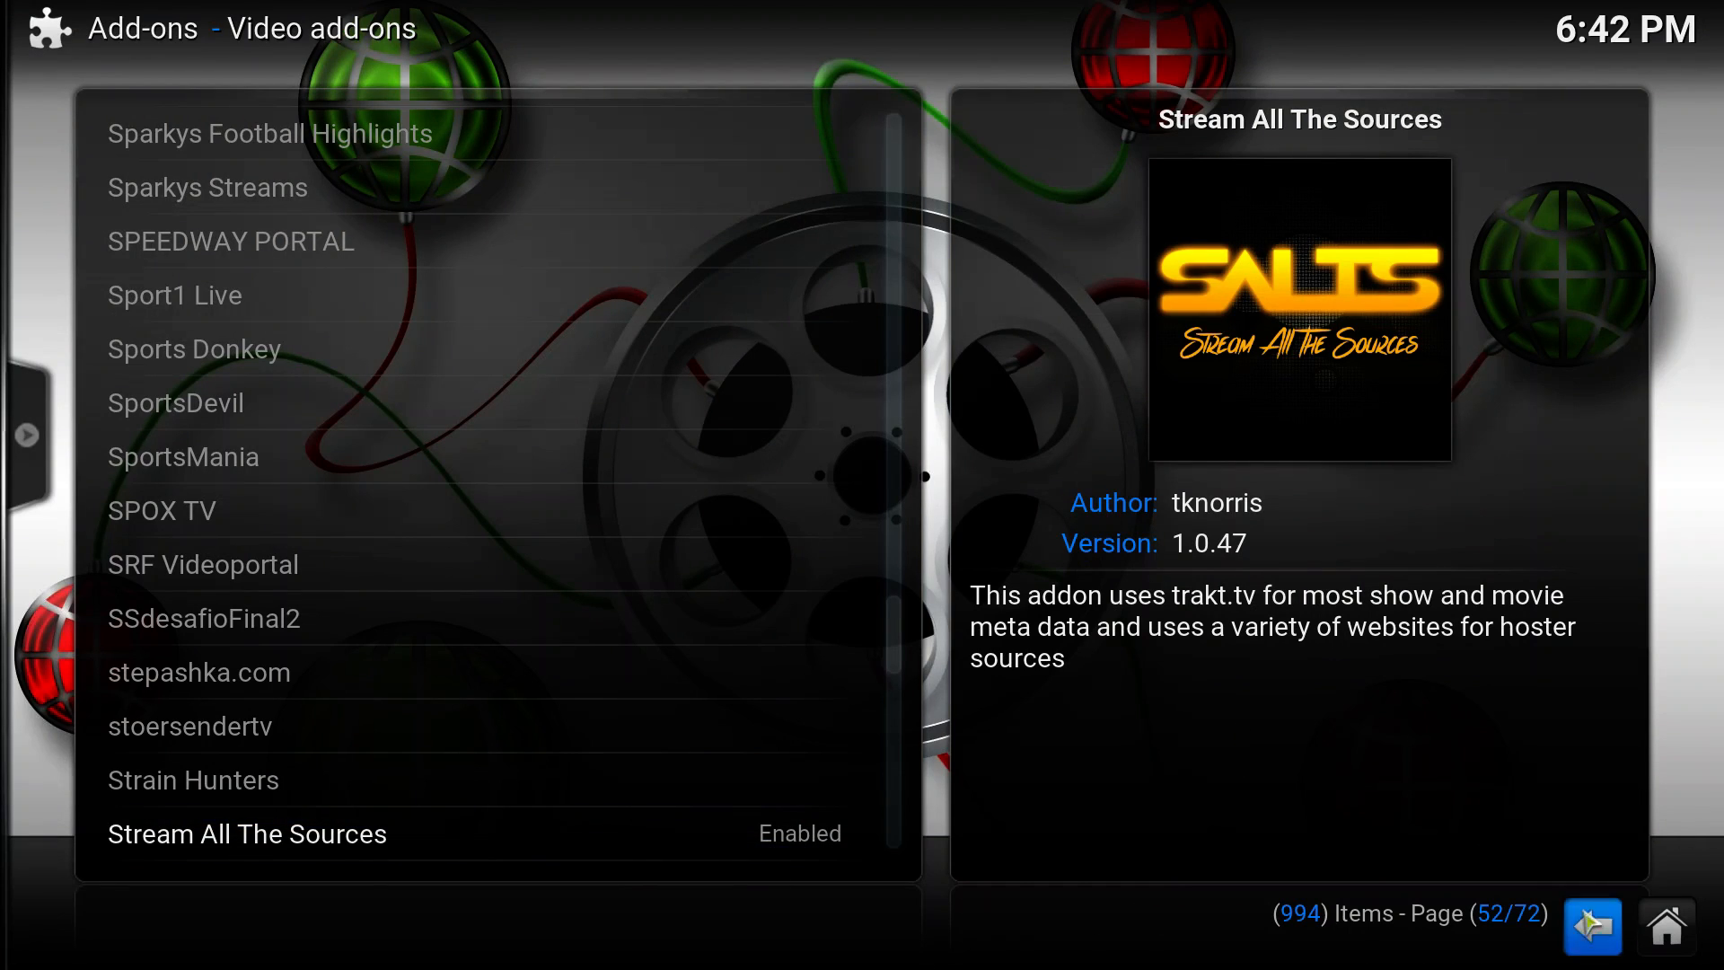
mouse_move(1352, 933)
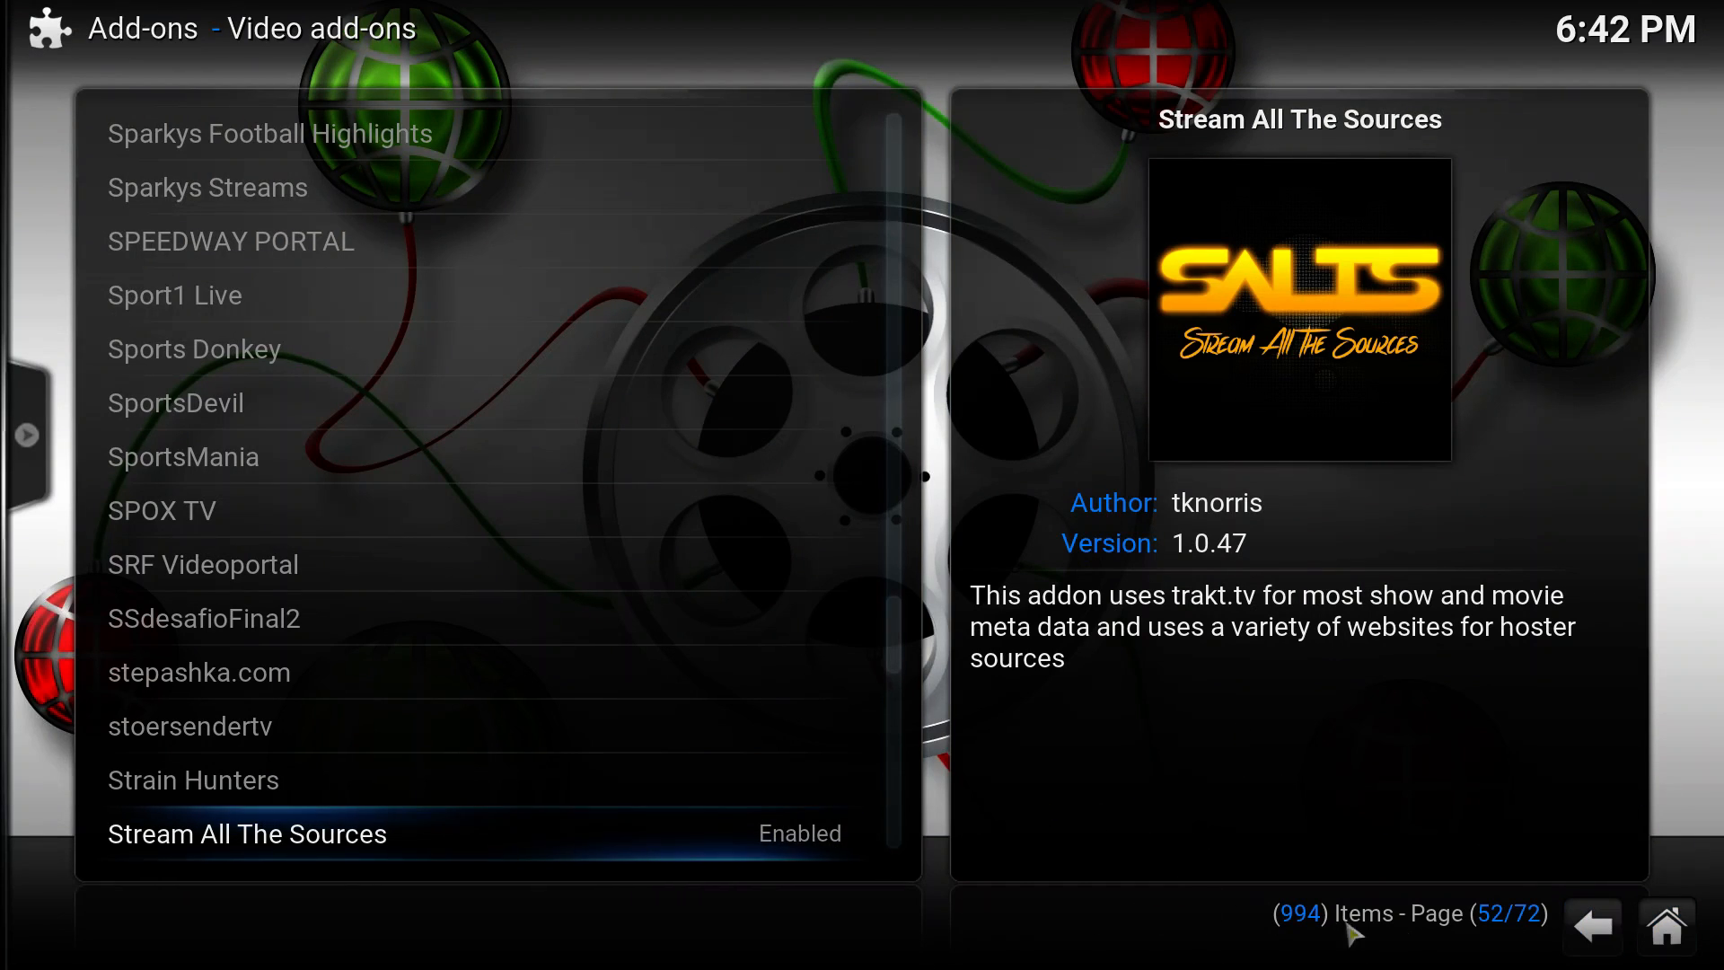
mouse_move(1664, 925)
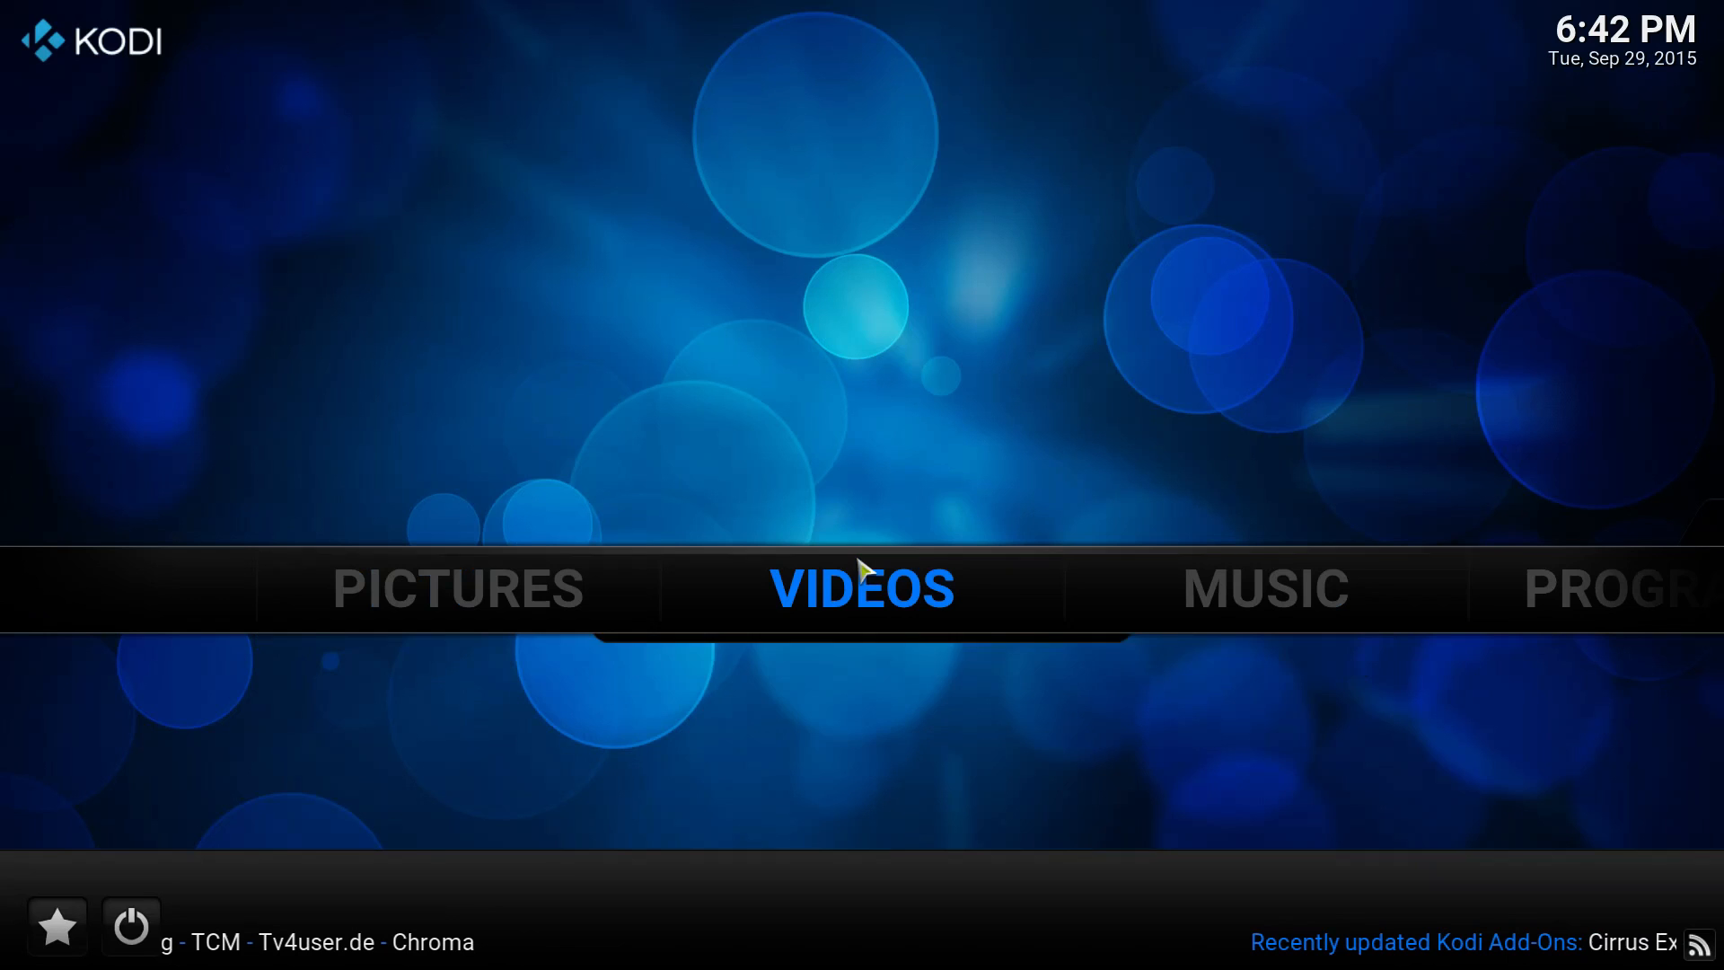
Step: Launch Stream All The Sources from video add-ons and choose Remind Me Later for Trakt
left_click(863, 587)
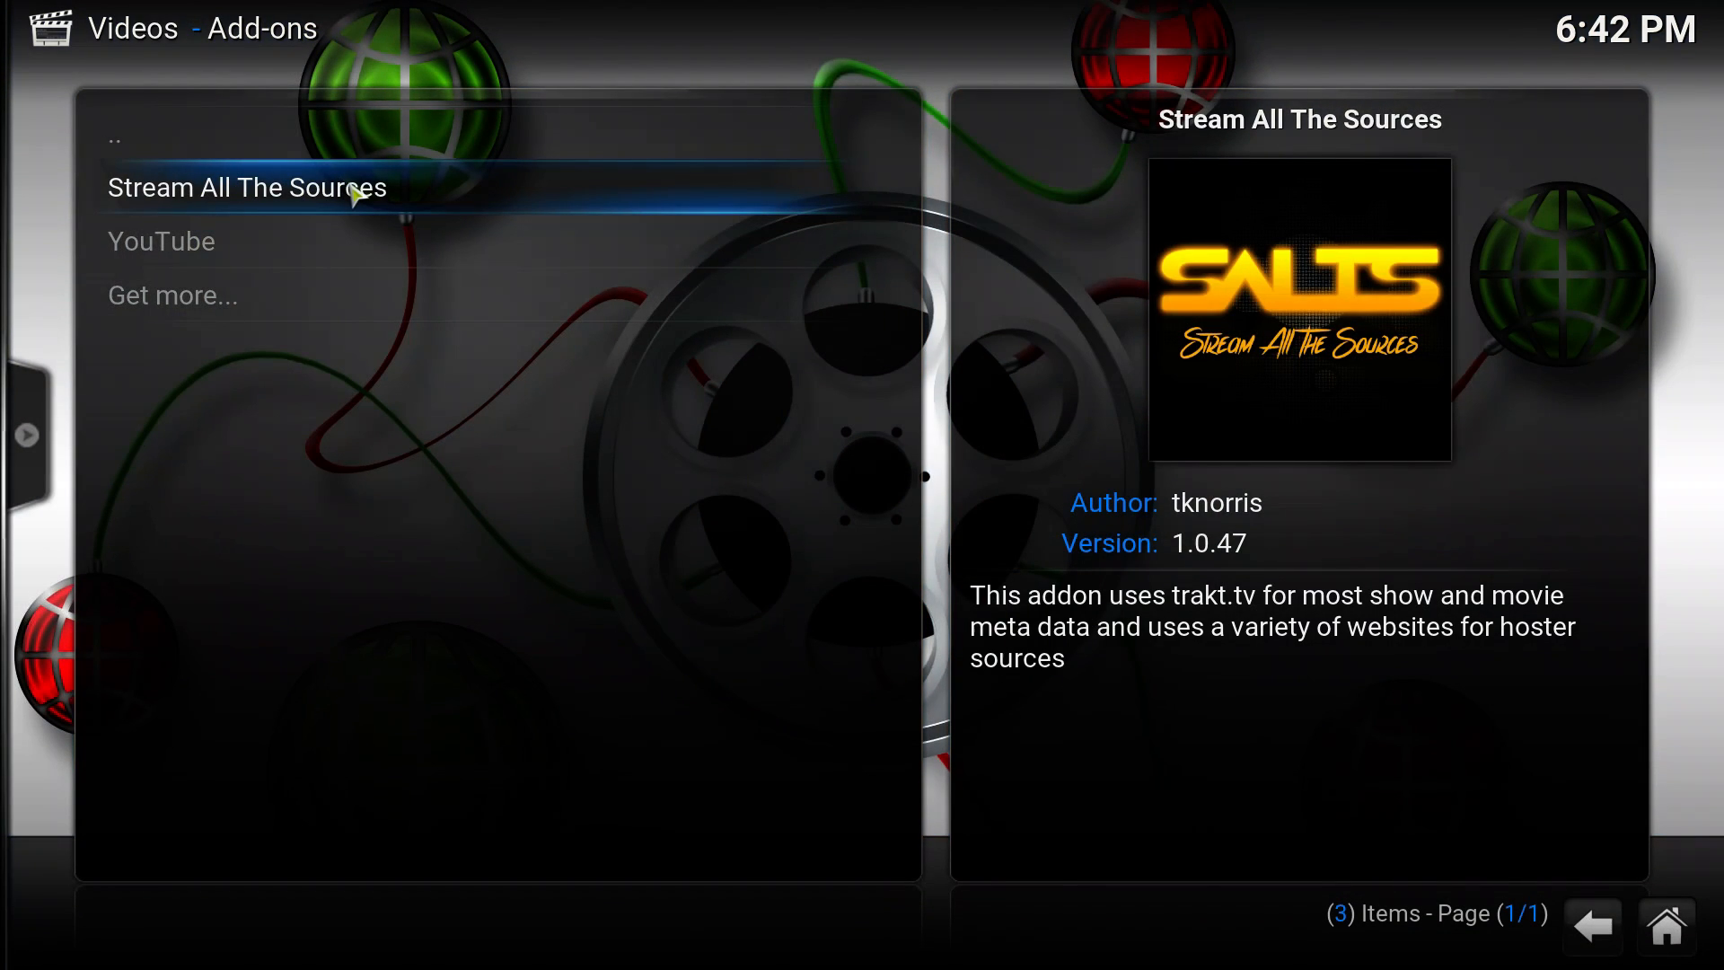
left_click(245, 187)
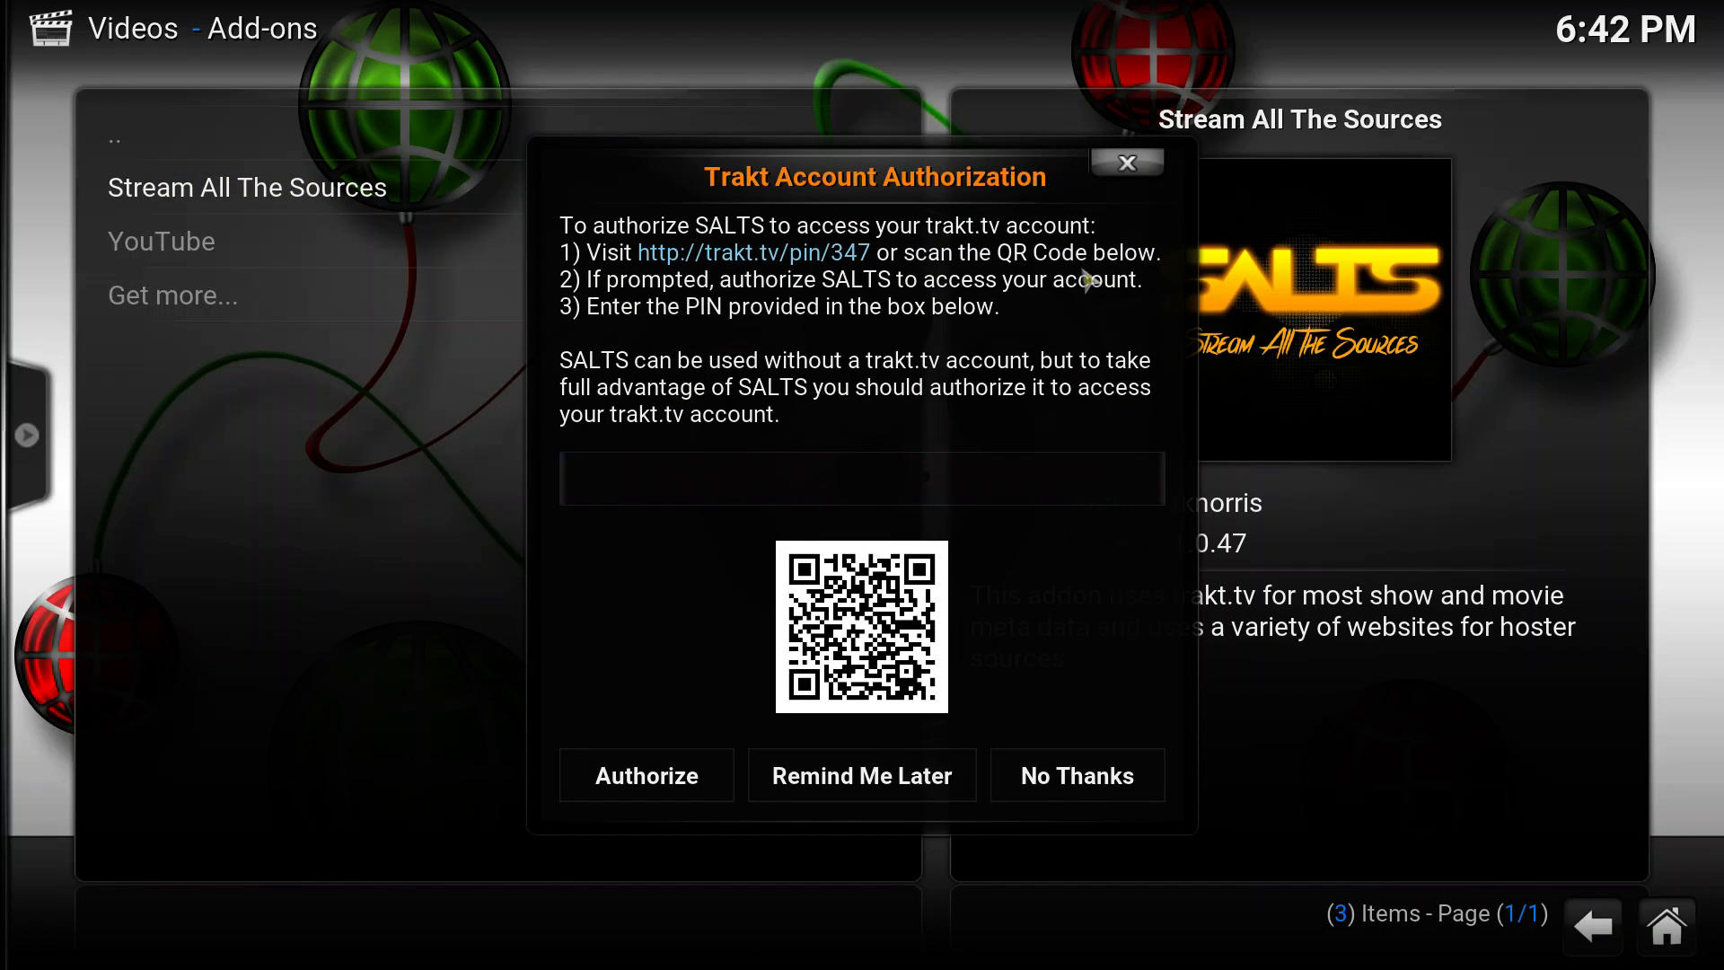
mouse_move(630, 216)
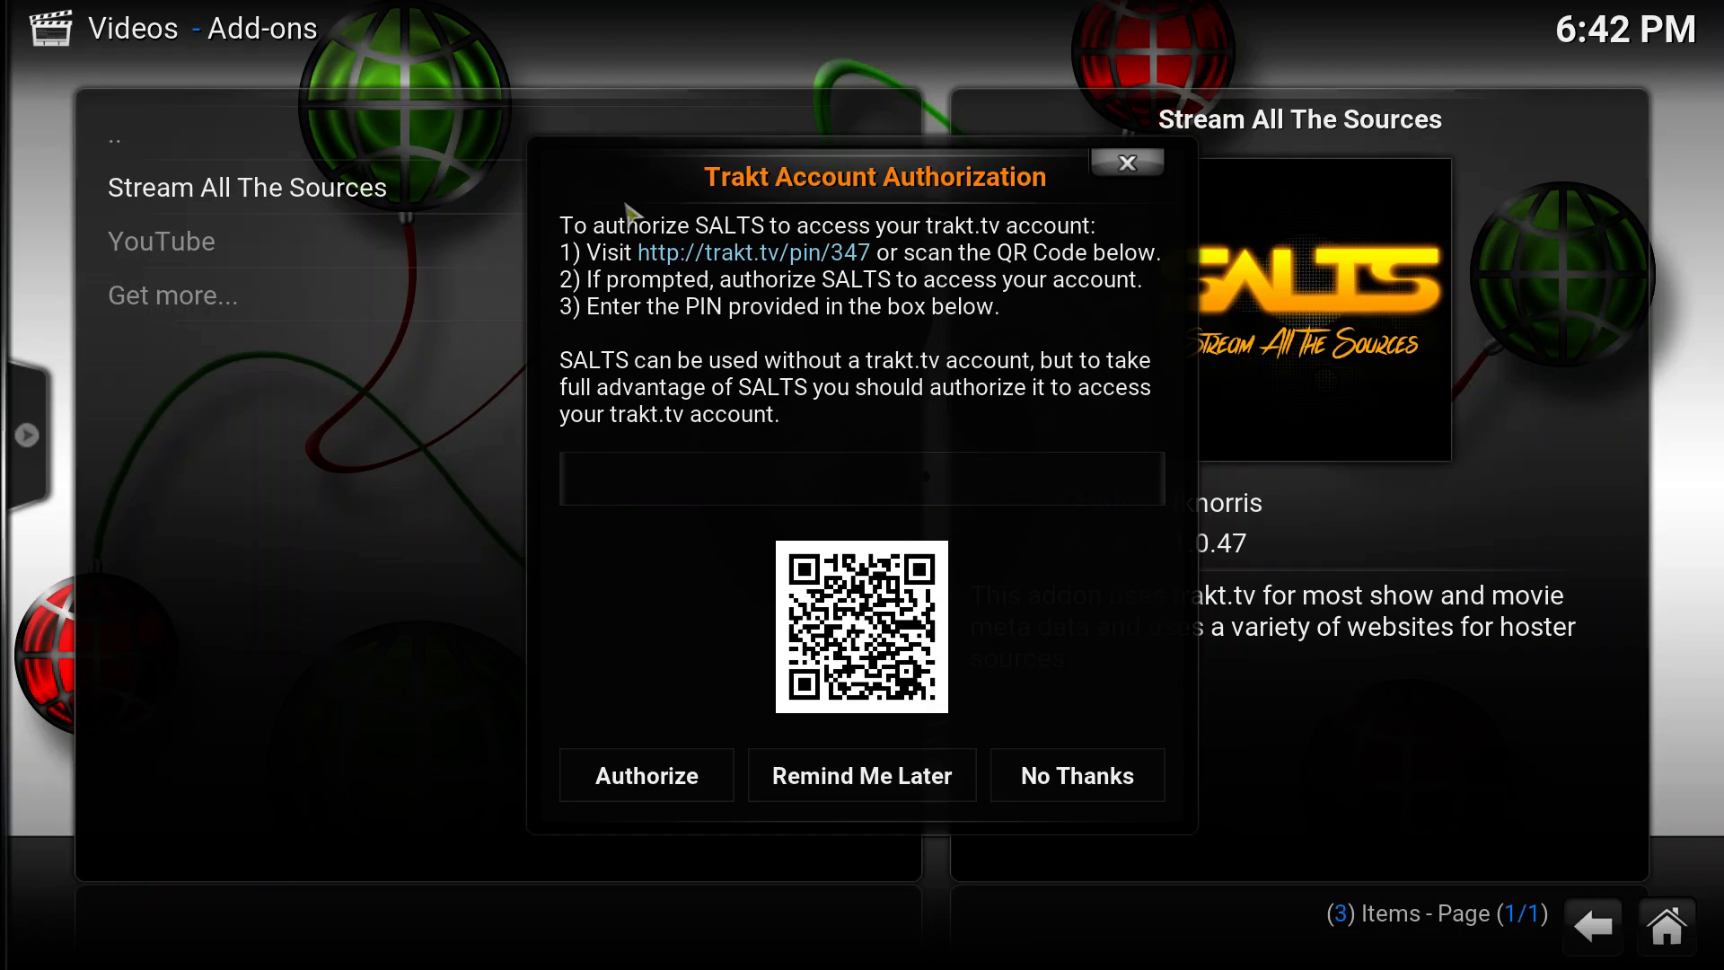
left_click(862, 479)
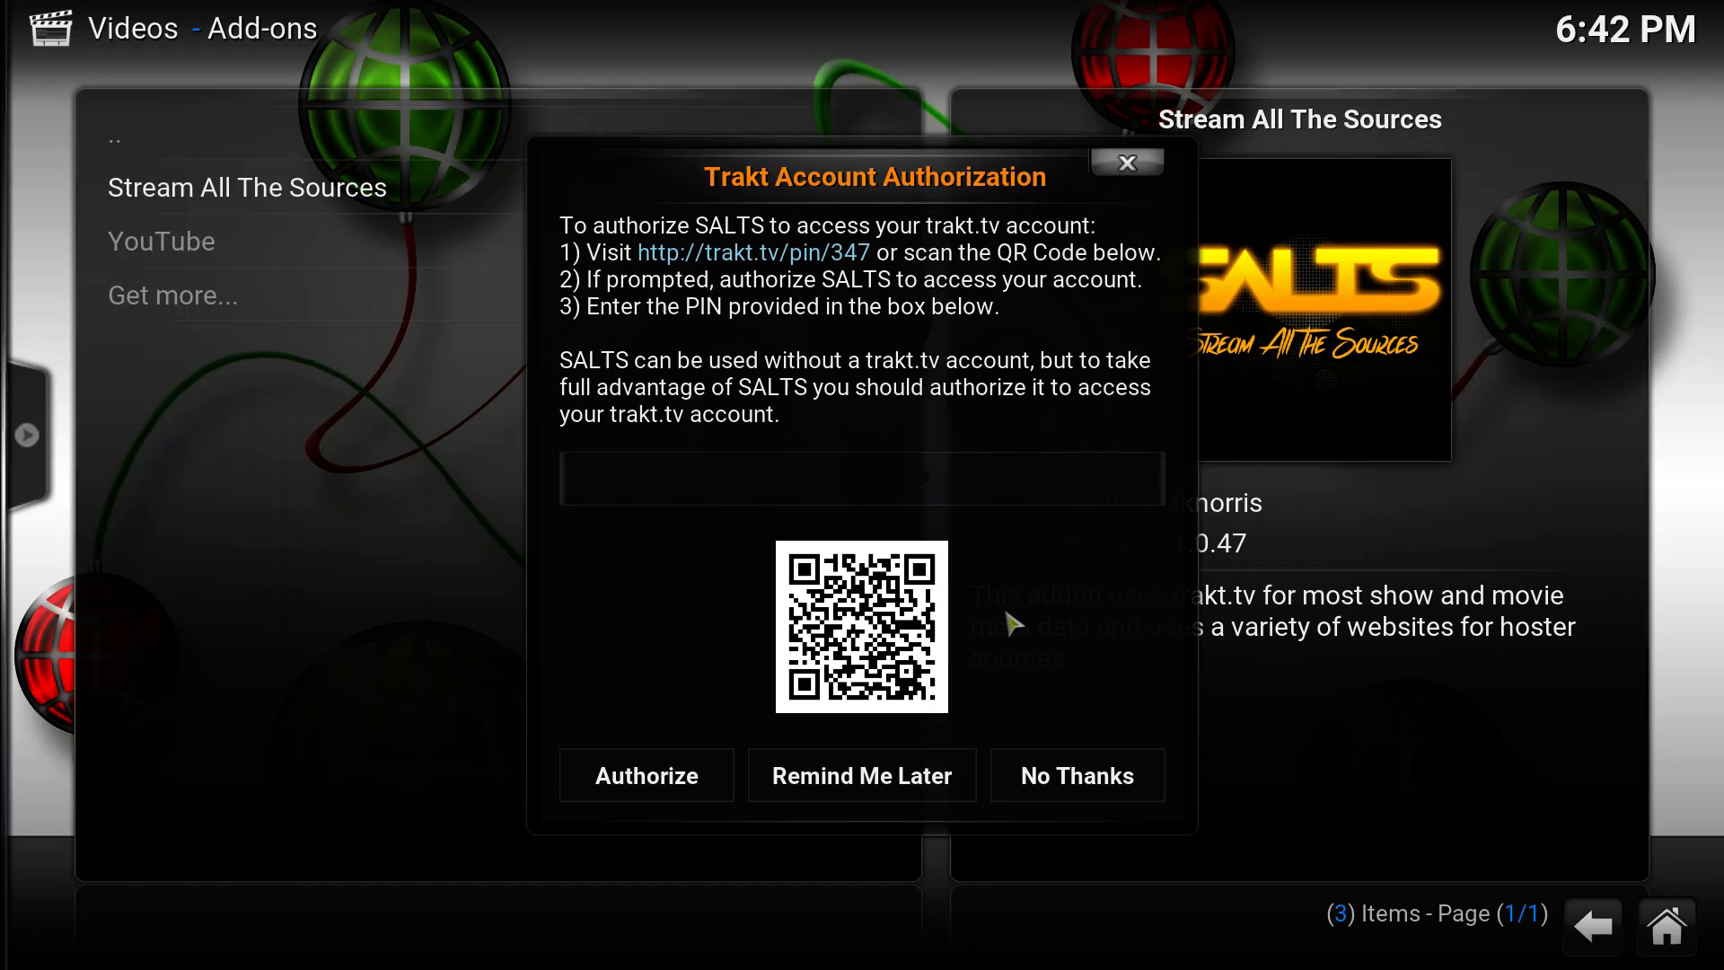
mouse_move(944, 696)
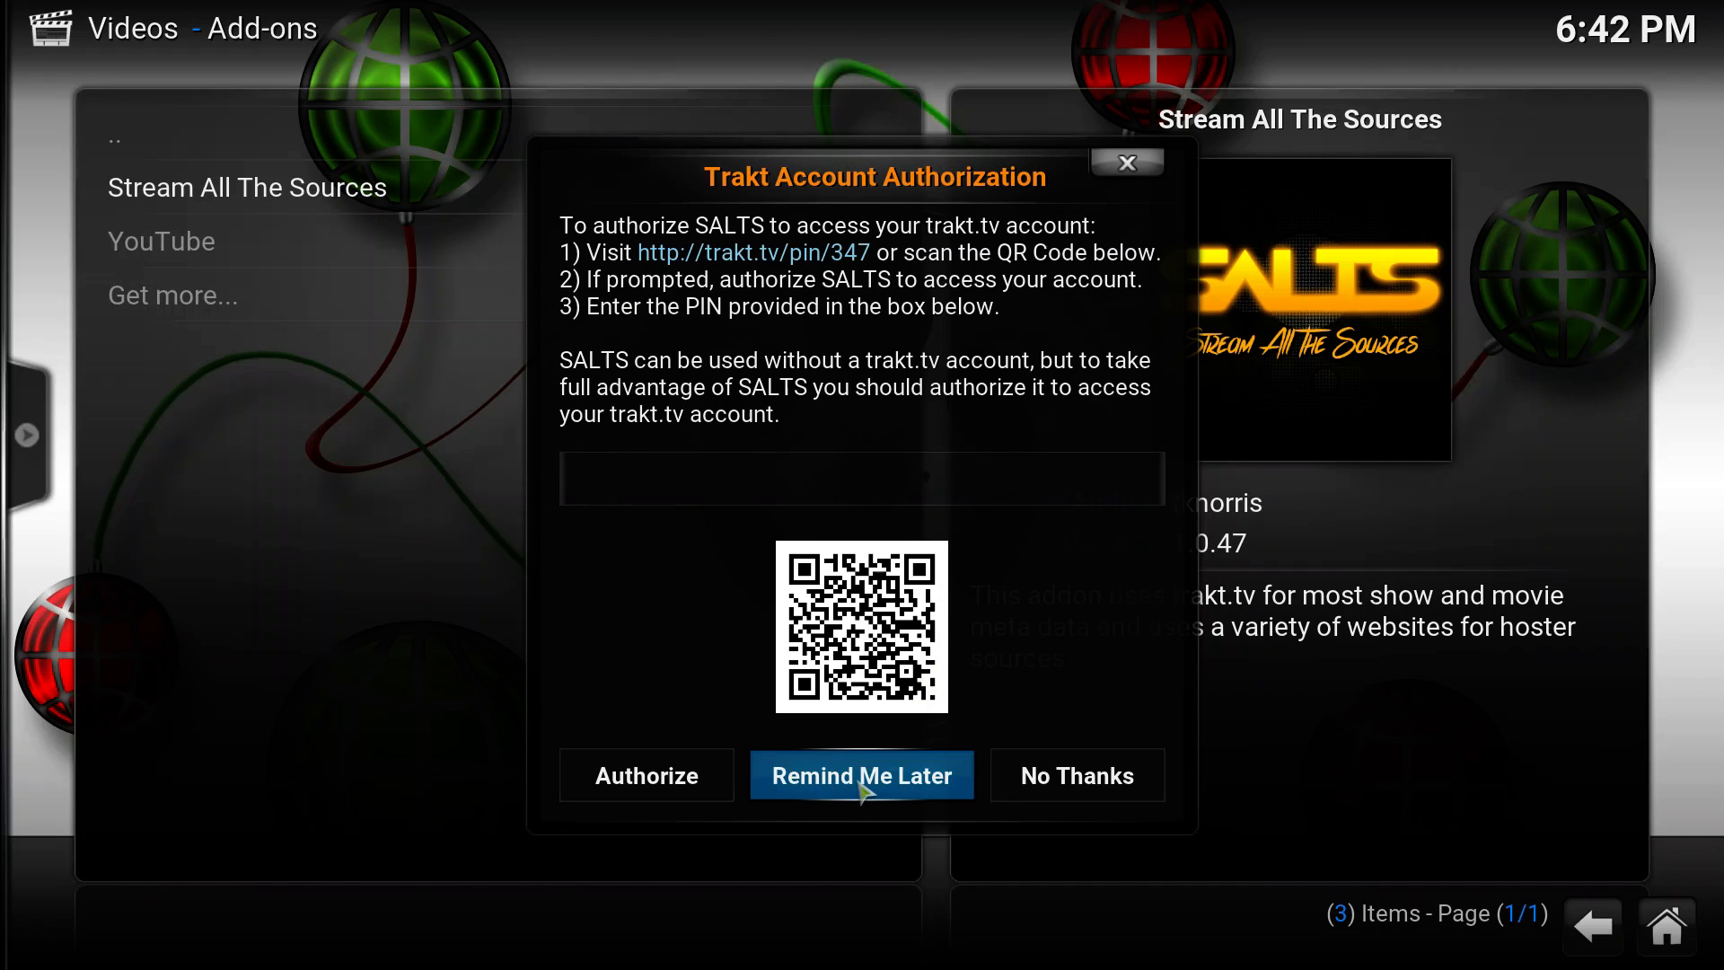
left_click(861, 775)
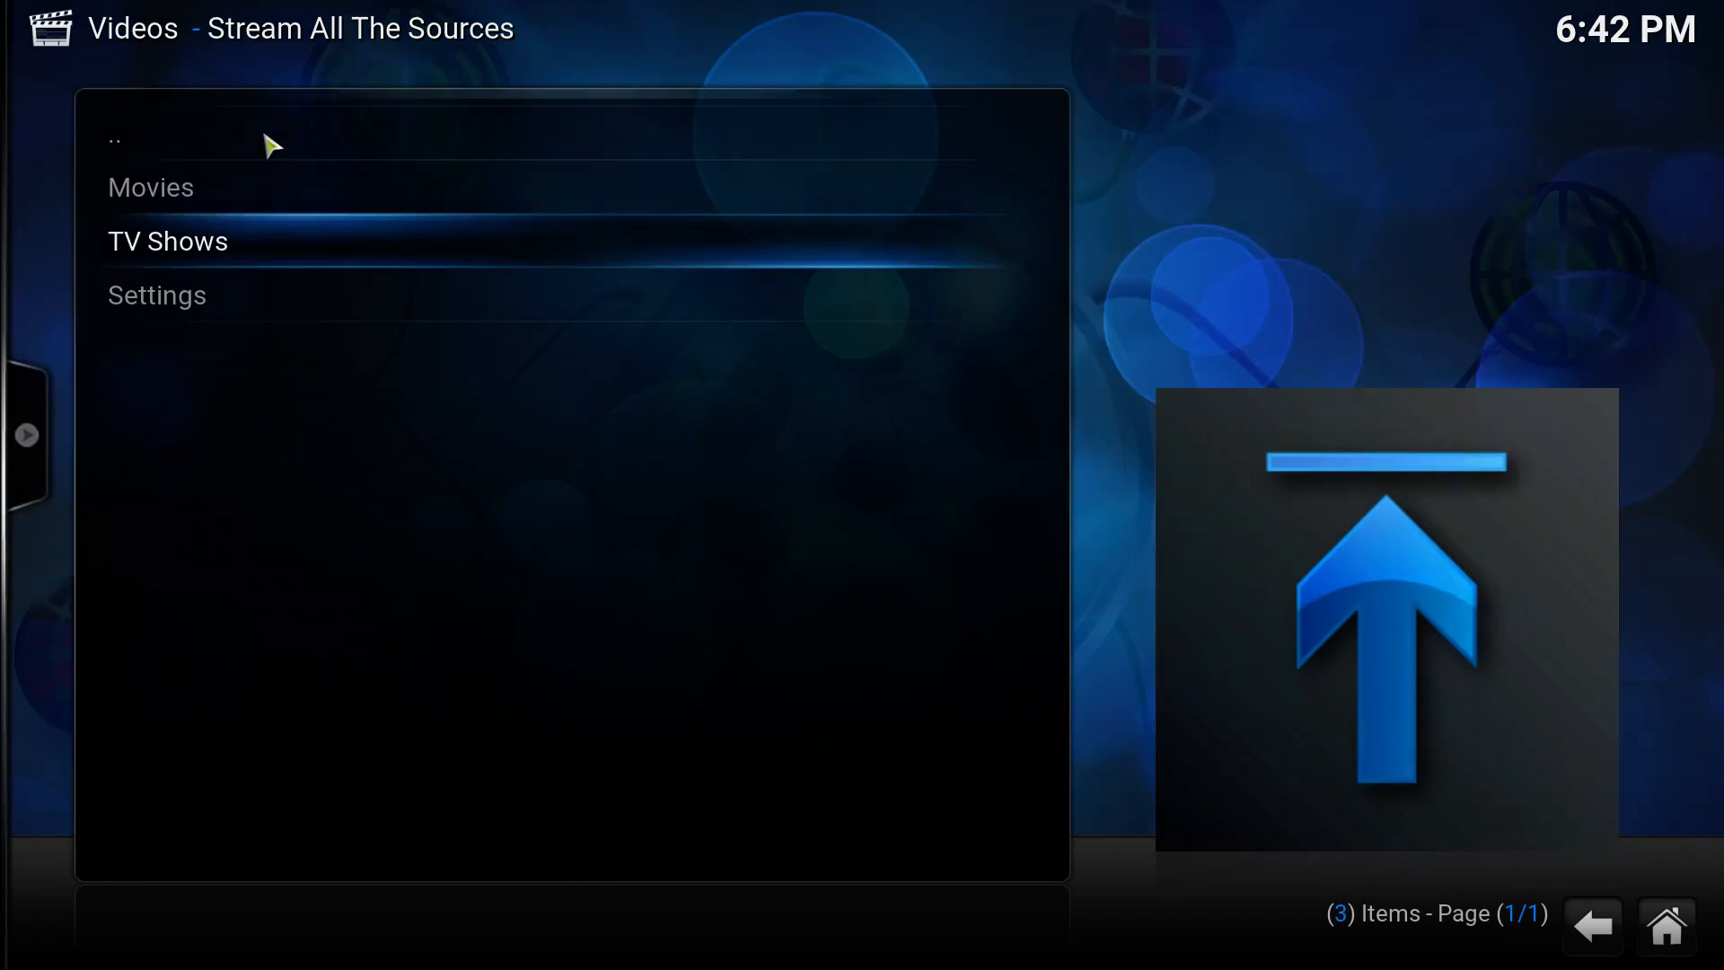
Step: View Popular TV Shows in Stream All The Sources, then return to the TV Shows menu
left_click(167, 241)
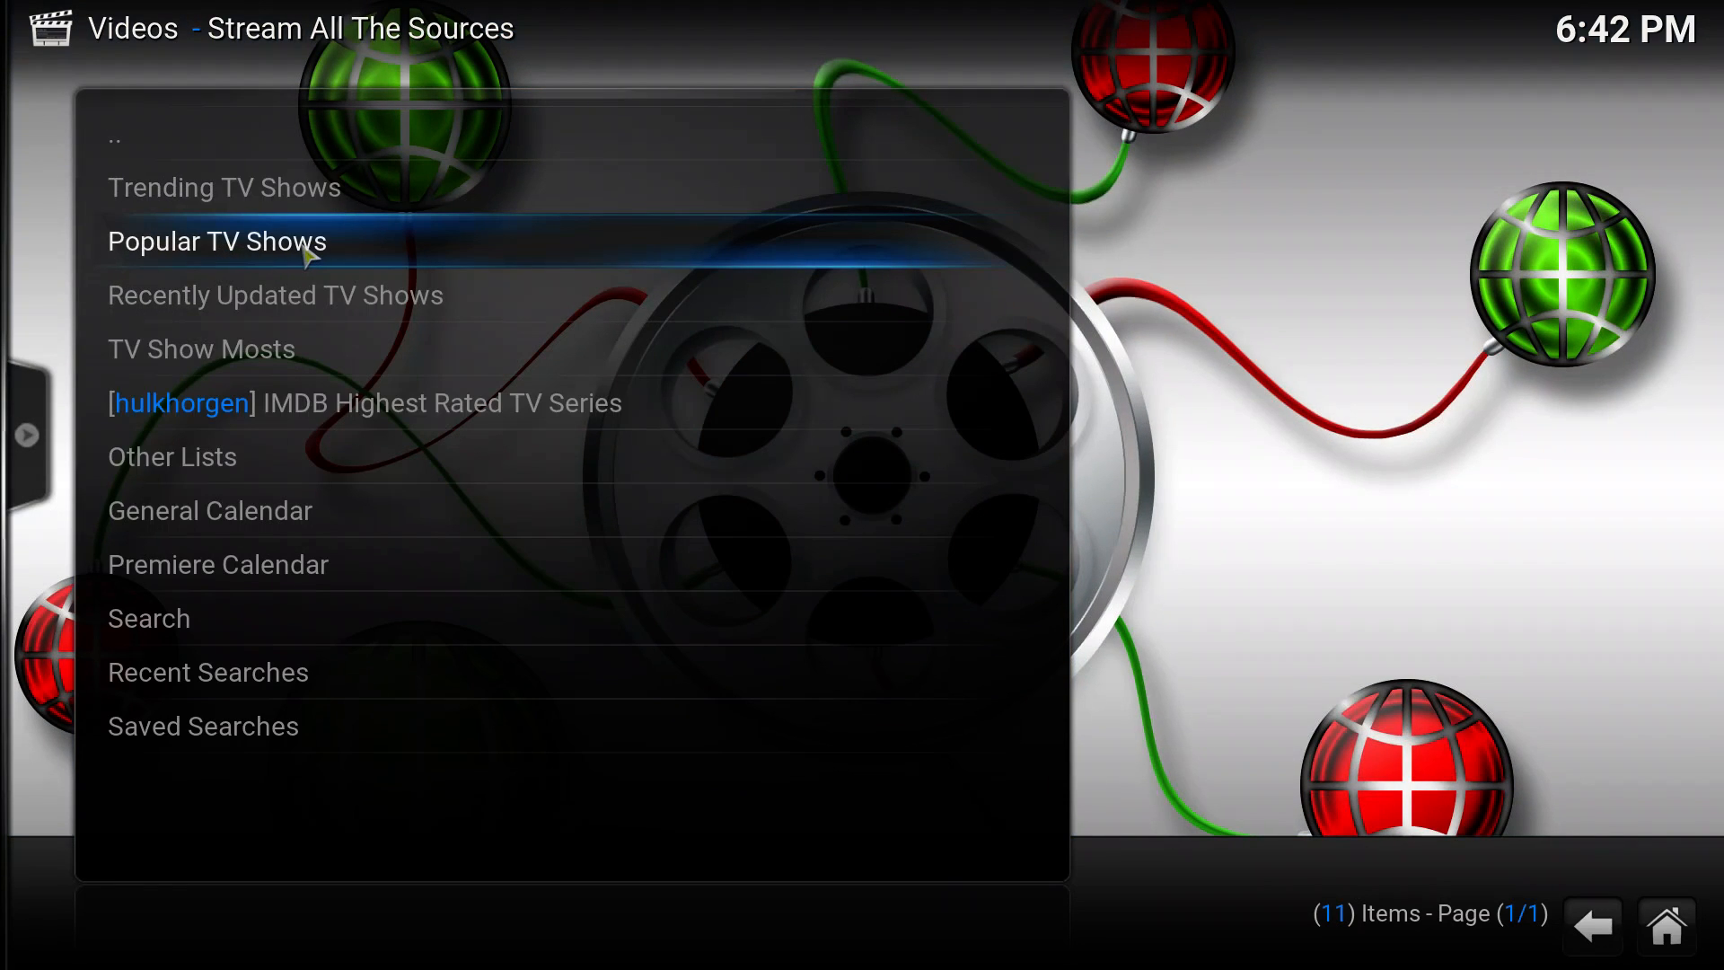
left_click(215, 241)
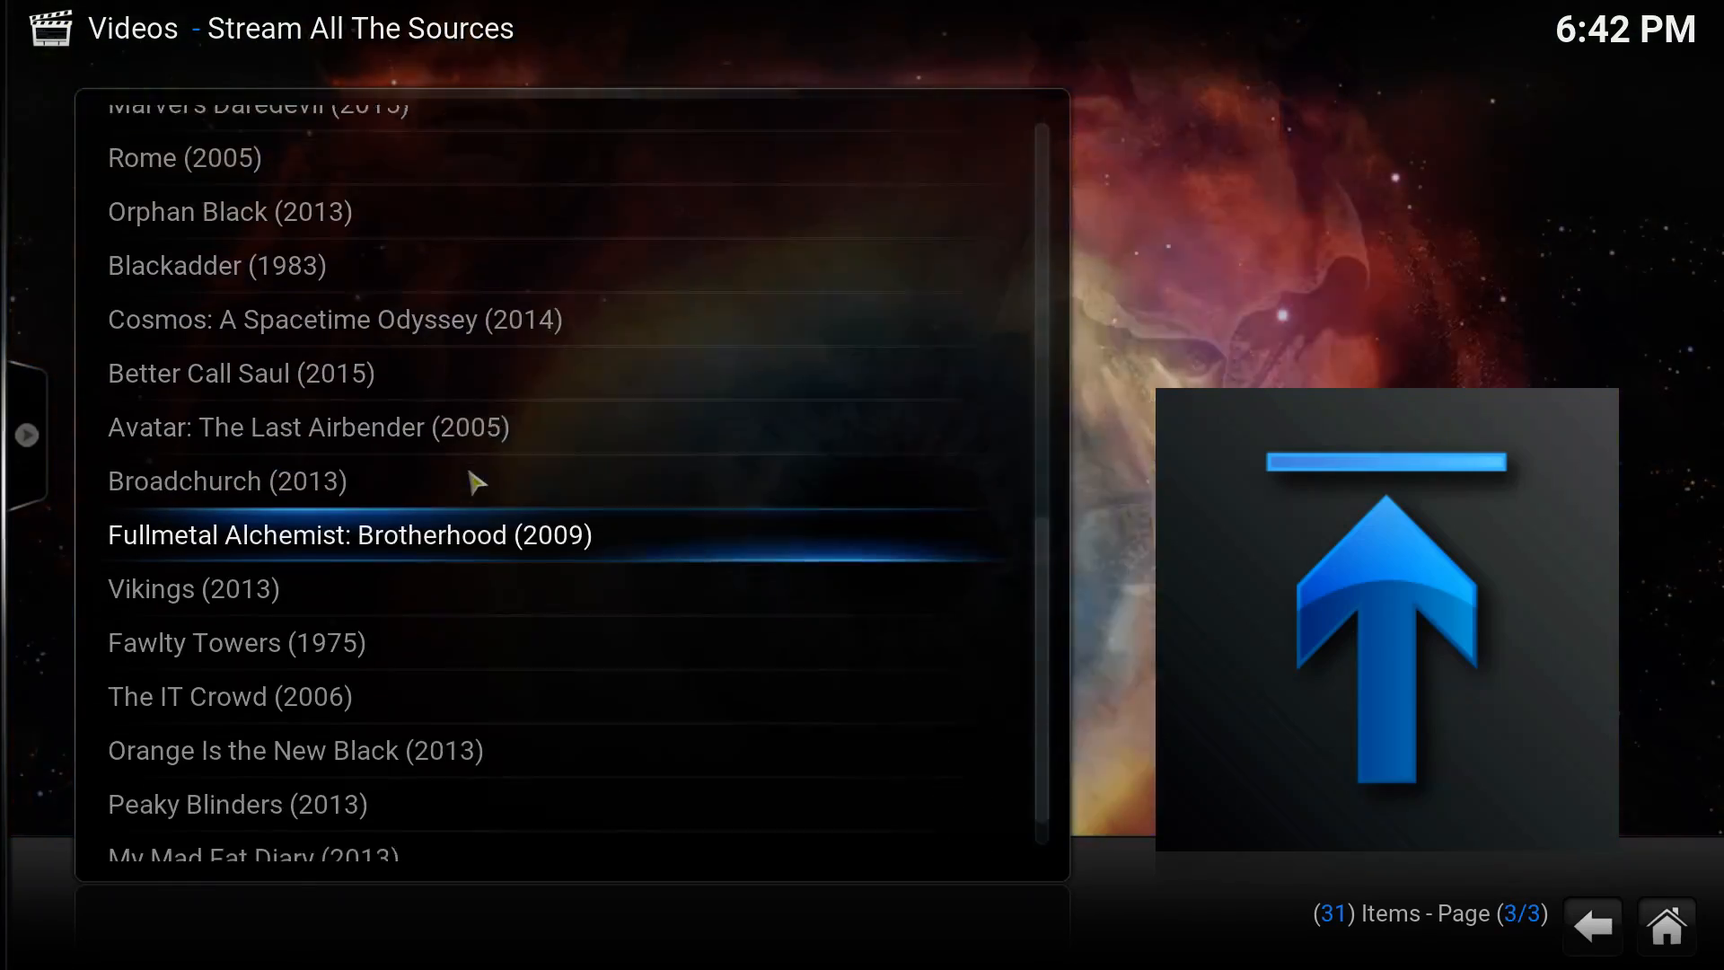
left_click(348, 534)
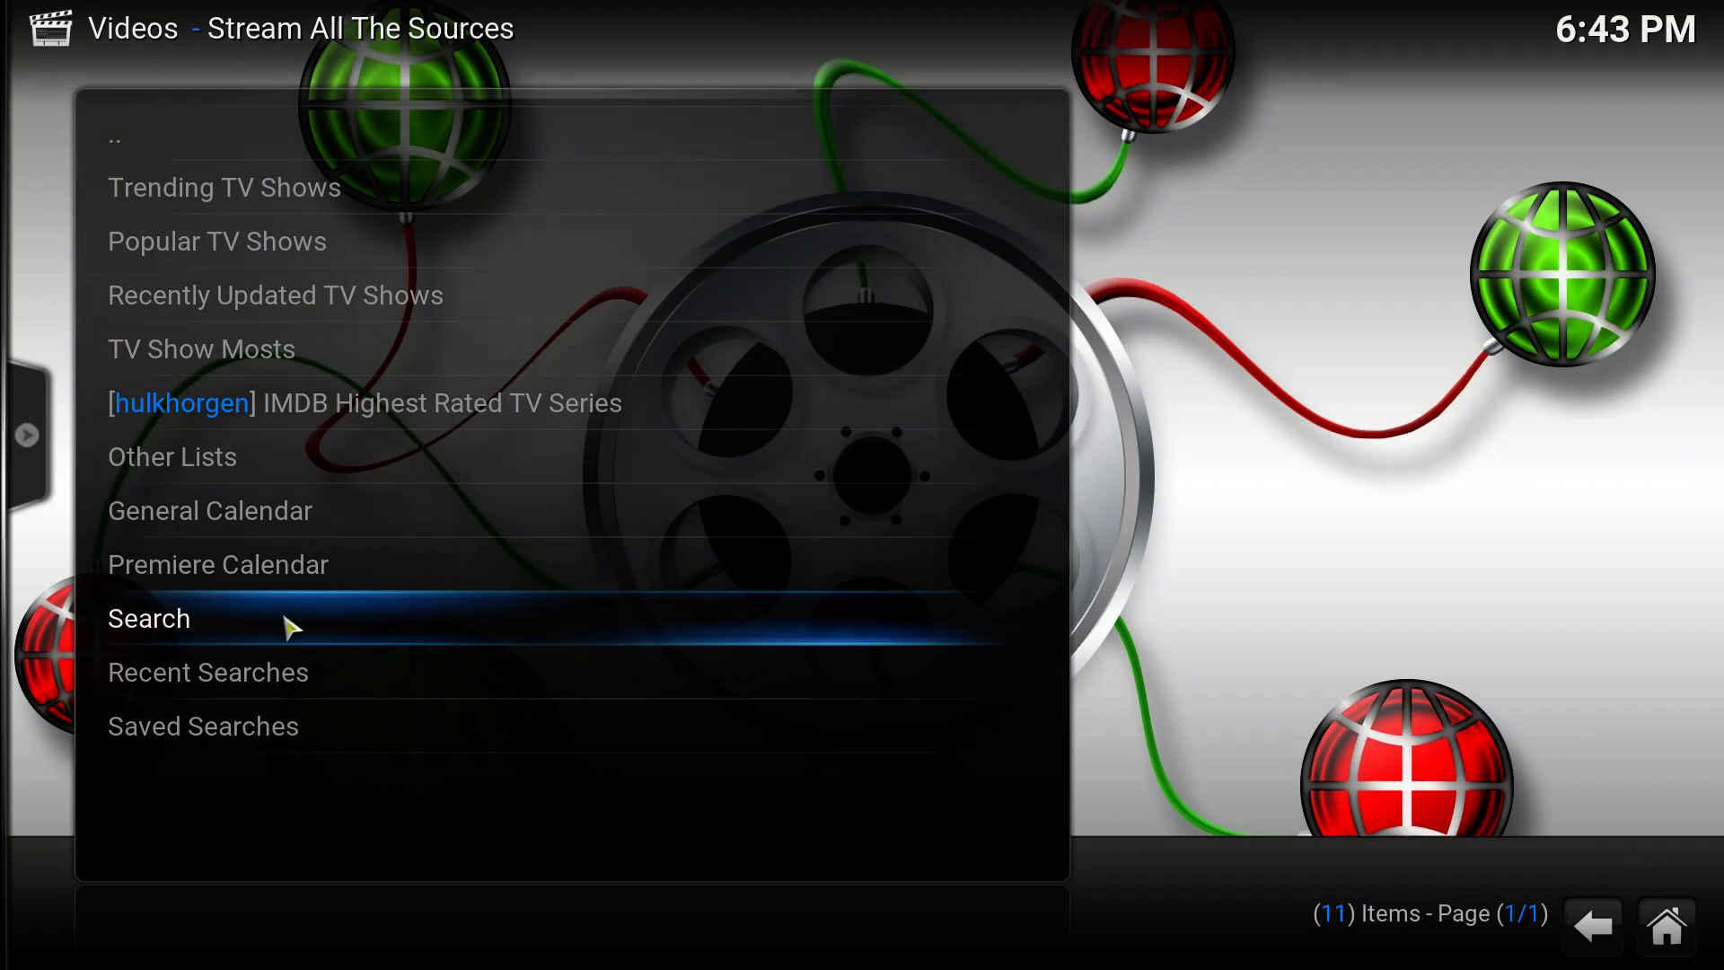
Step: Search TV shows for 'big' and open Season 1 of The Big Bang Theory (2007)
left_click(148, 618)
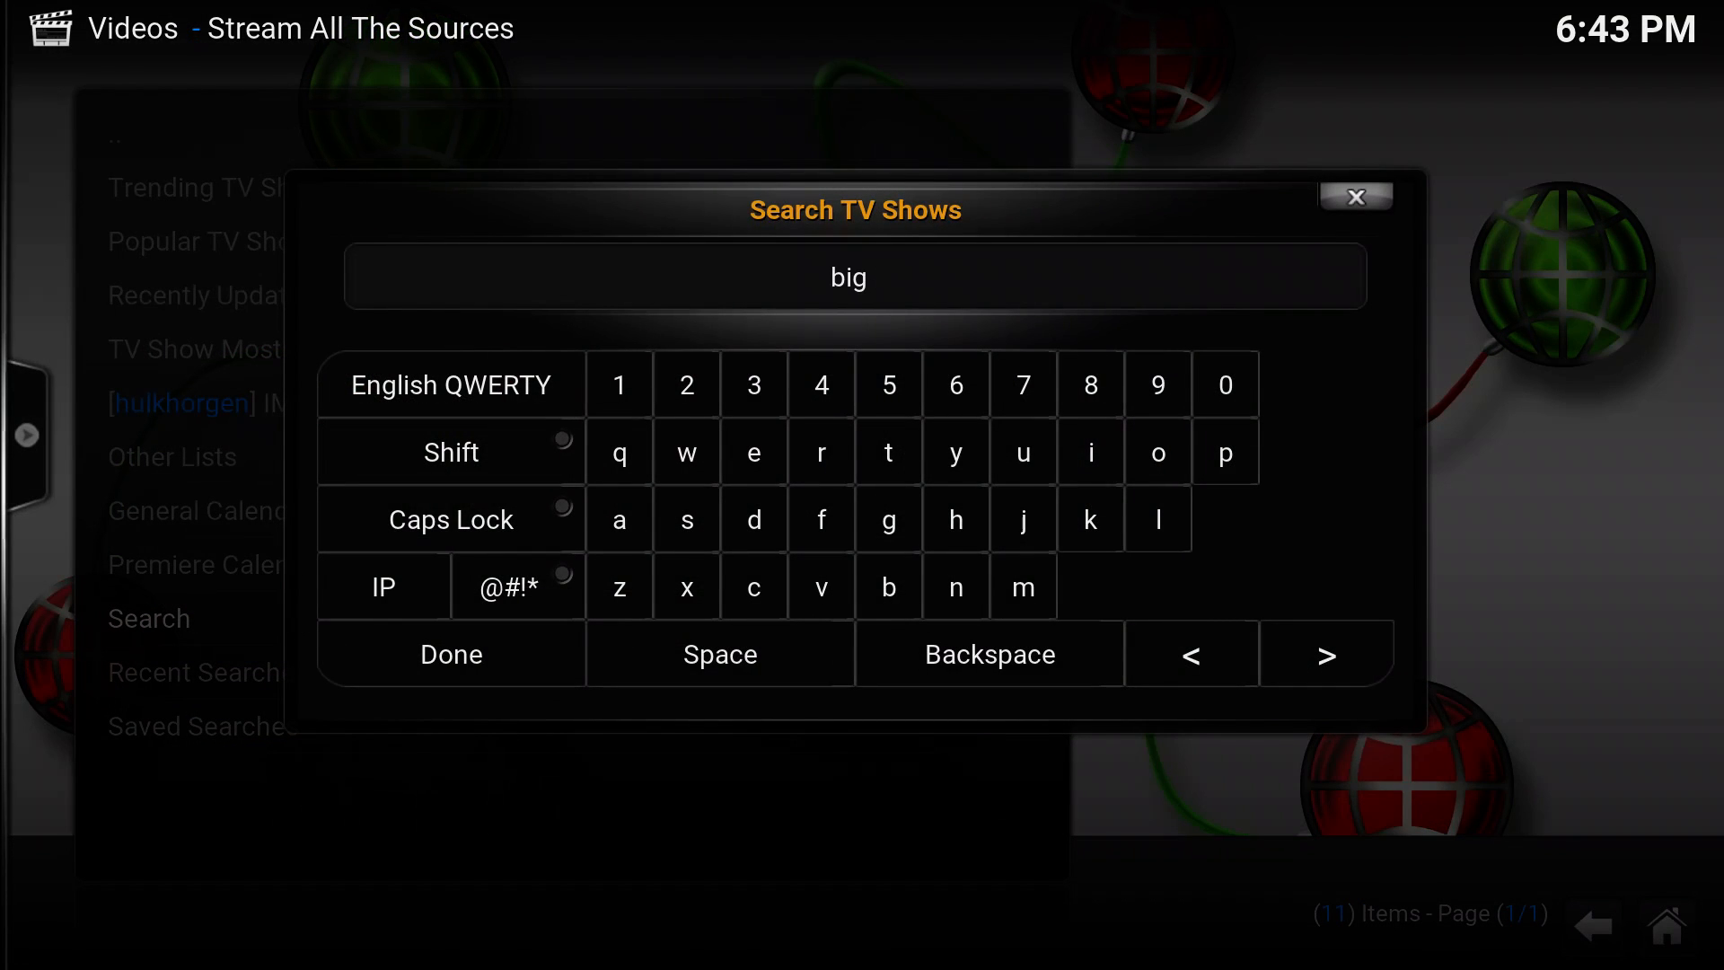
left_click(450, 653)
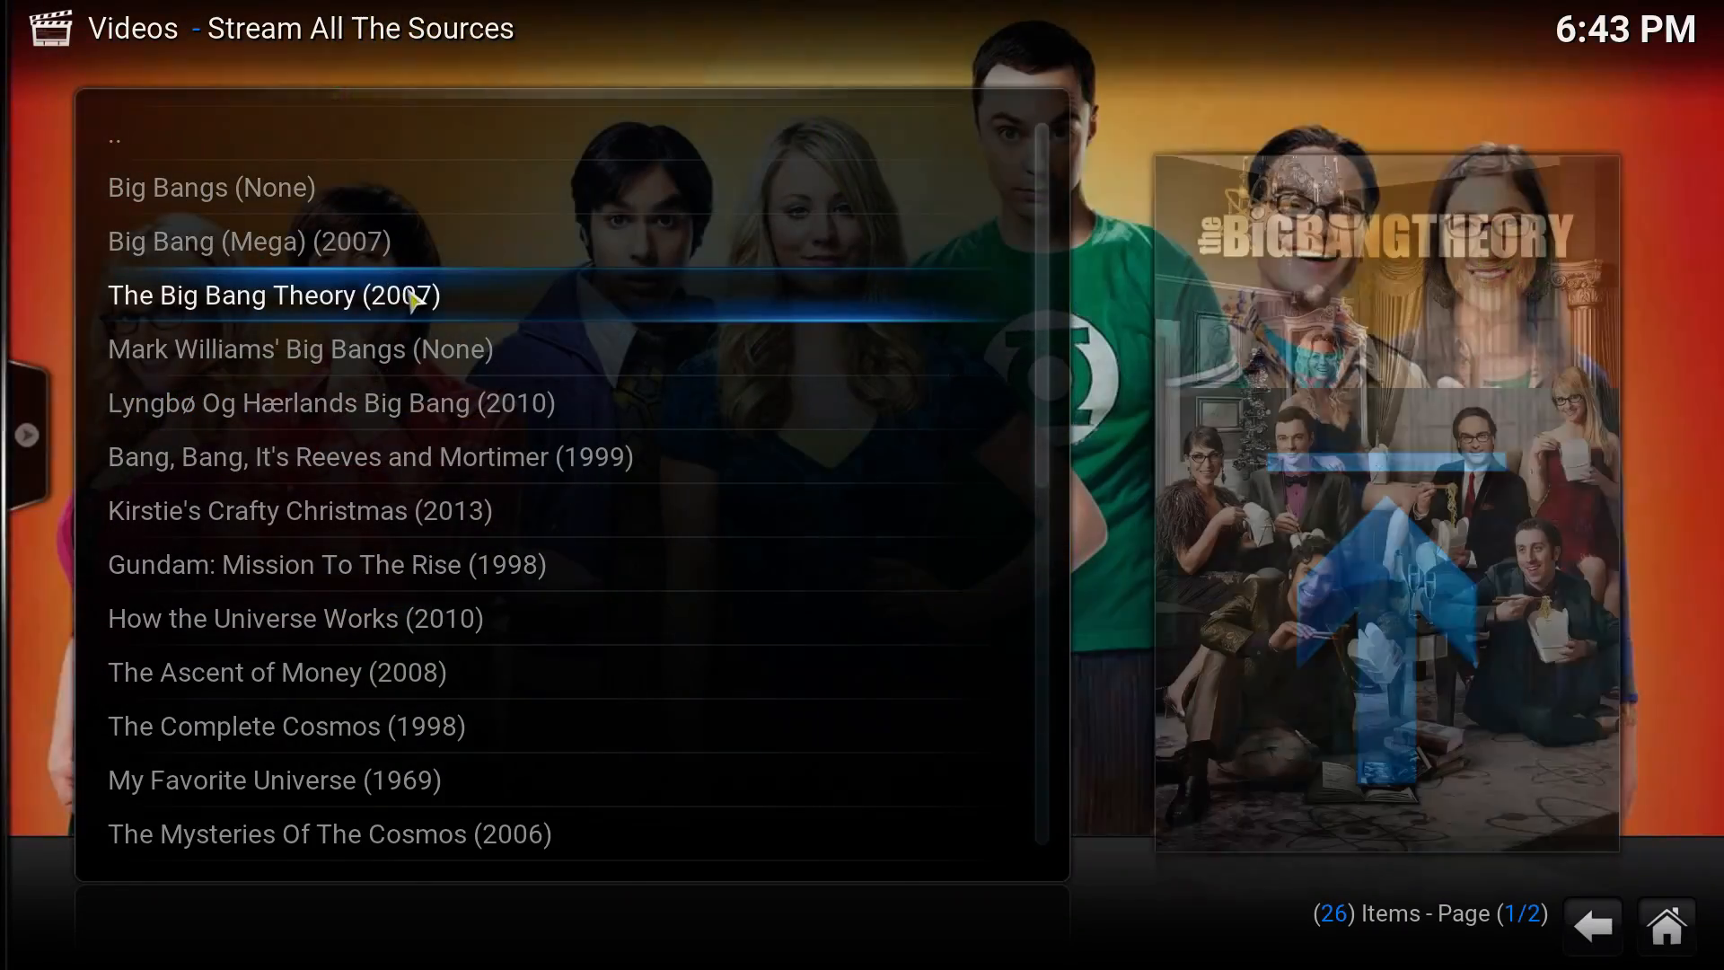
left_click(271, 295)
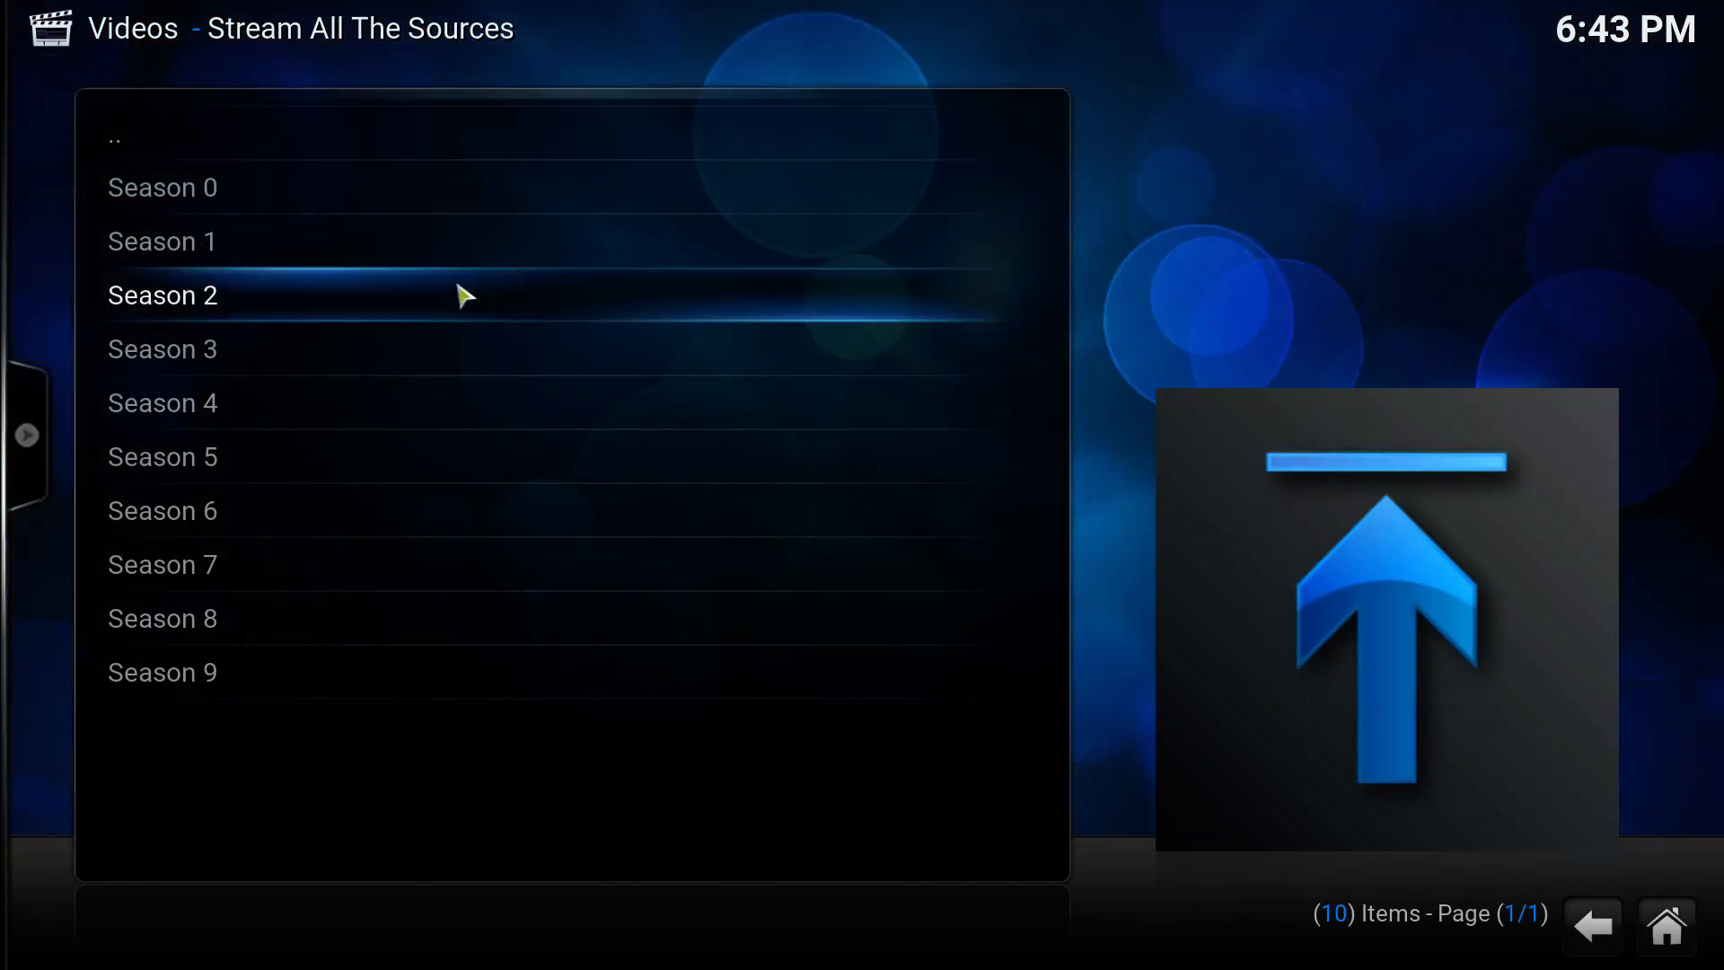
left_click(161, 240)
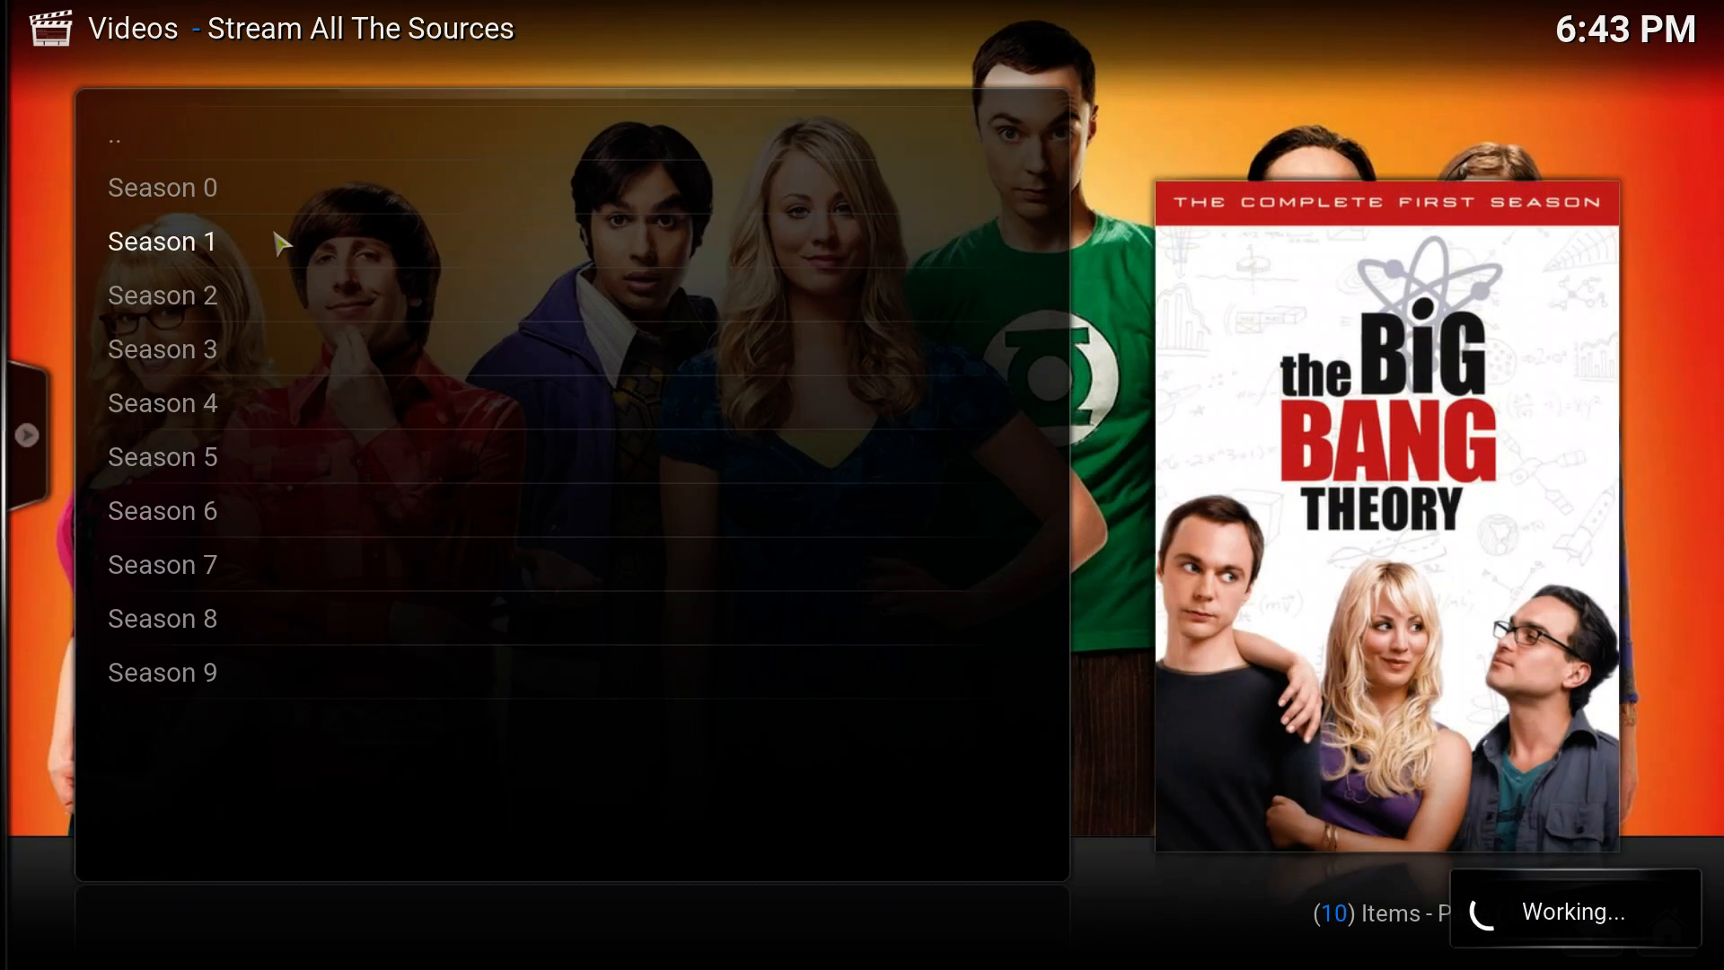
Step: Select episode 1x1 Pilot to bring up its Choose your stream dialog
left_click(162, 241)
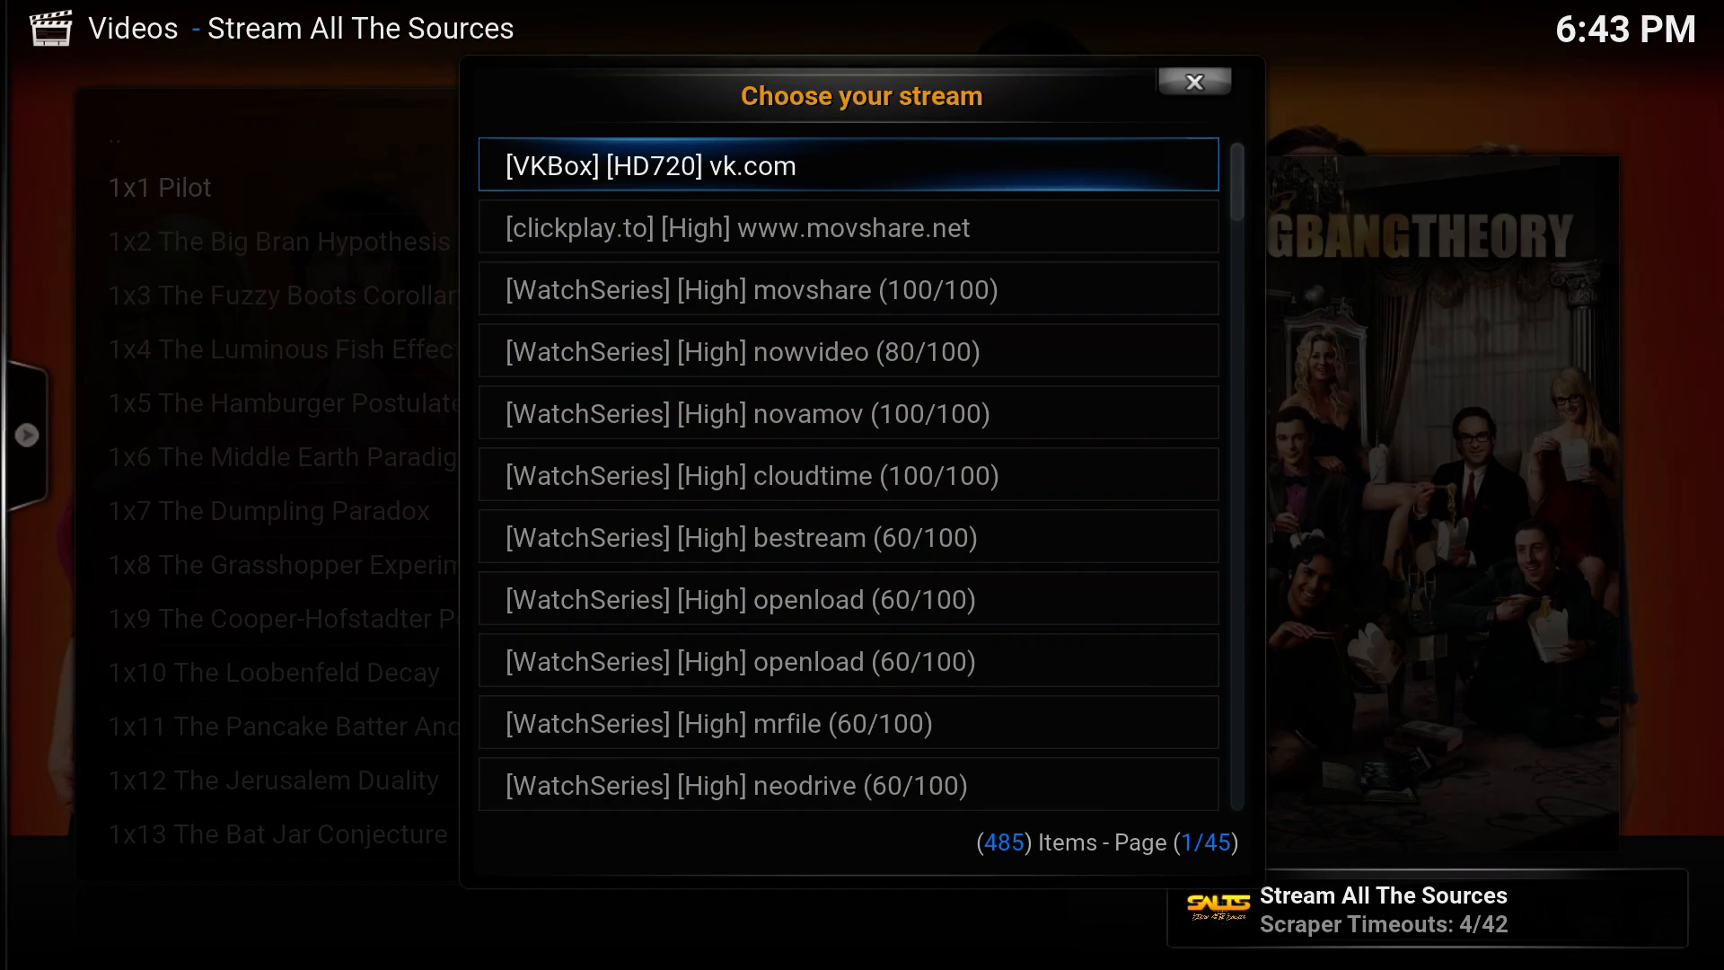
mouse_move(794, 166)
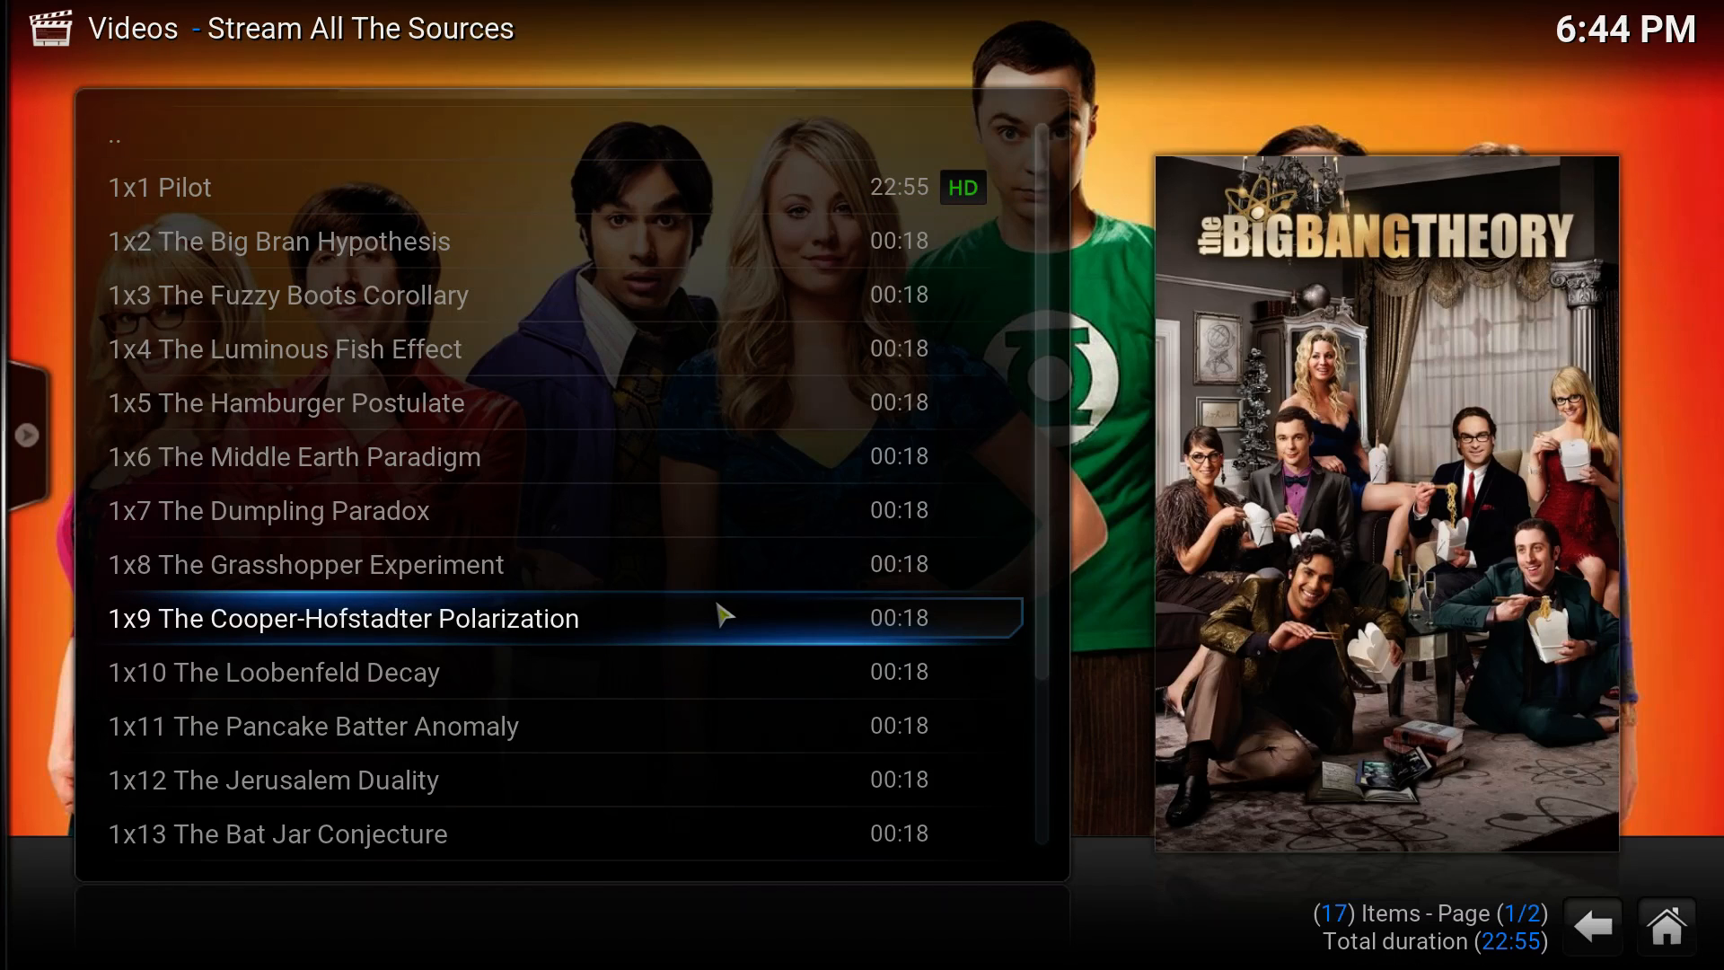
mouse_move(721, 616)
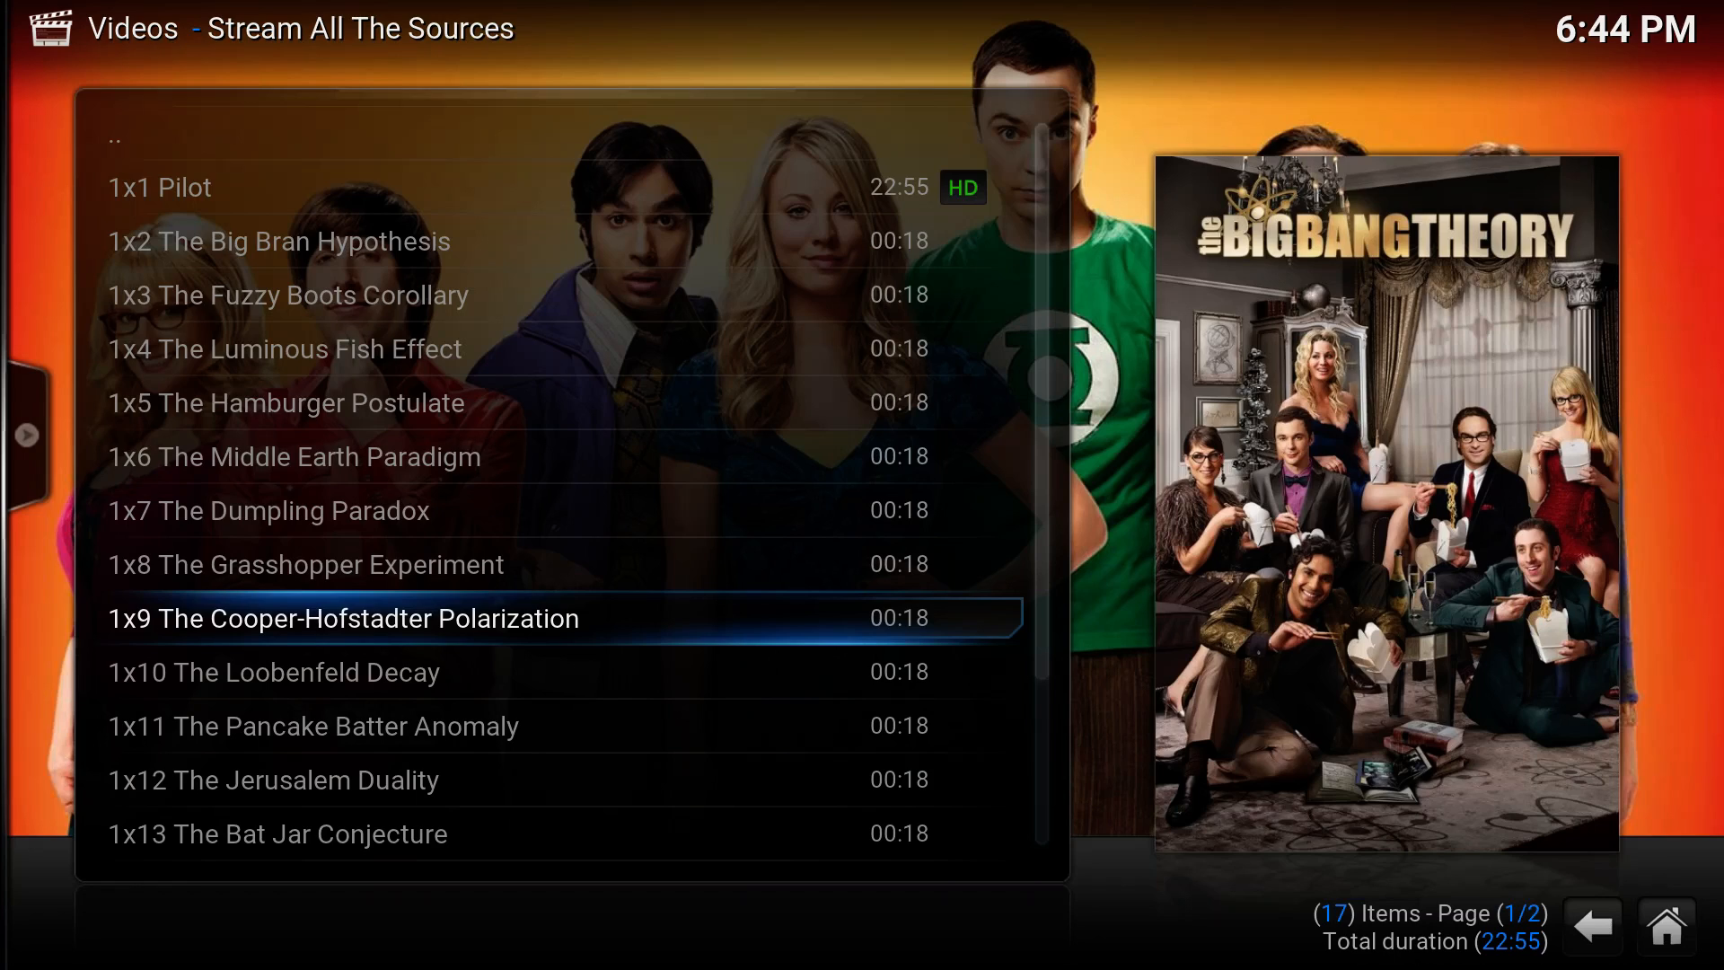